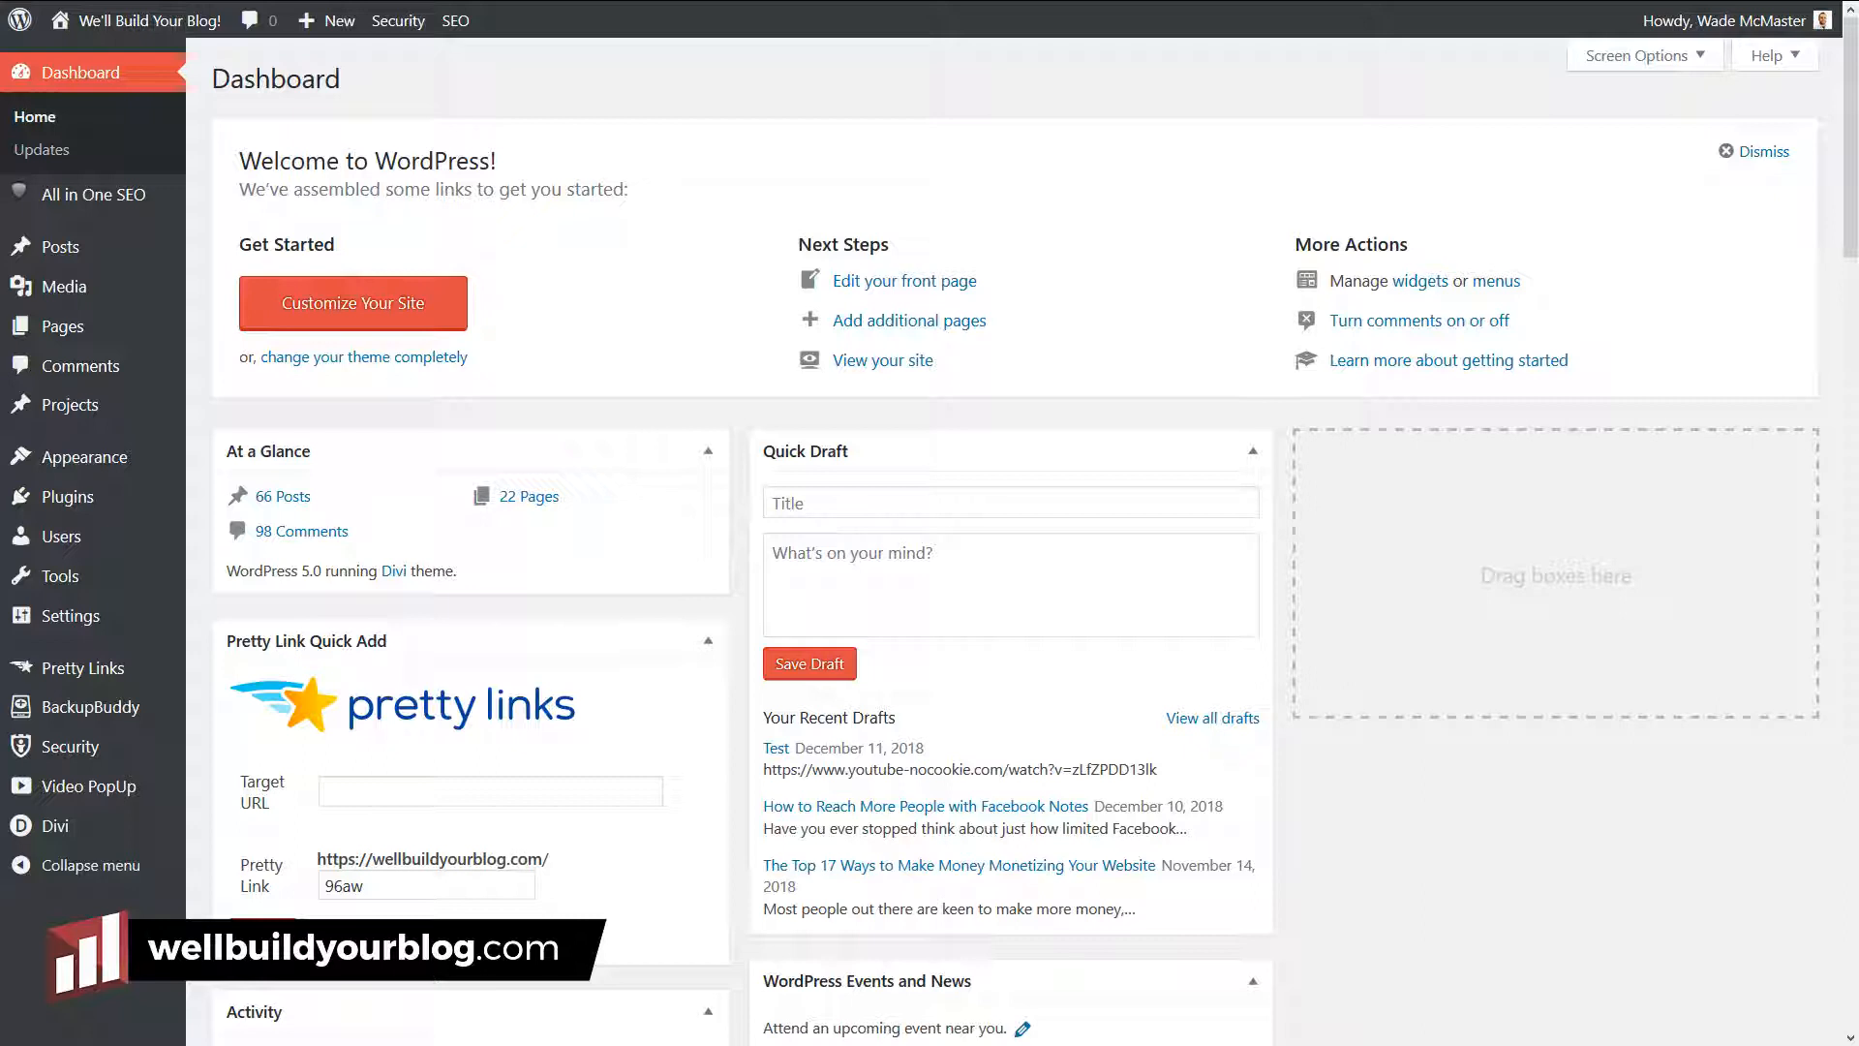
{"action": "mouse_move", "coordinate": [1621, 672]}
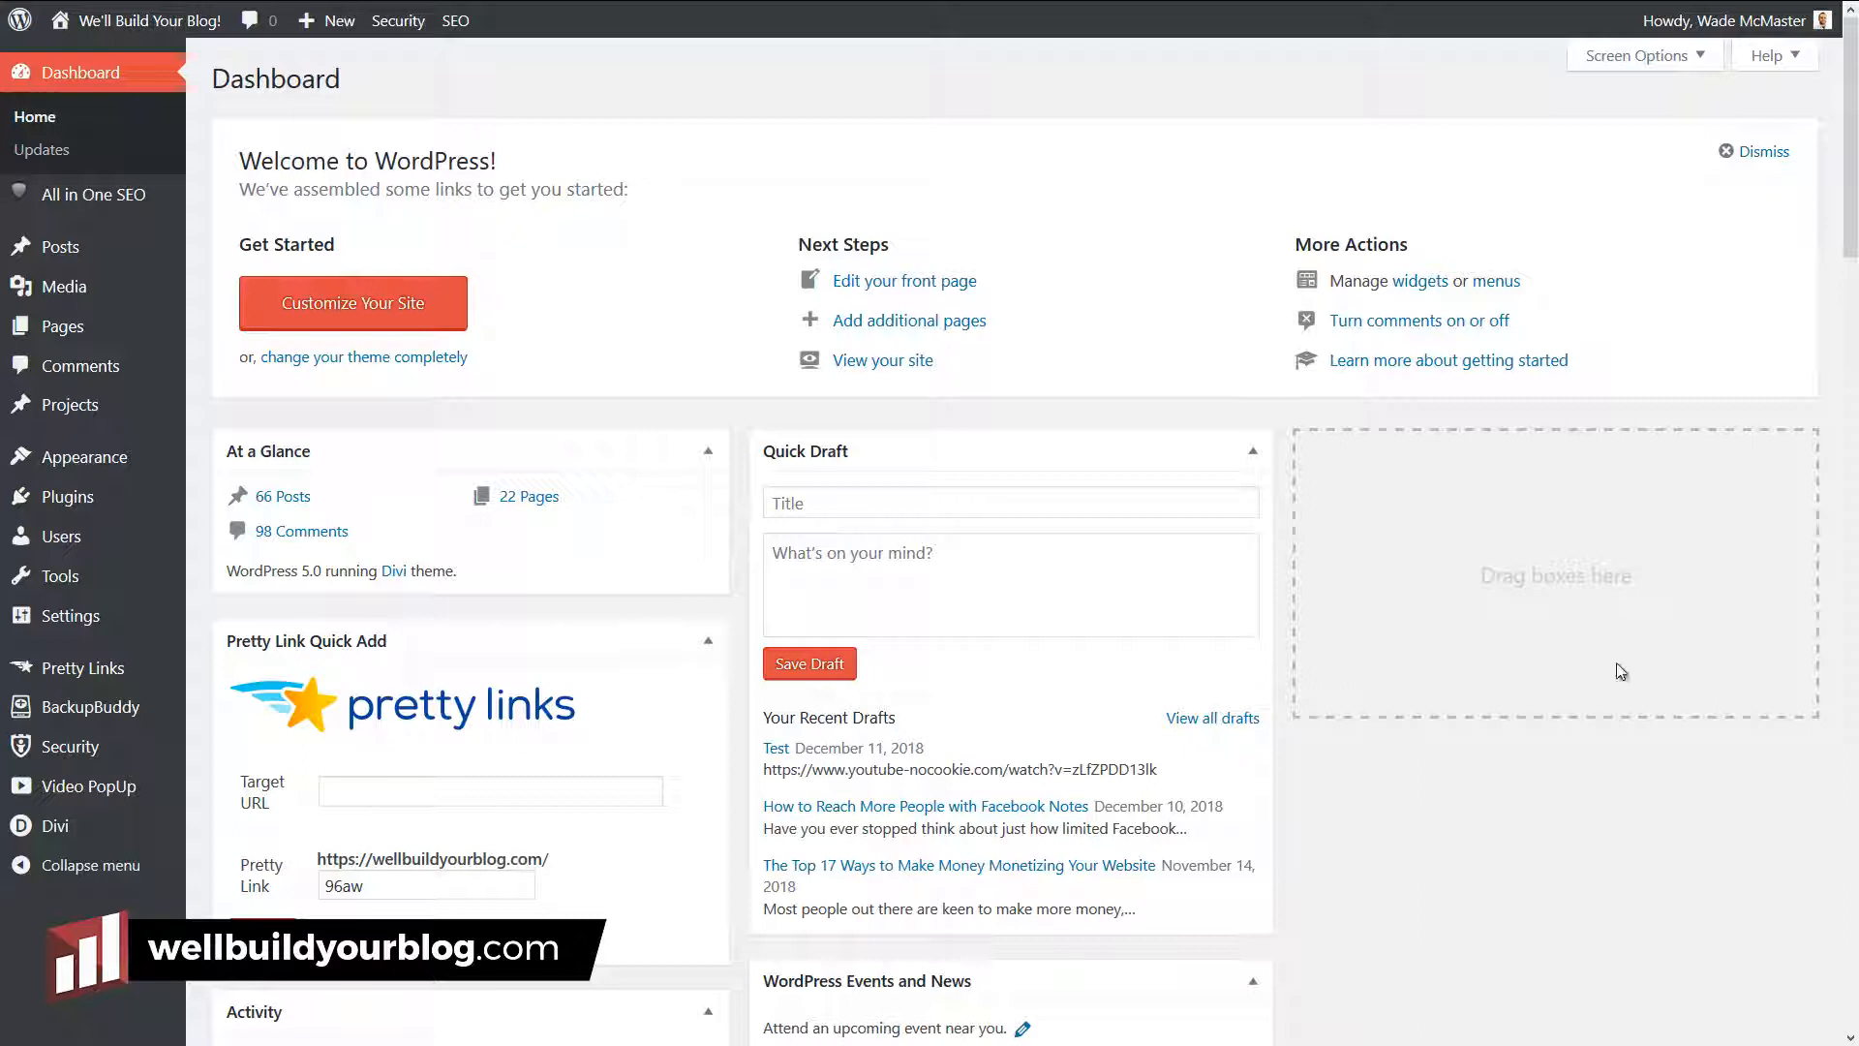
{"action": "mouse_move", "coordinate": [60, 246]}
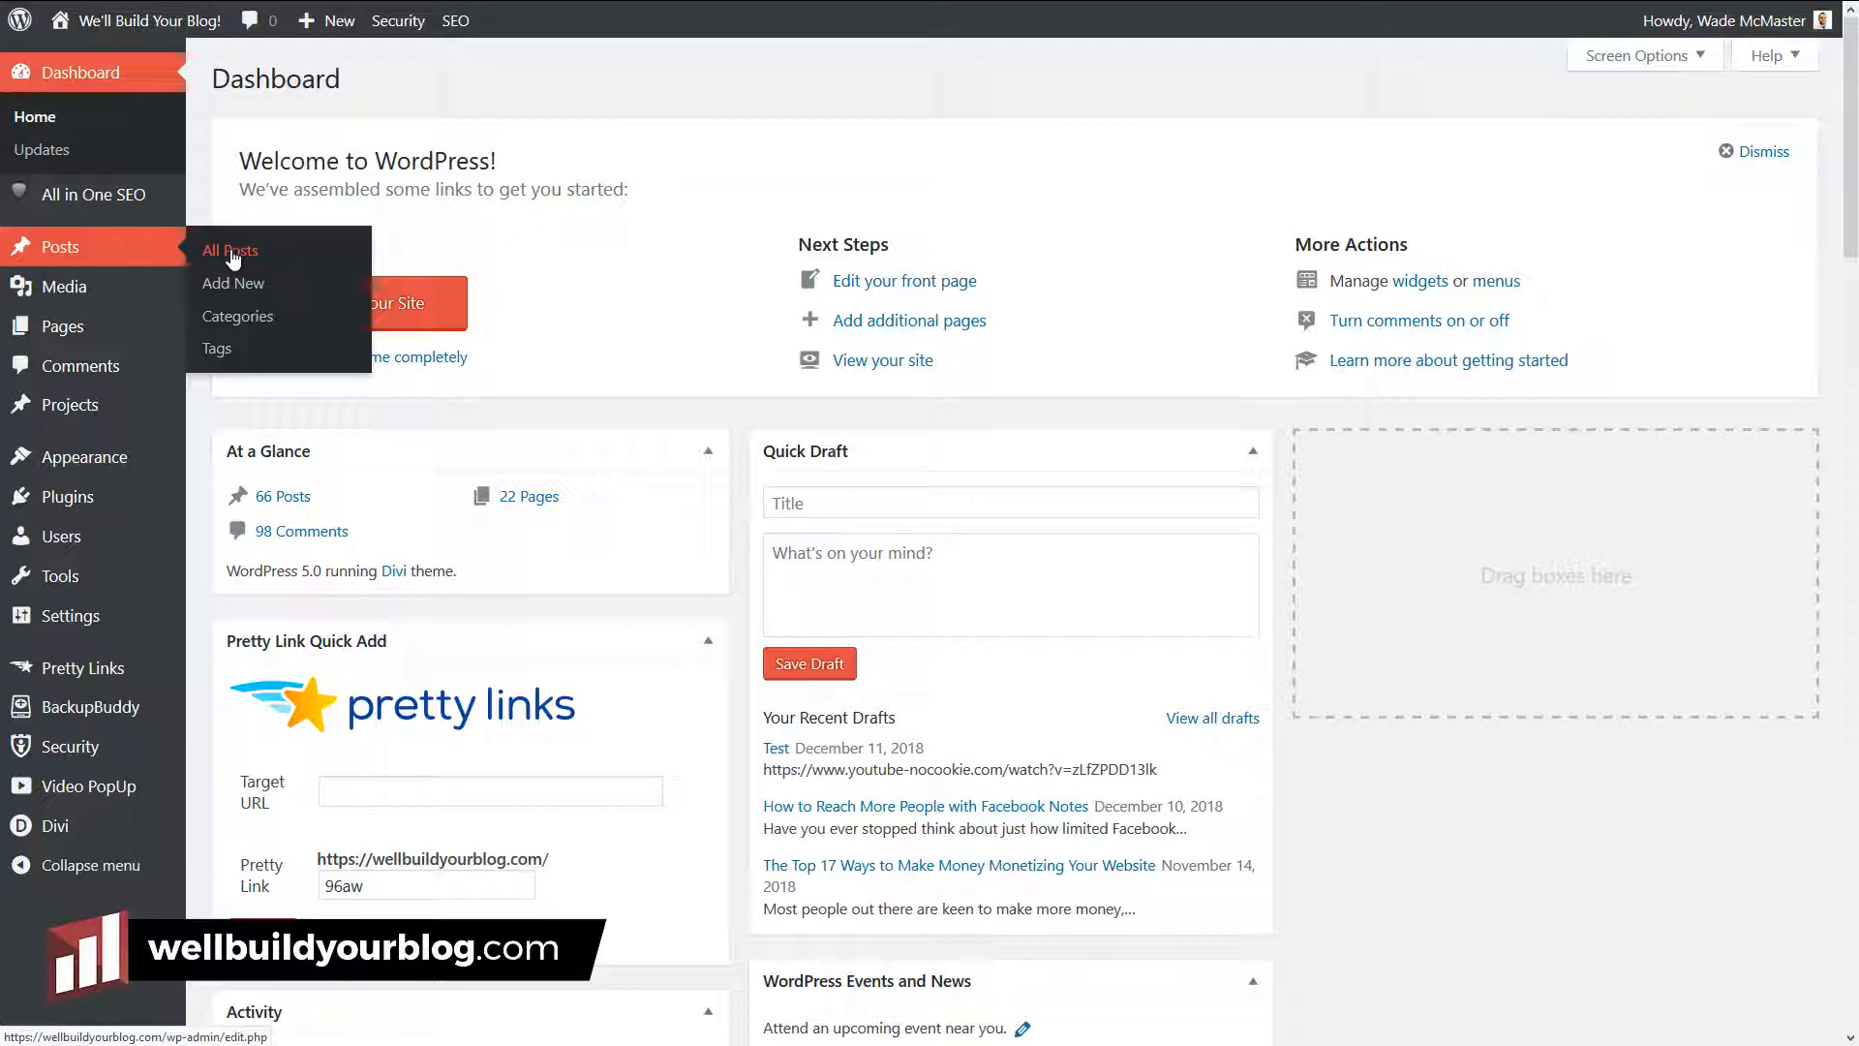
Step: Show the All Posts list from the Posts menu
{"action": "left_click", "coordinate": [229, 250]}
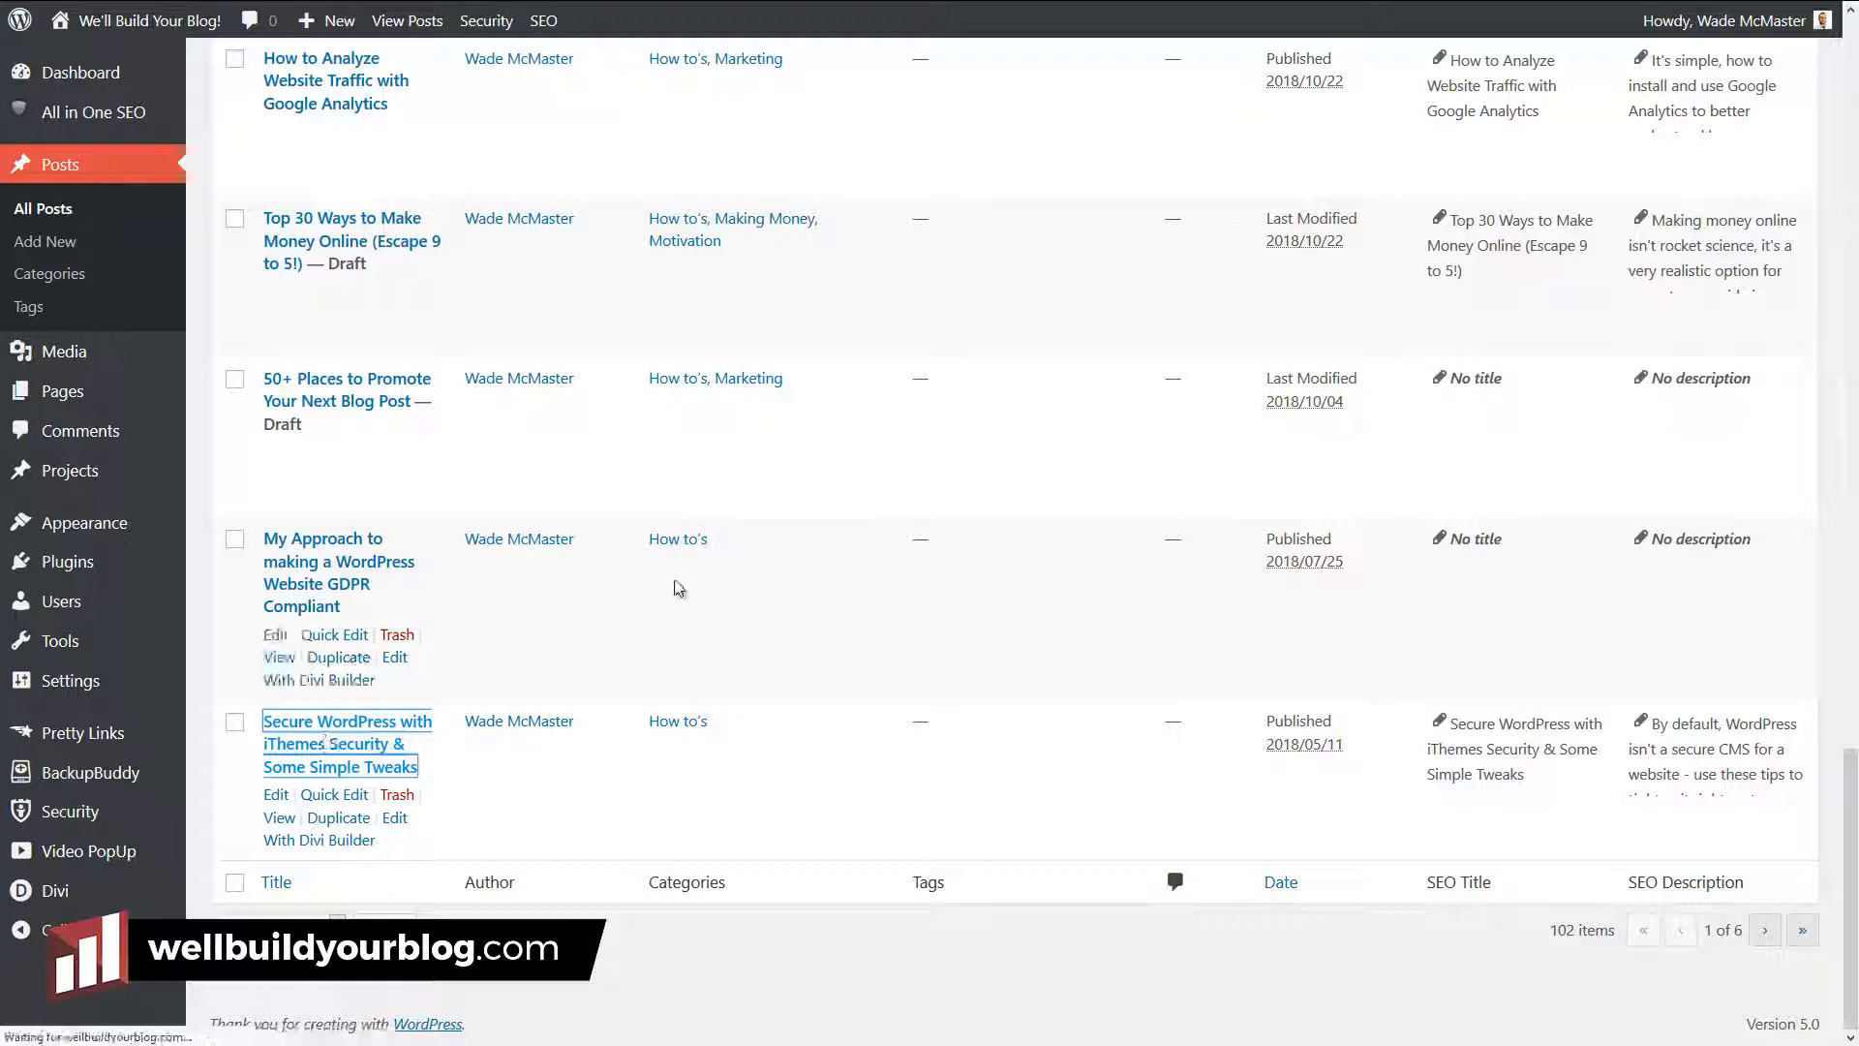
Step: Open the iThemes Security post, select its Classic content block and review the content
{"action": "left_click", "coordinate": [347, 720]}
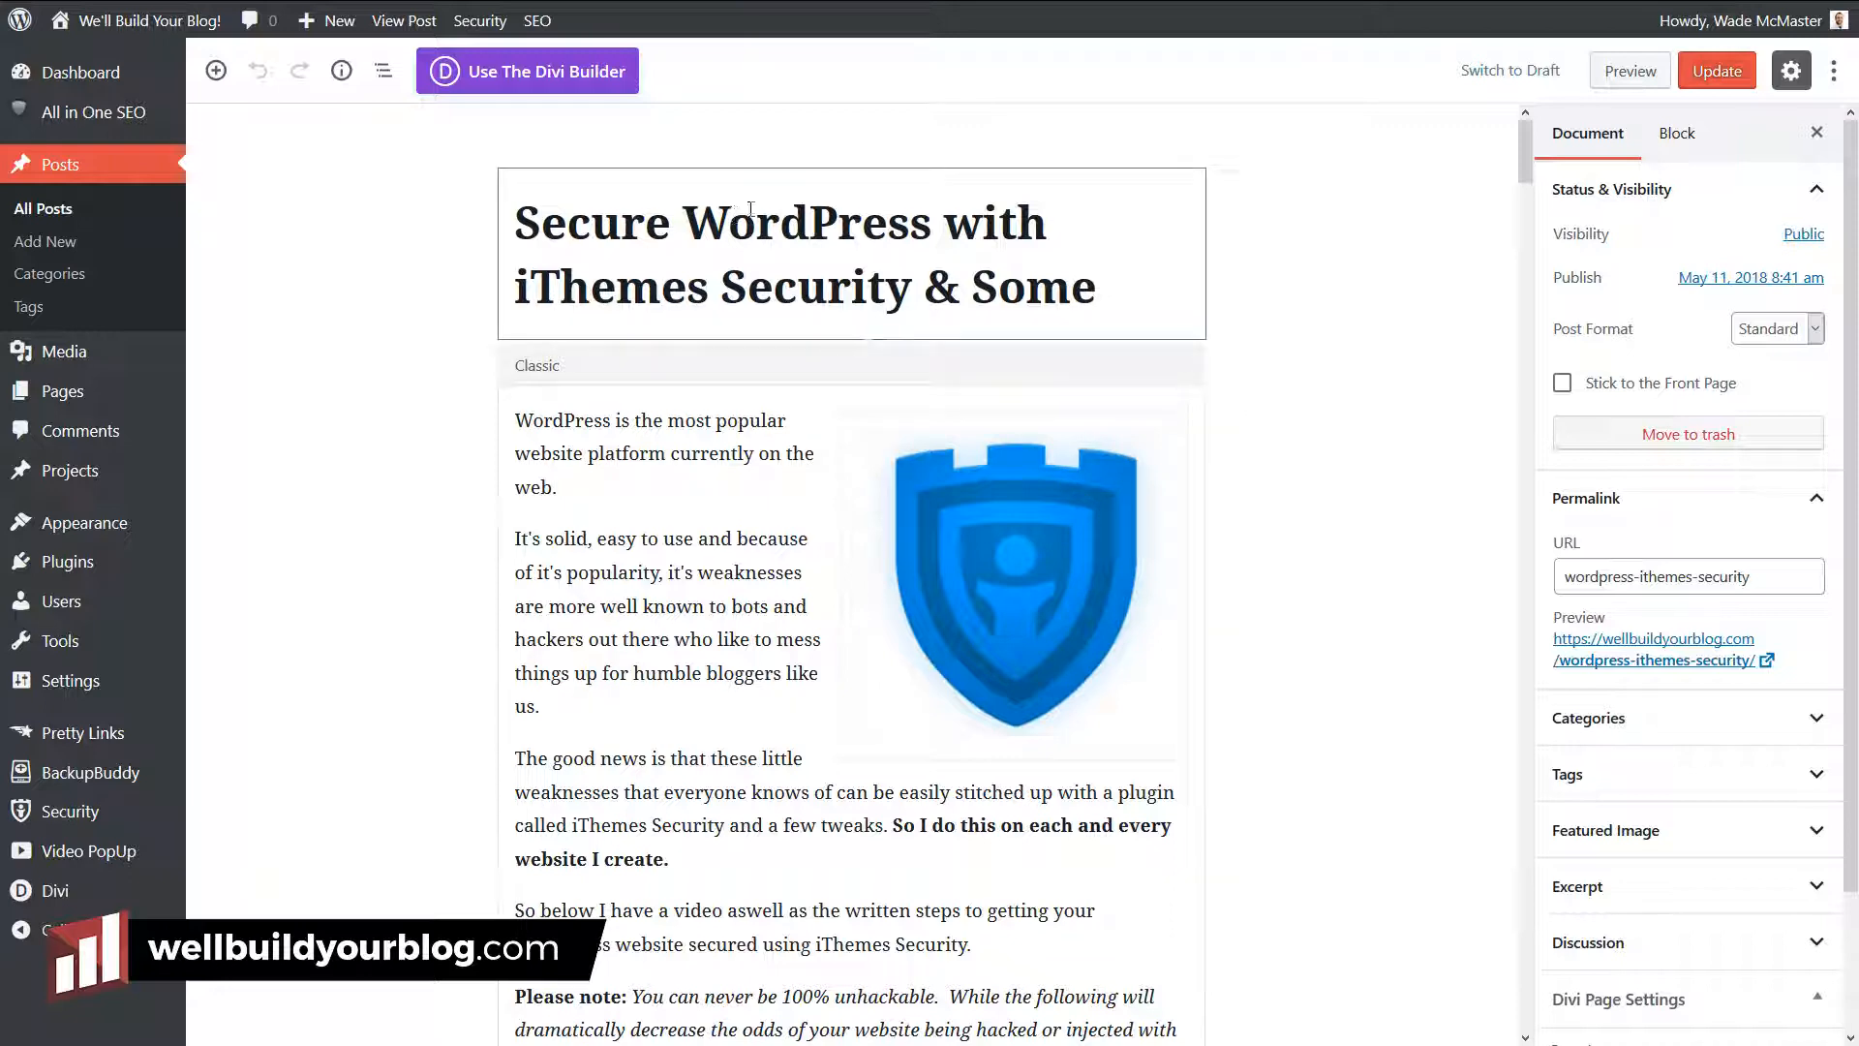
{"action": "left_click", "coordinate": [537, 366]}
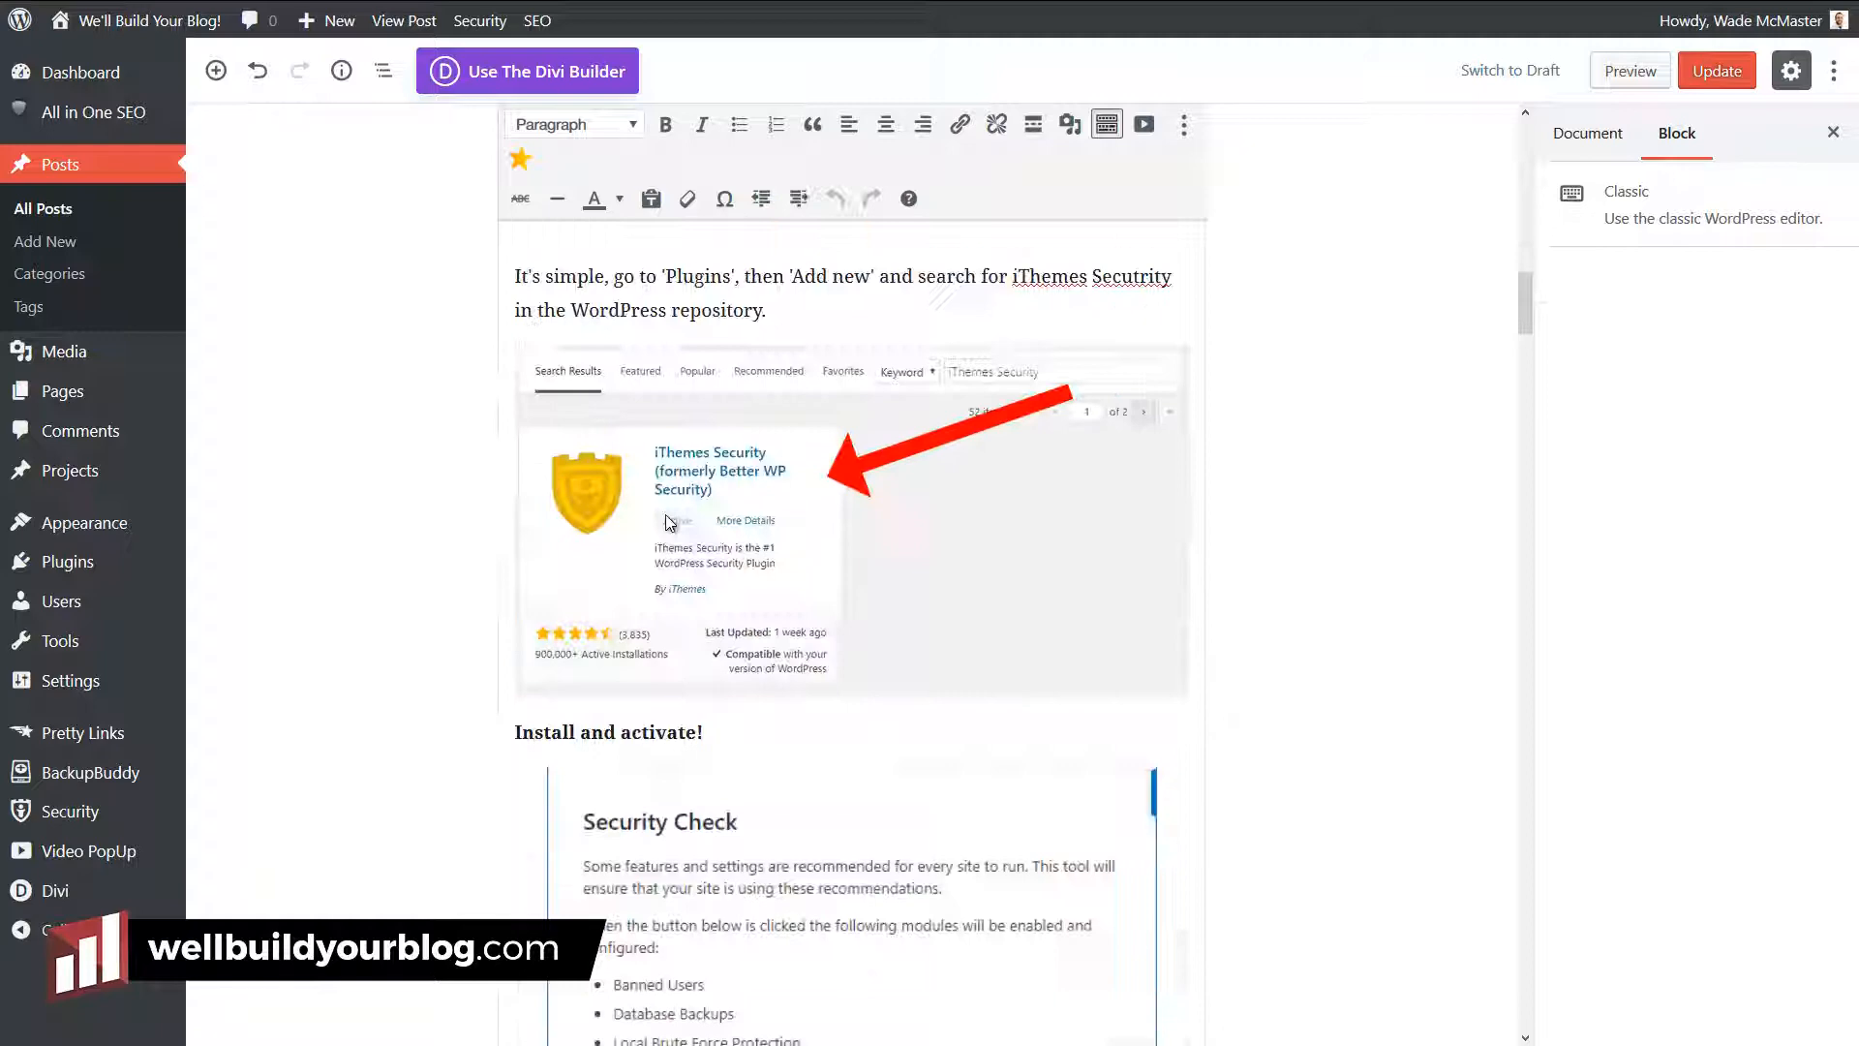
{"action": "scroll", "scroll_direction": "down", "scroll_amount": 3}
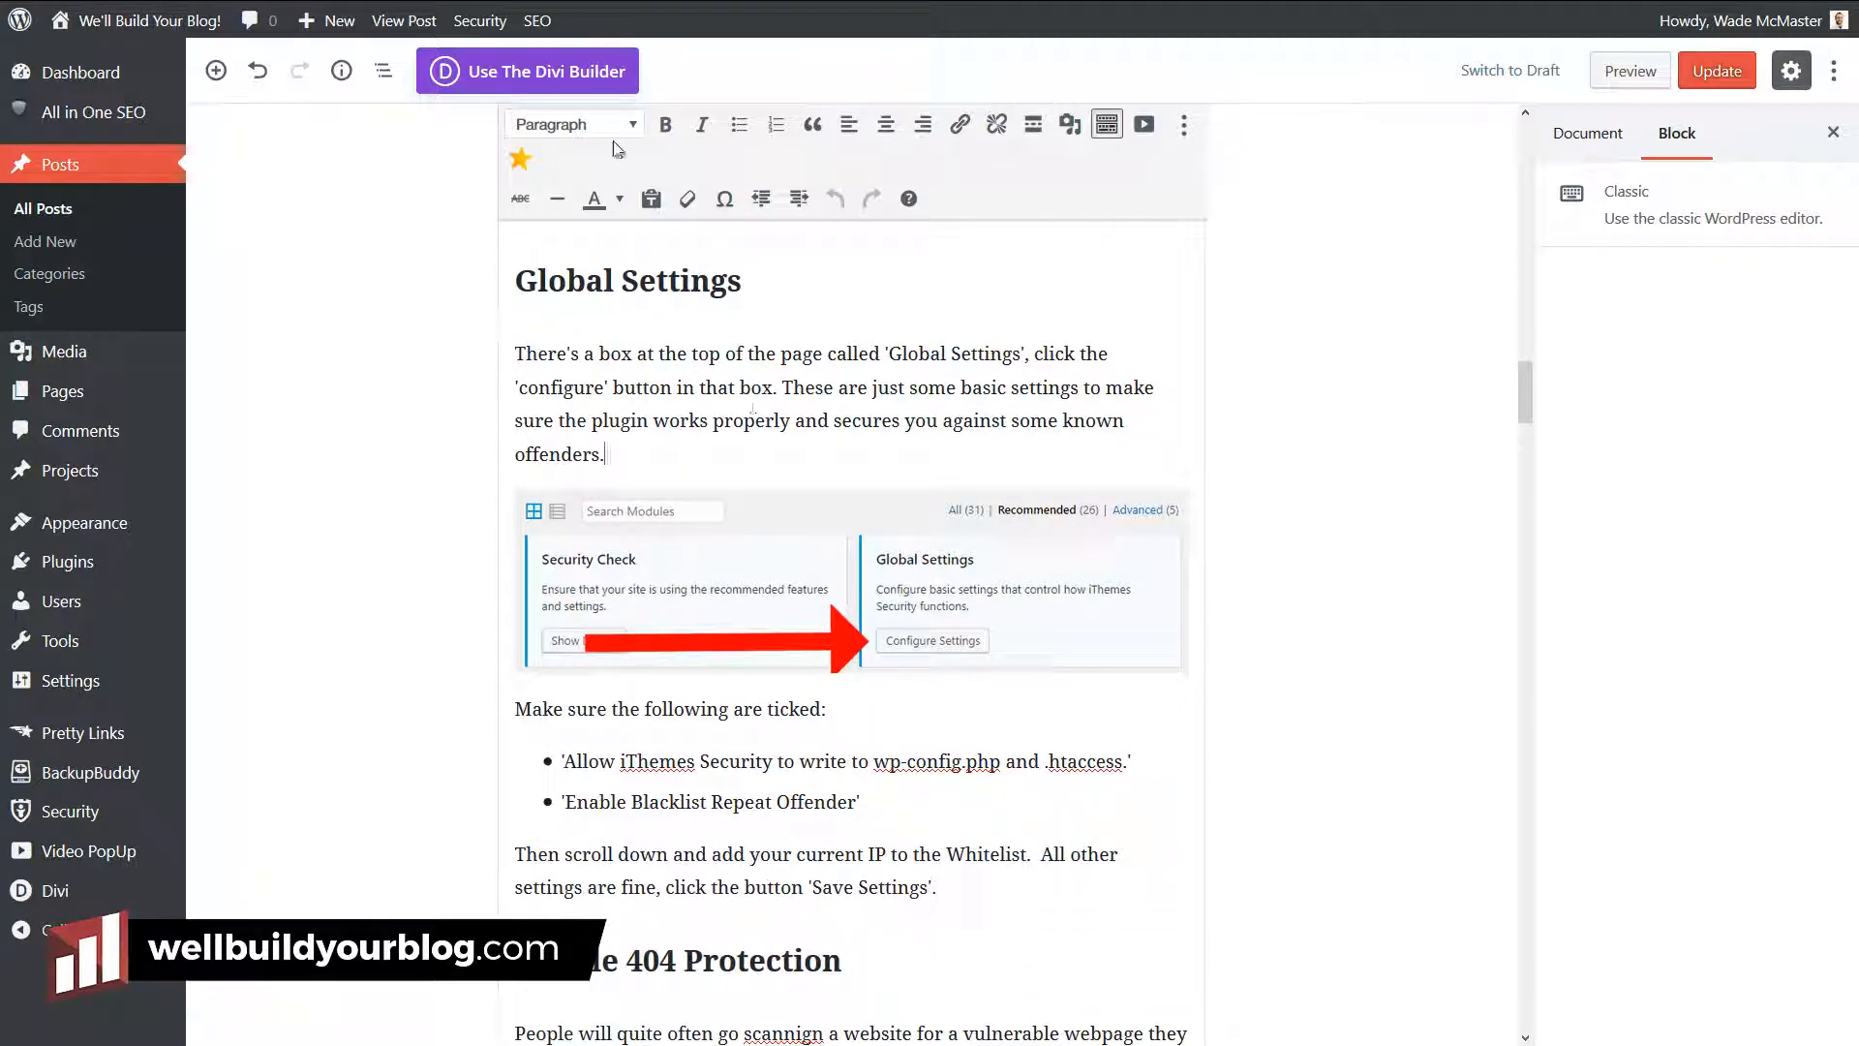
{"action": "scroll", "scroll_direction": "down", "scroll_amount": 3}
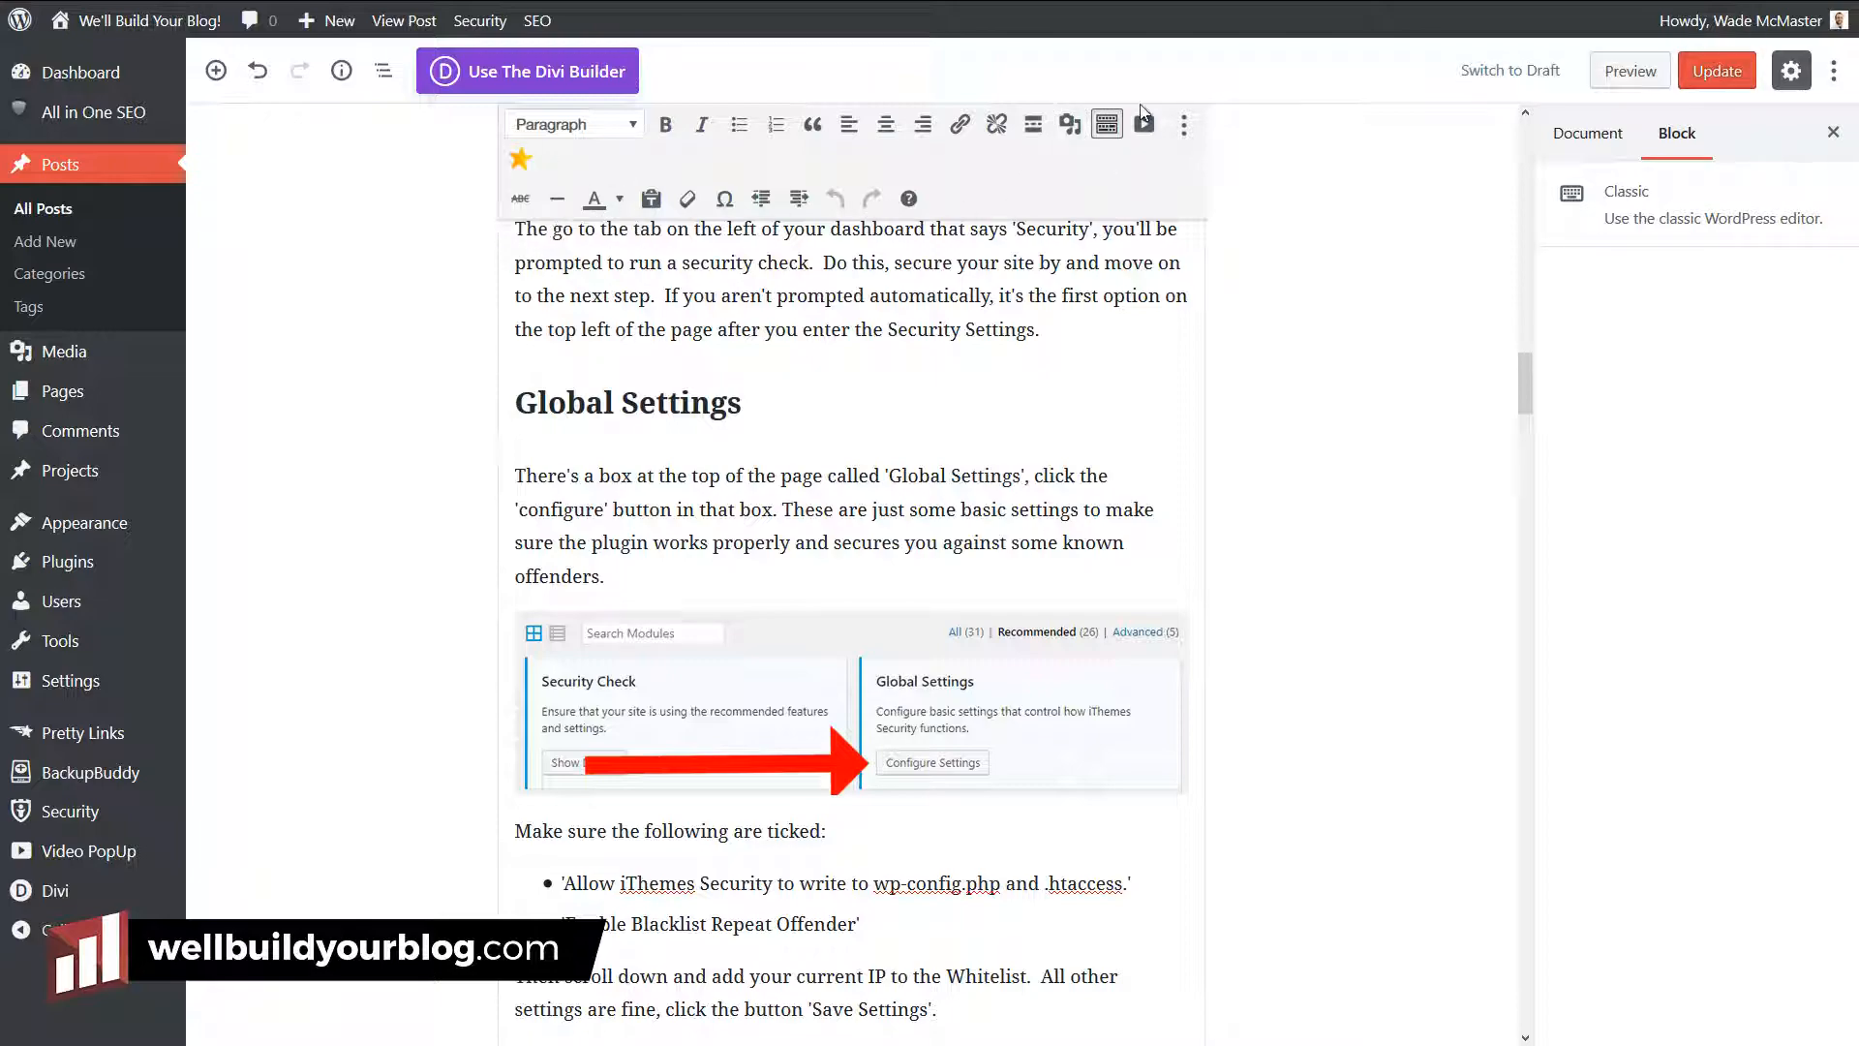
{"action": "scroll", "scroll_direction": "down", "scroll_amount": 3}
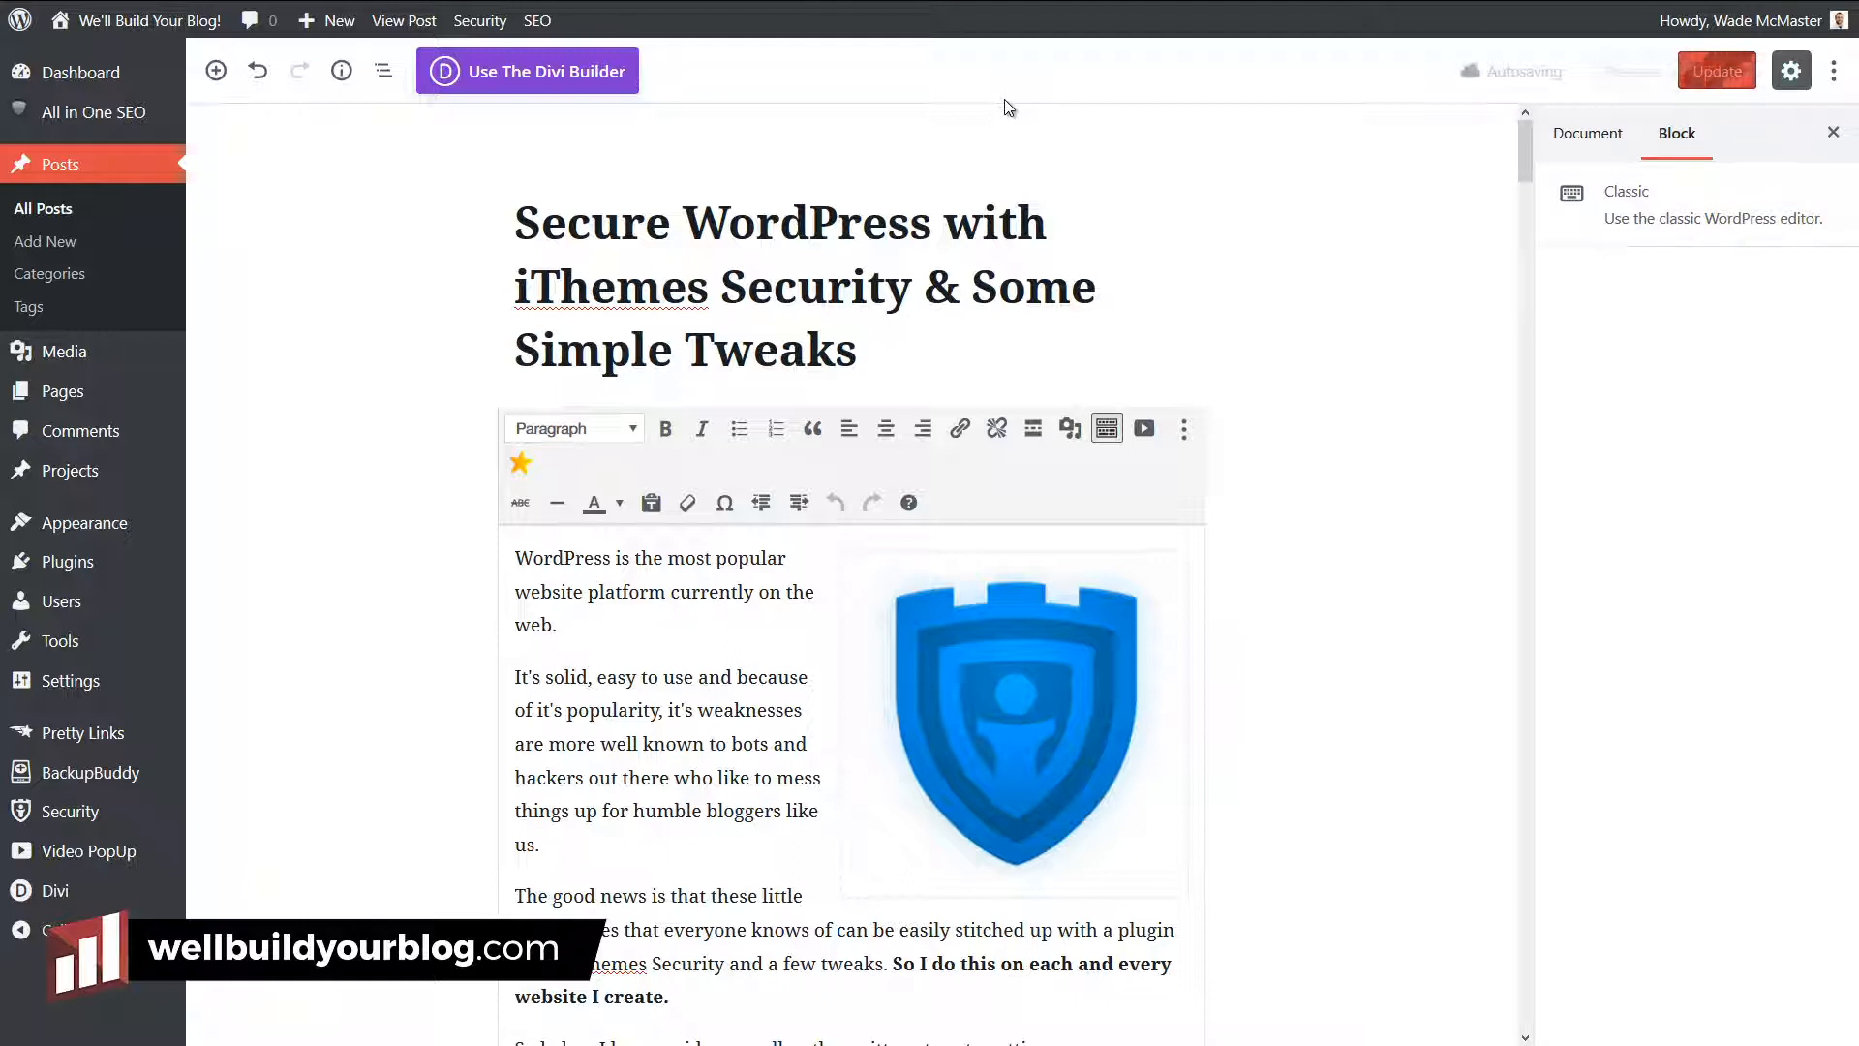
Step: Leave the post unsaved and start a new post using the default block editor
{"action": "left_click", "coordinate": [325, 19]}
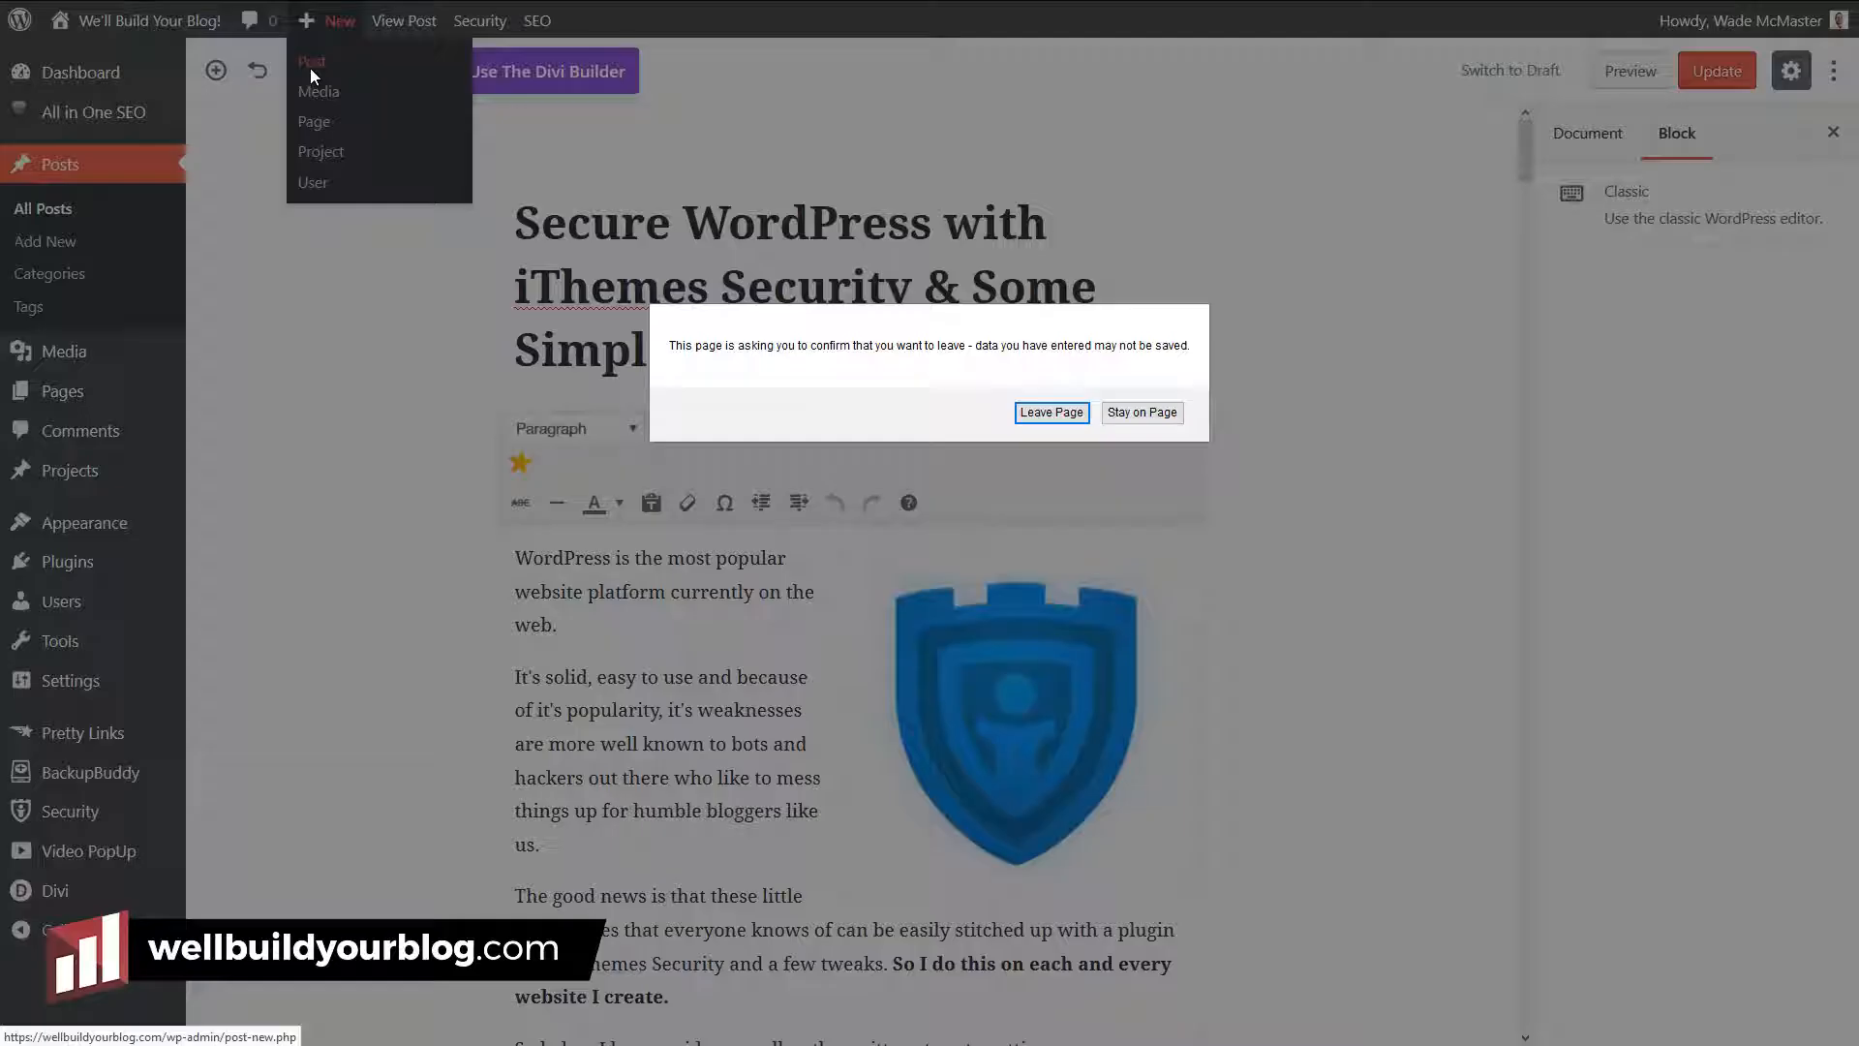
{"action": "left_click", "coordinate": [1140, 412]}
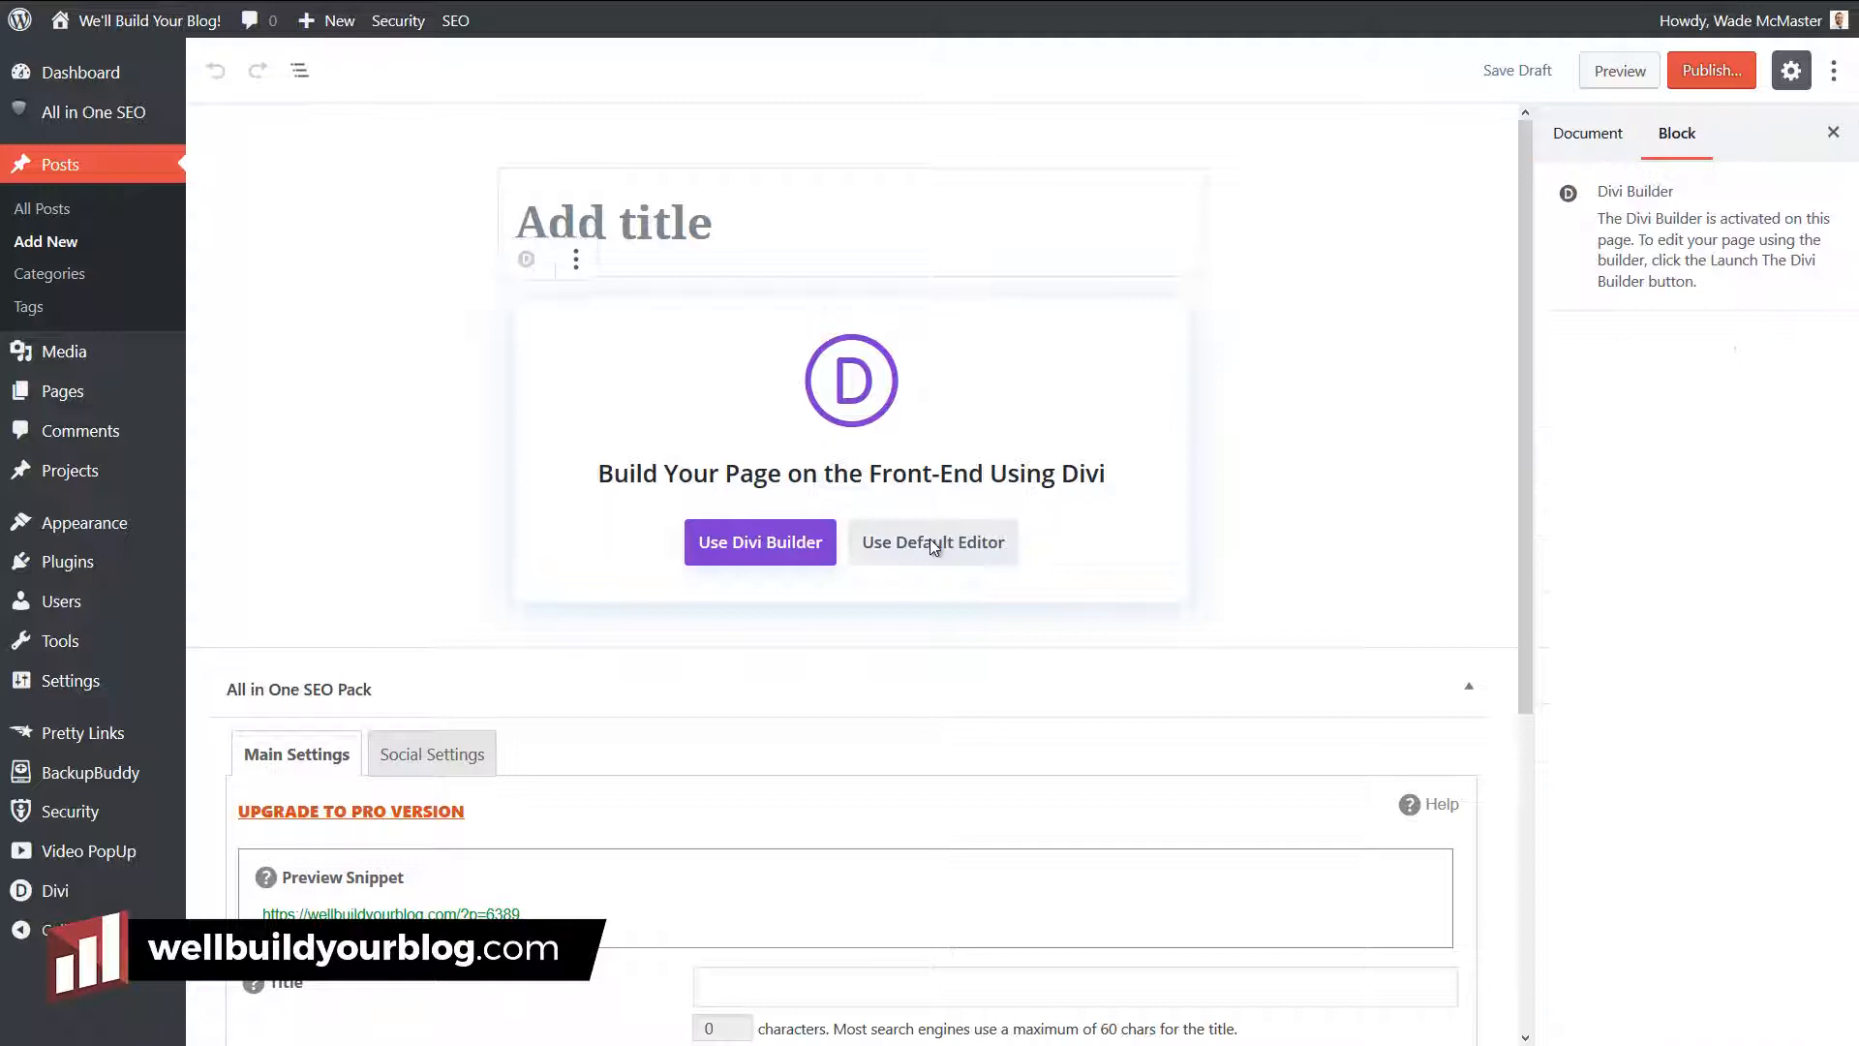
{"action": "left_click", "coordinate": [933, 542]}
{"action": "type", "text": "Test Post"}
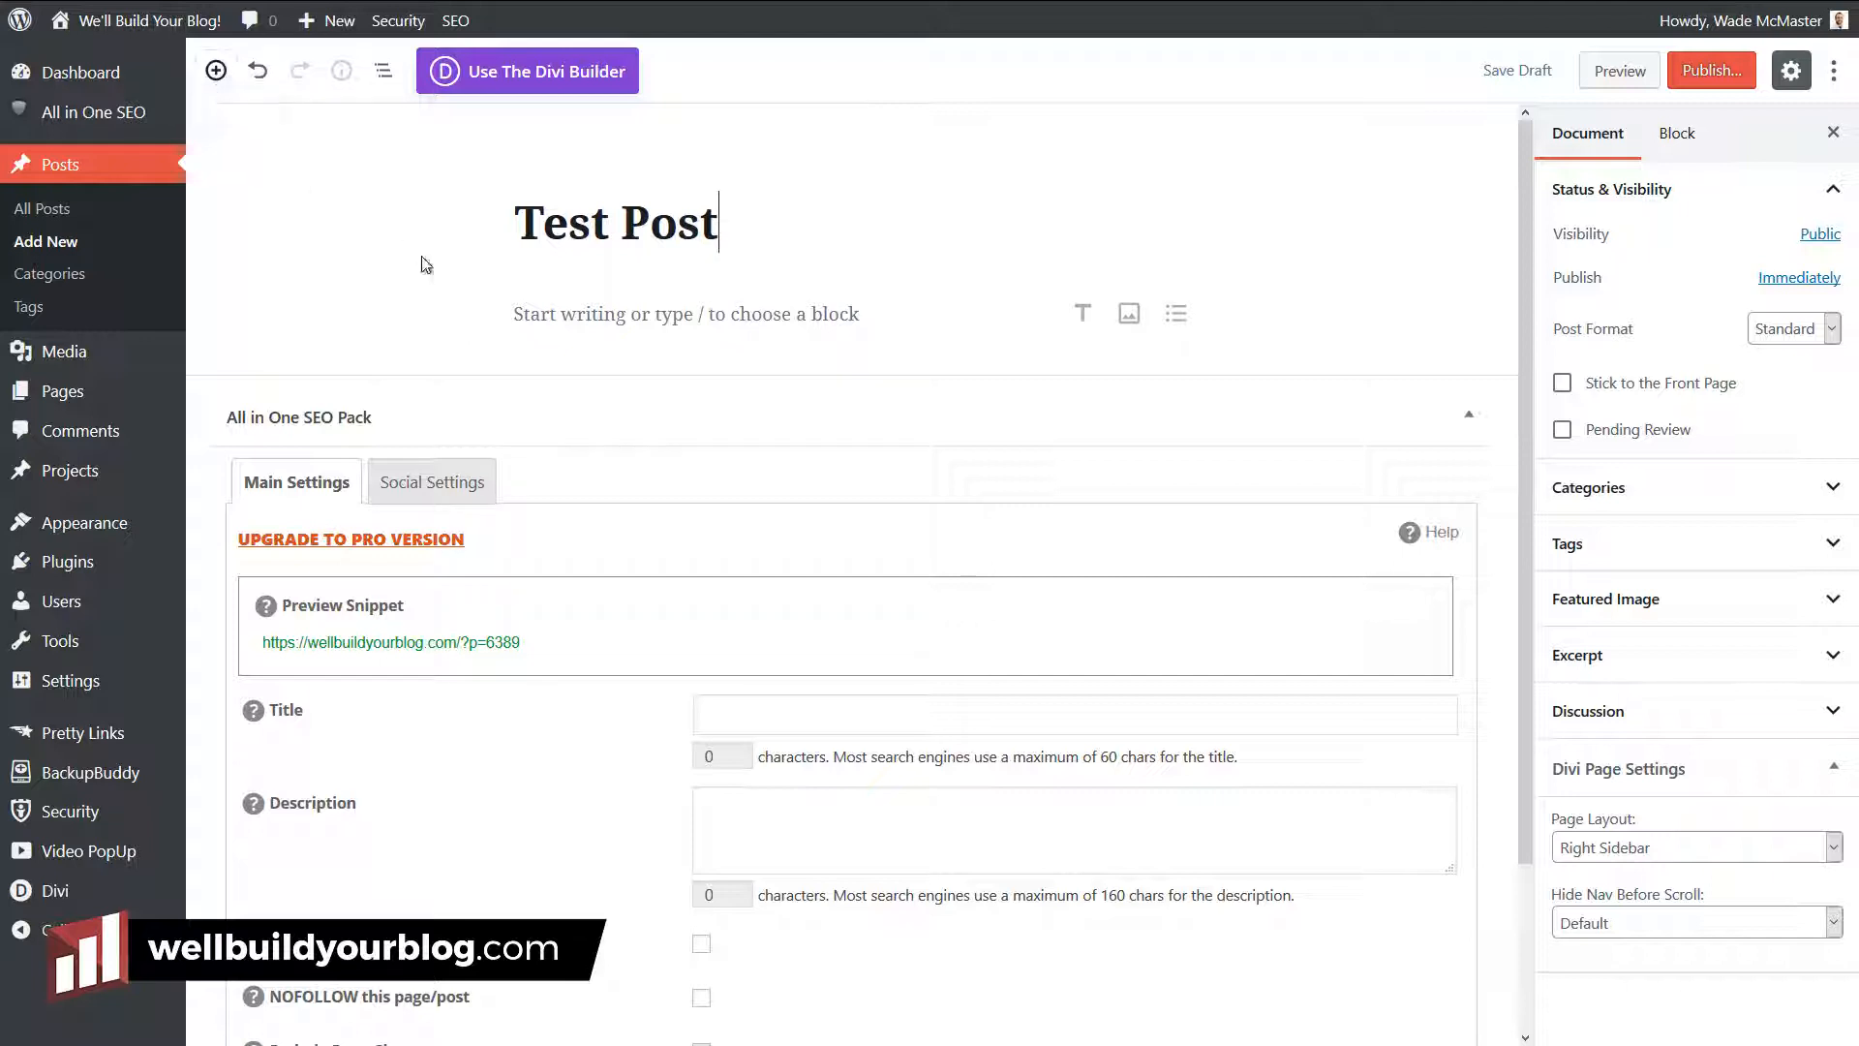
{"action": "mouse_move", "coordinate": [463, 313]}
{"action": "type", "text": "c"}
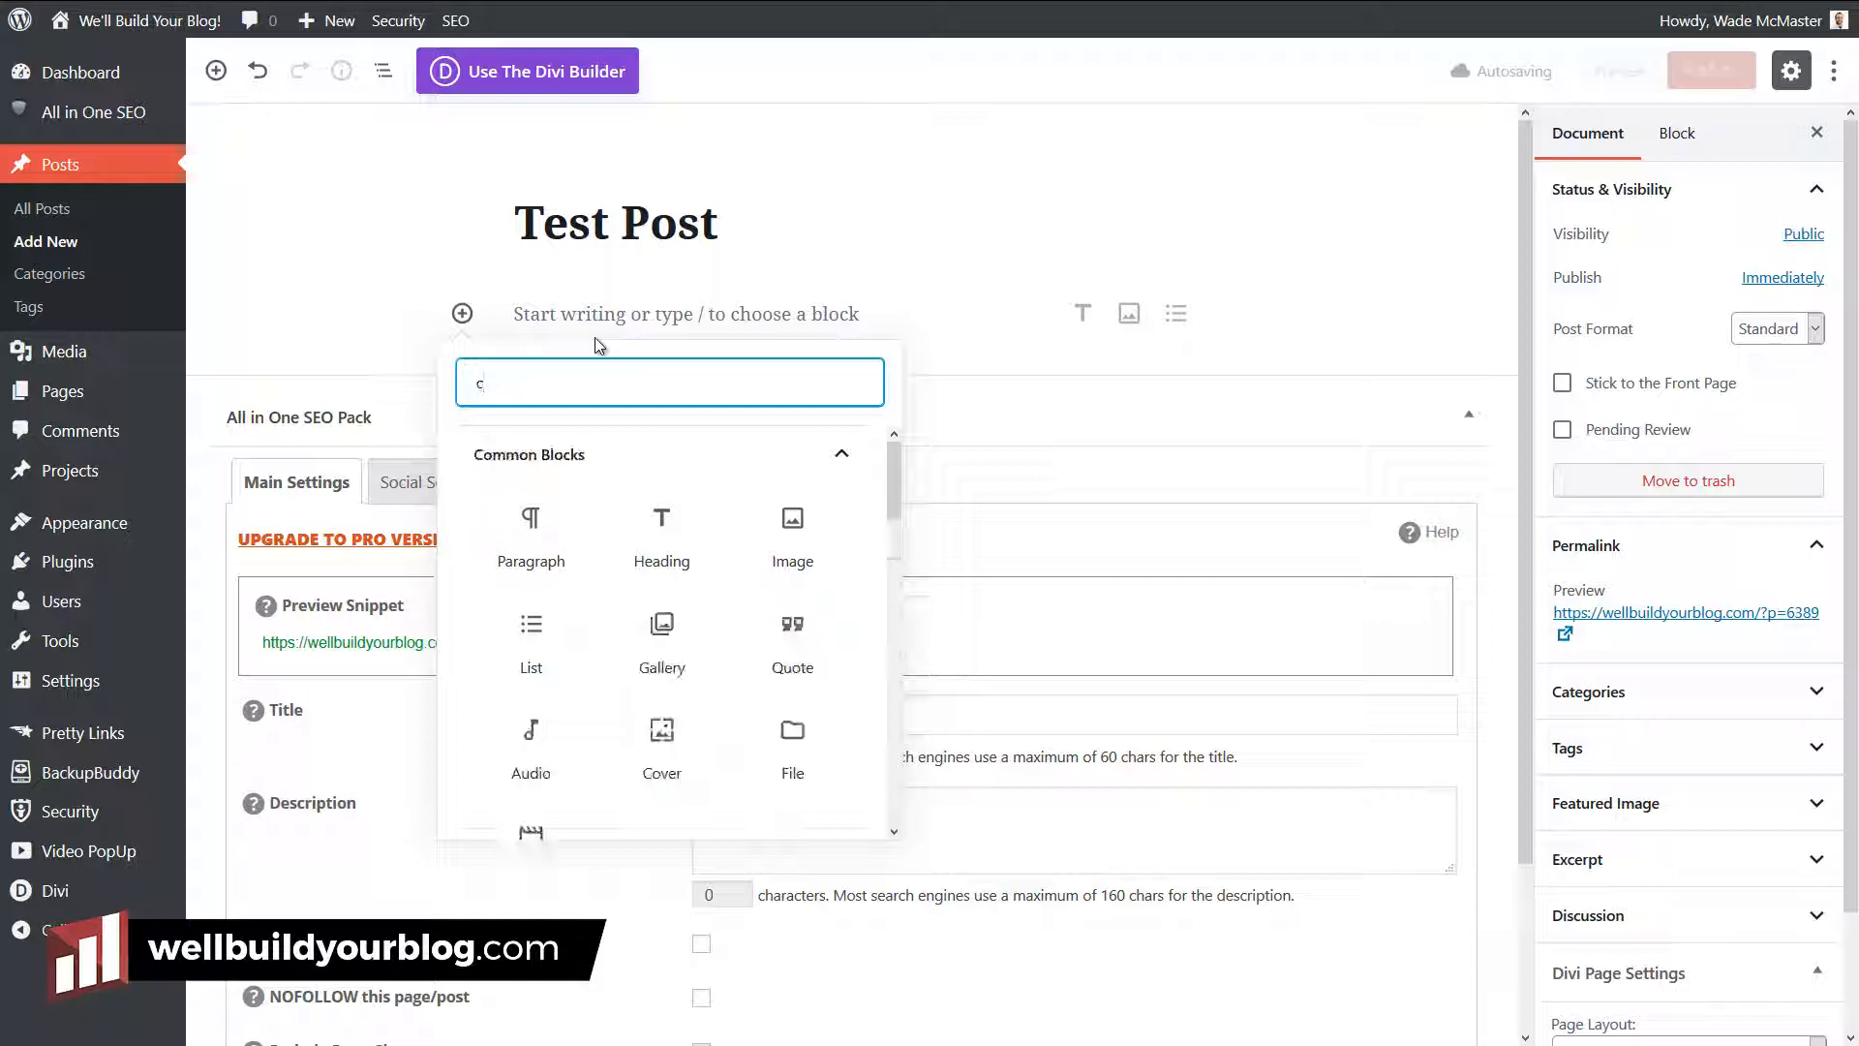
Step: Find 'classic' in the block inserter and insert a Classic block
{"action": "type", "text": "lassic"}
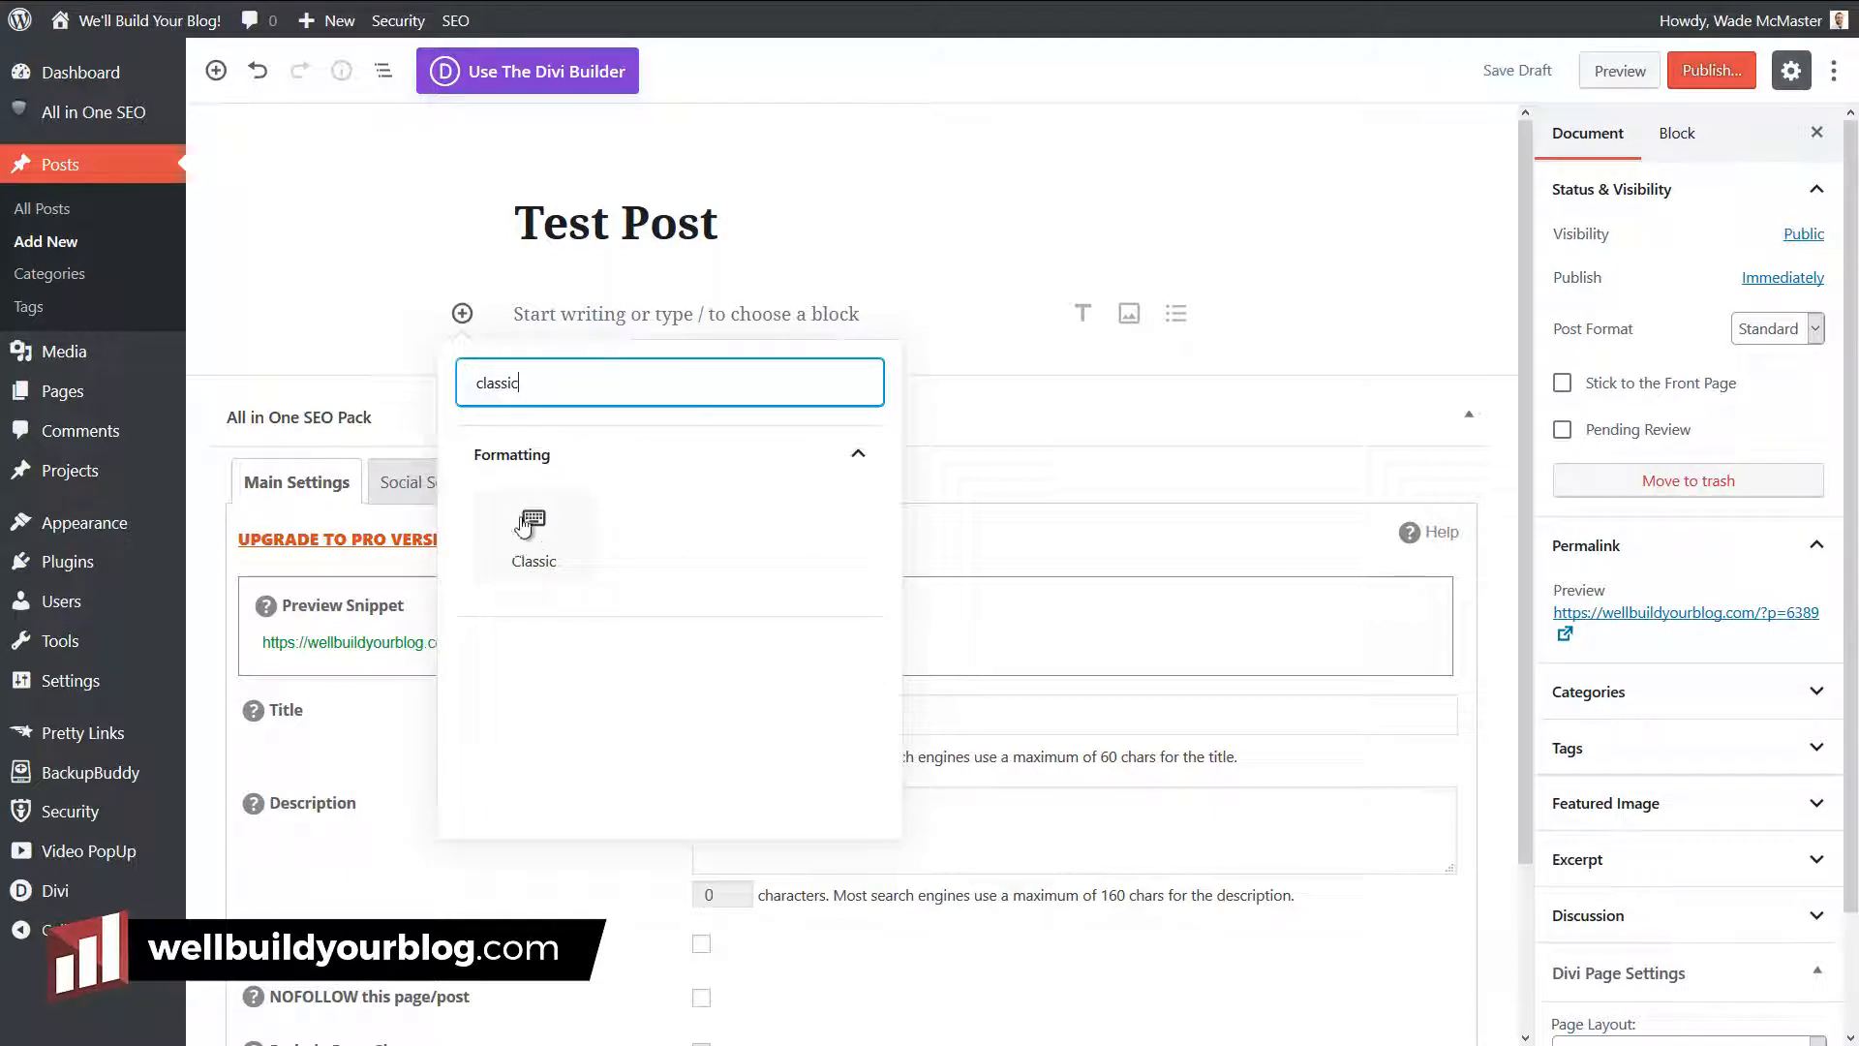
{"action": "left_click", "coordinate": [532, 534]}
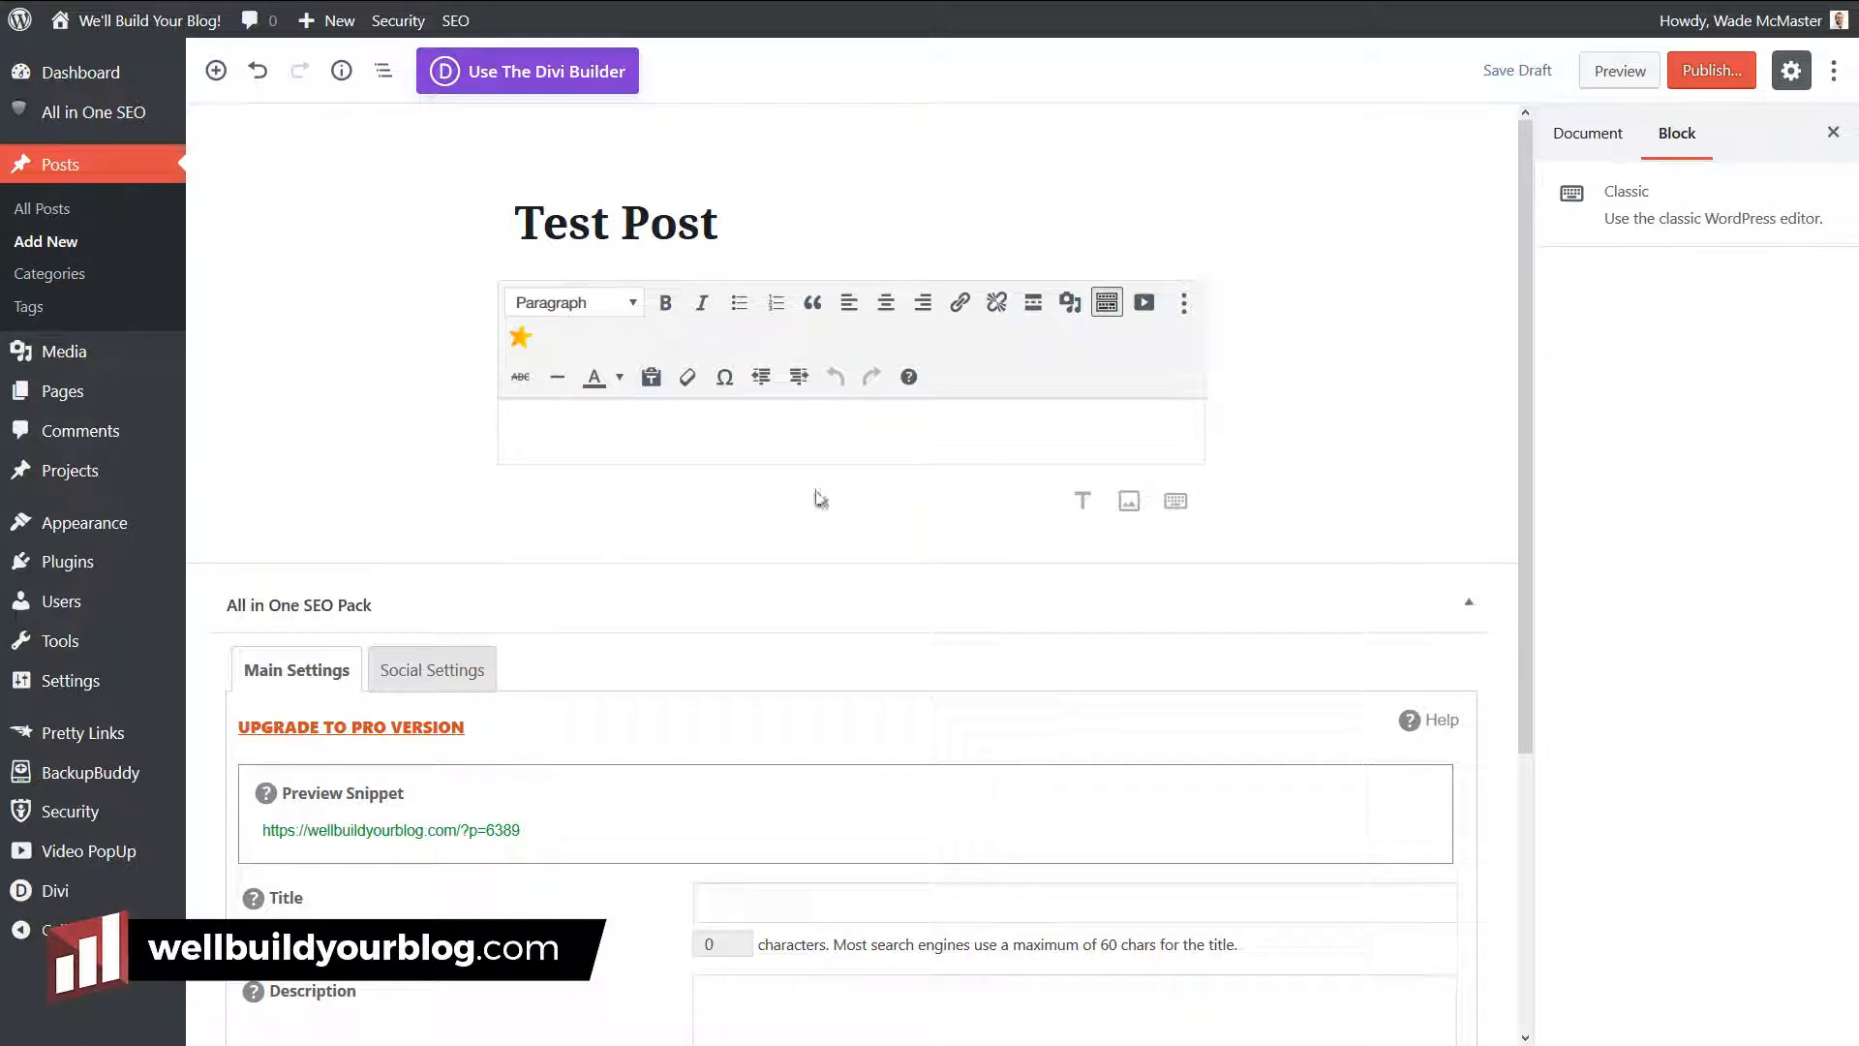
{"action": "mouse_move", "coordinate": [800, 356]}
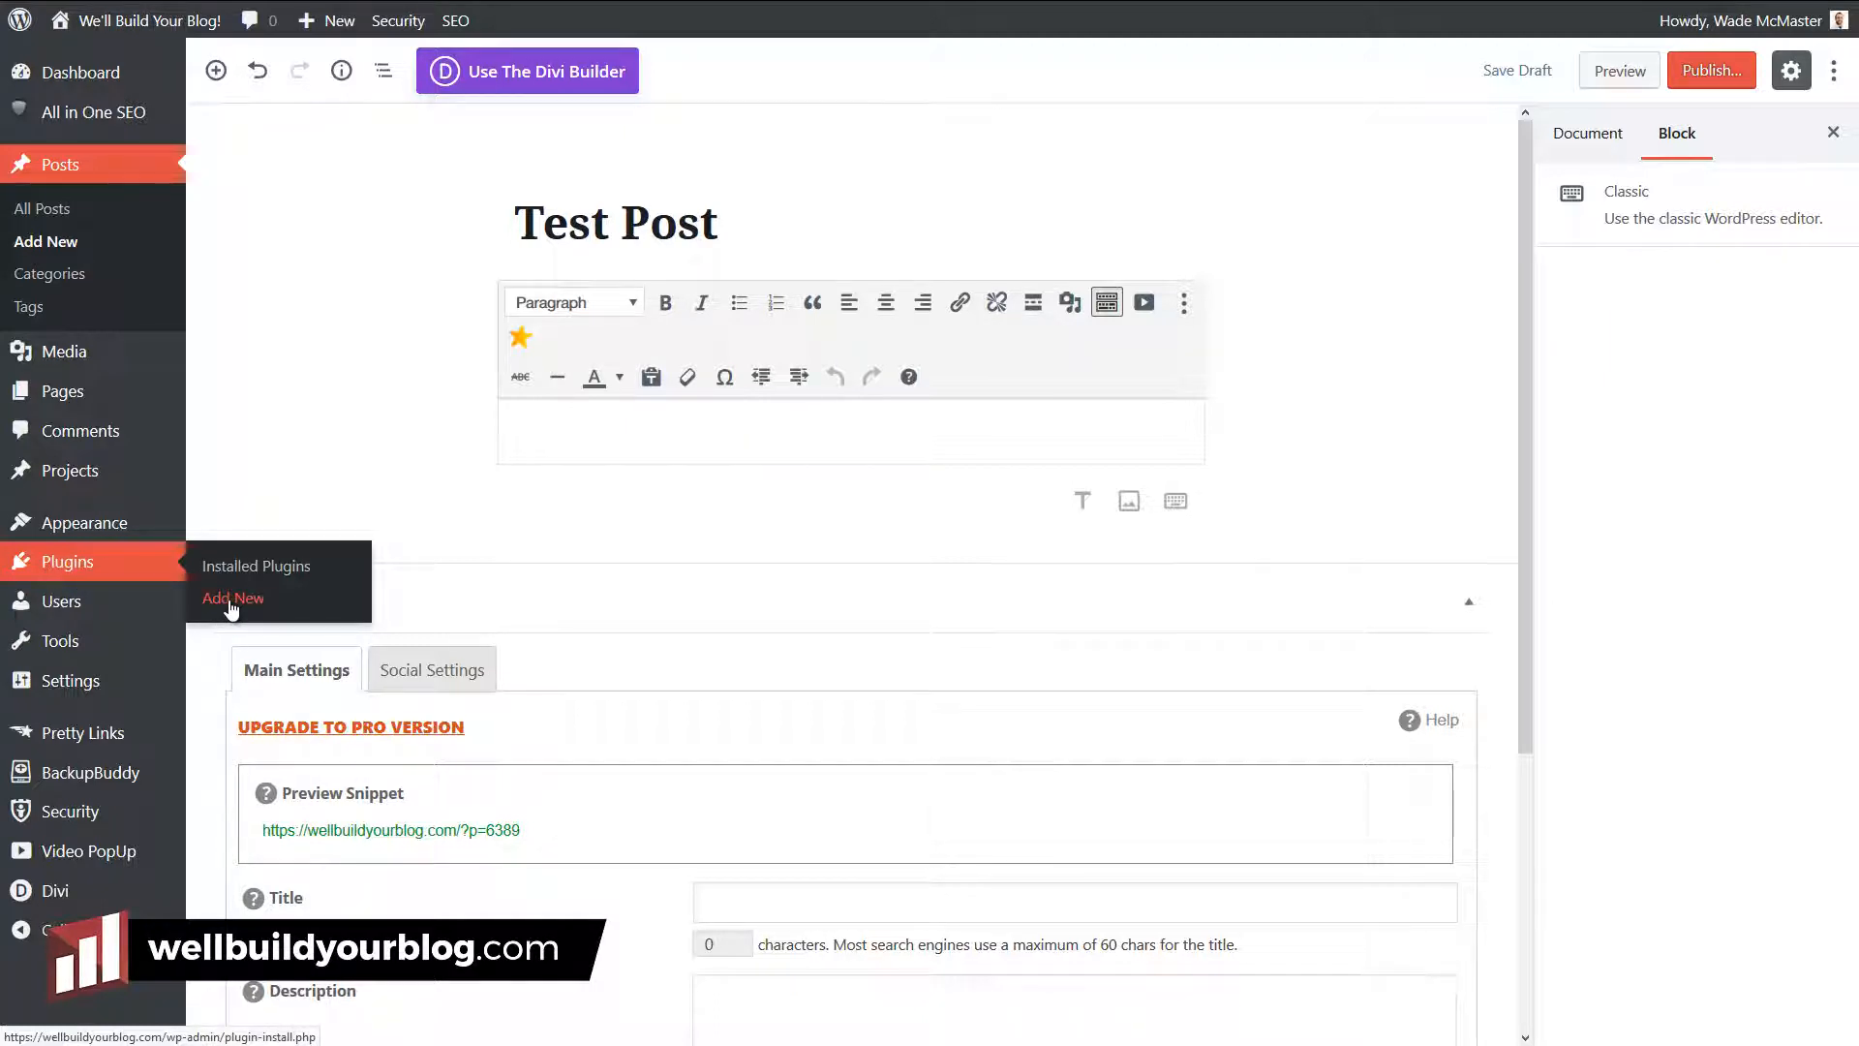
{"action": "mouse_move", "coordinate": [695, 598]}
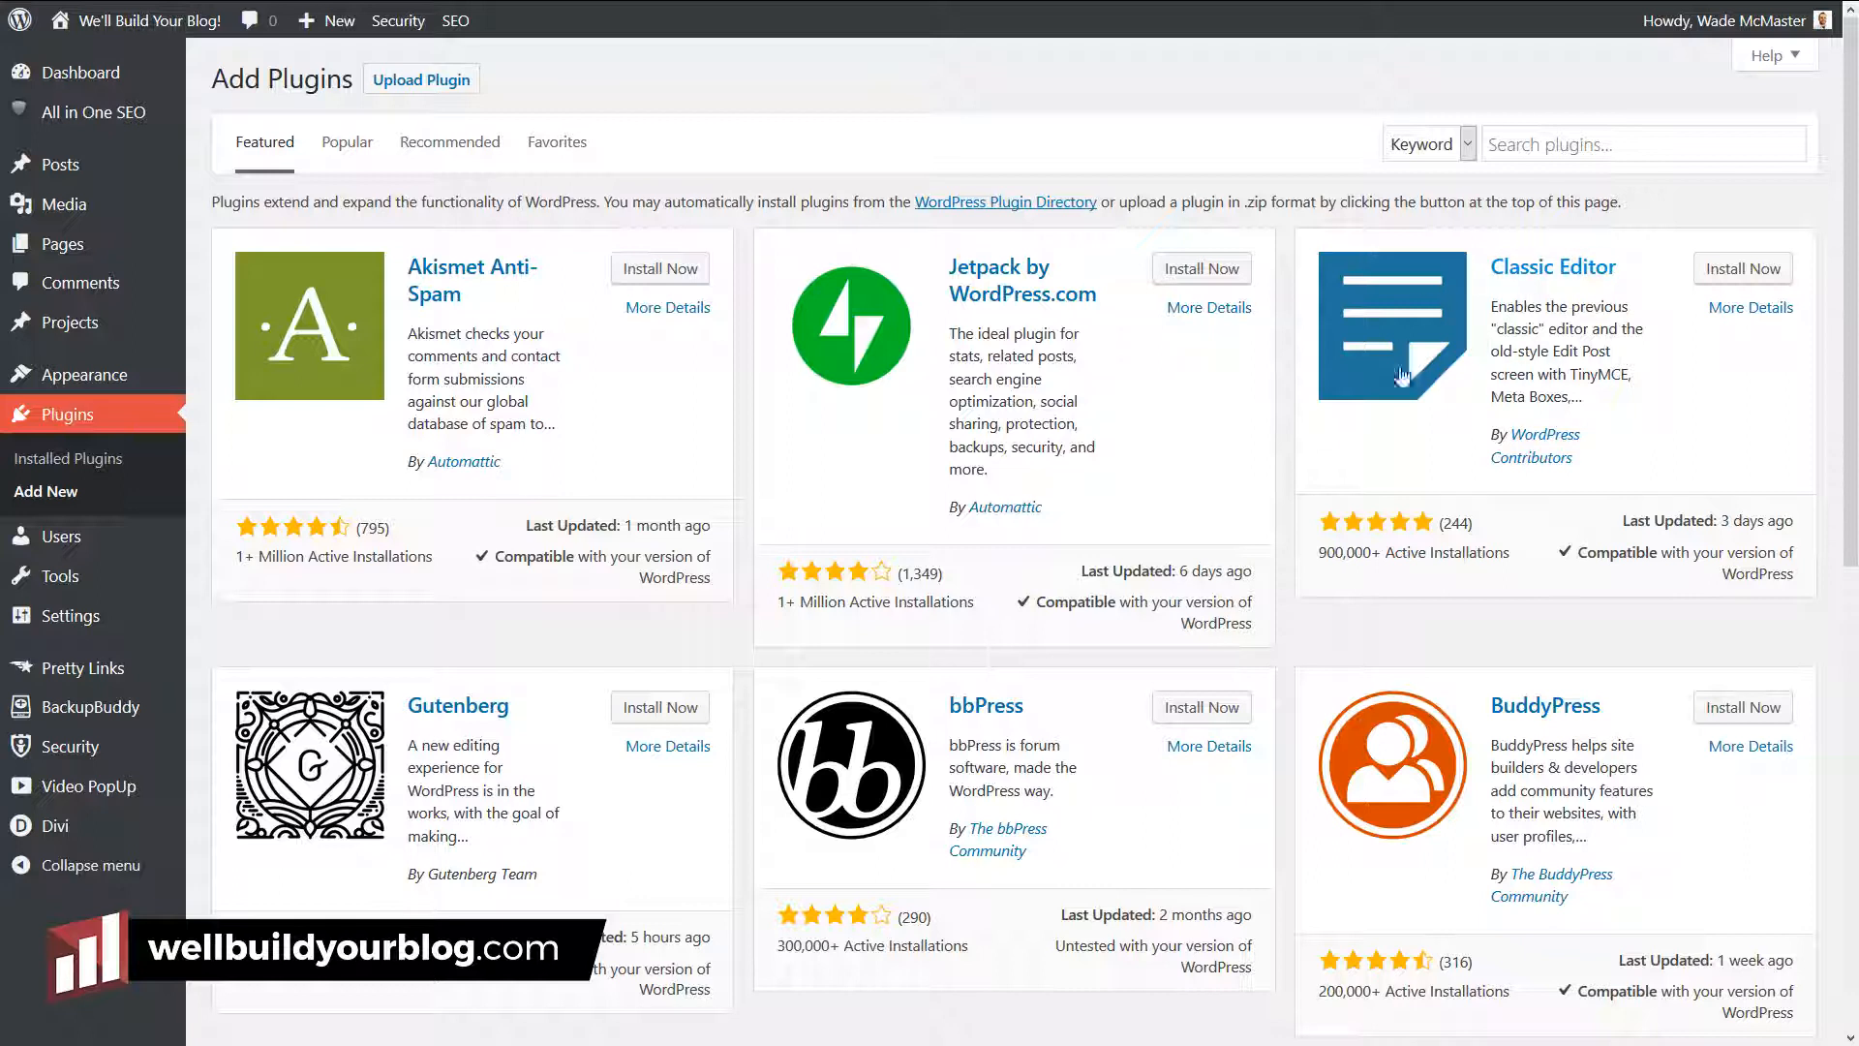
{"action": "mouse_move", "coordinate": [1646, 220]}
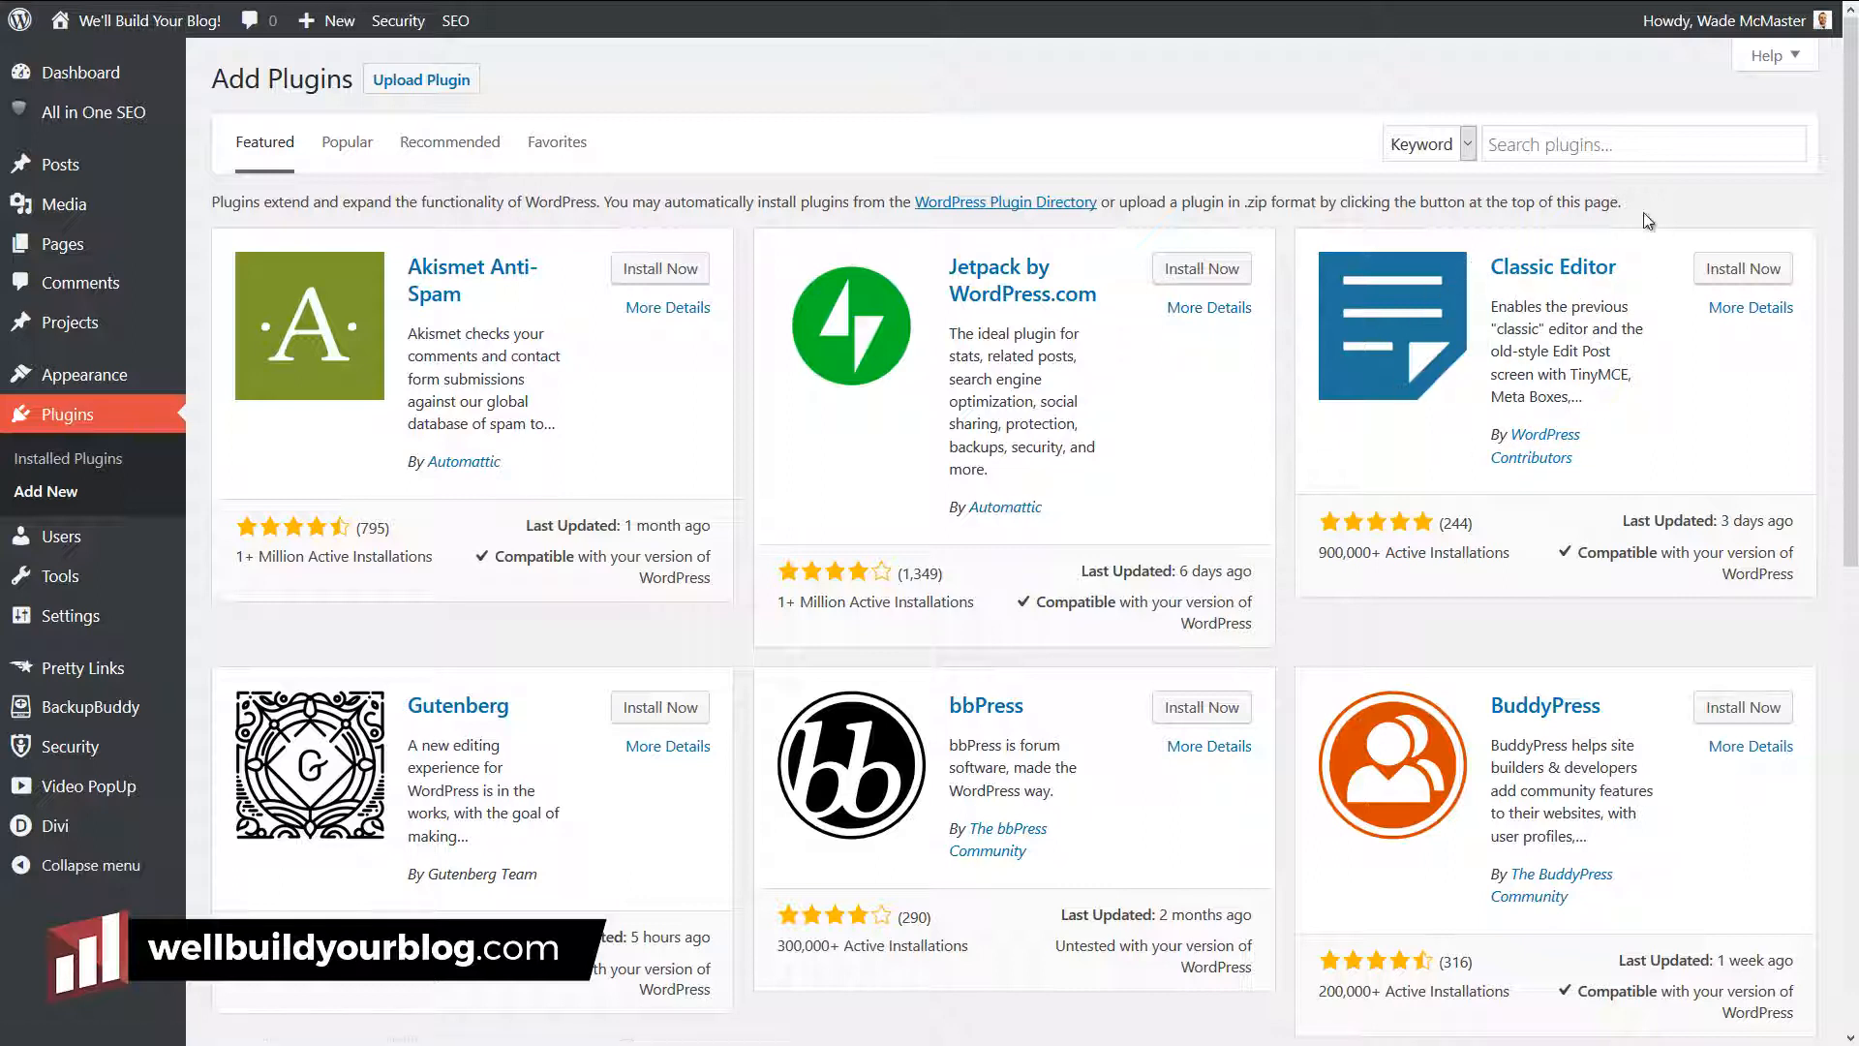
Step: Search the plugin directory for 'classic editor', then install and activate Classic Editor
{"action": "left_click", "coordinate": [1644, 143]}
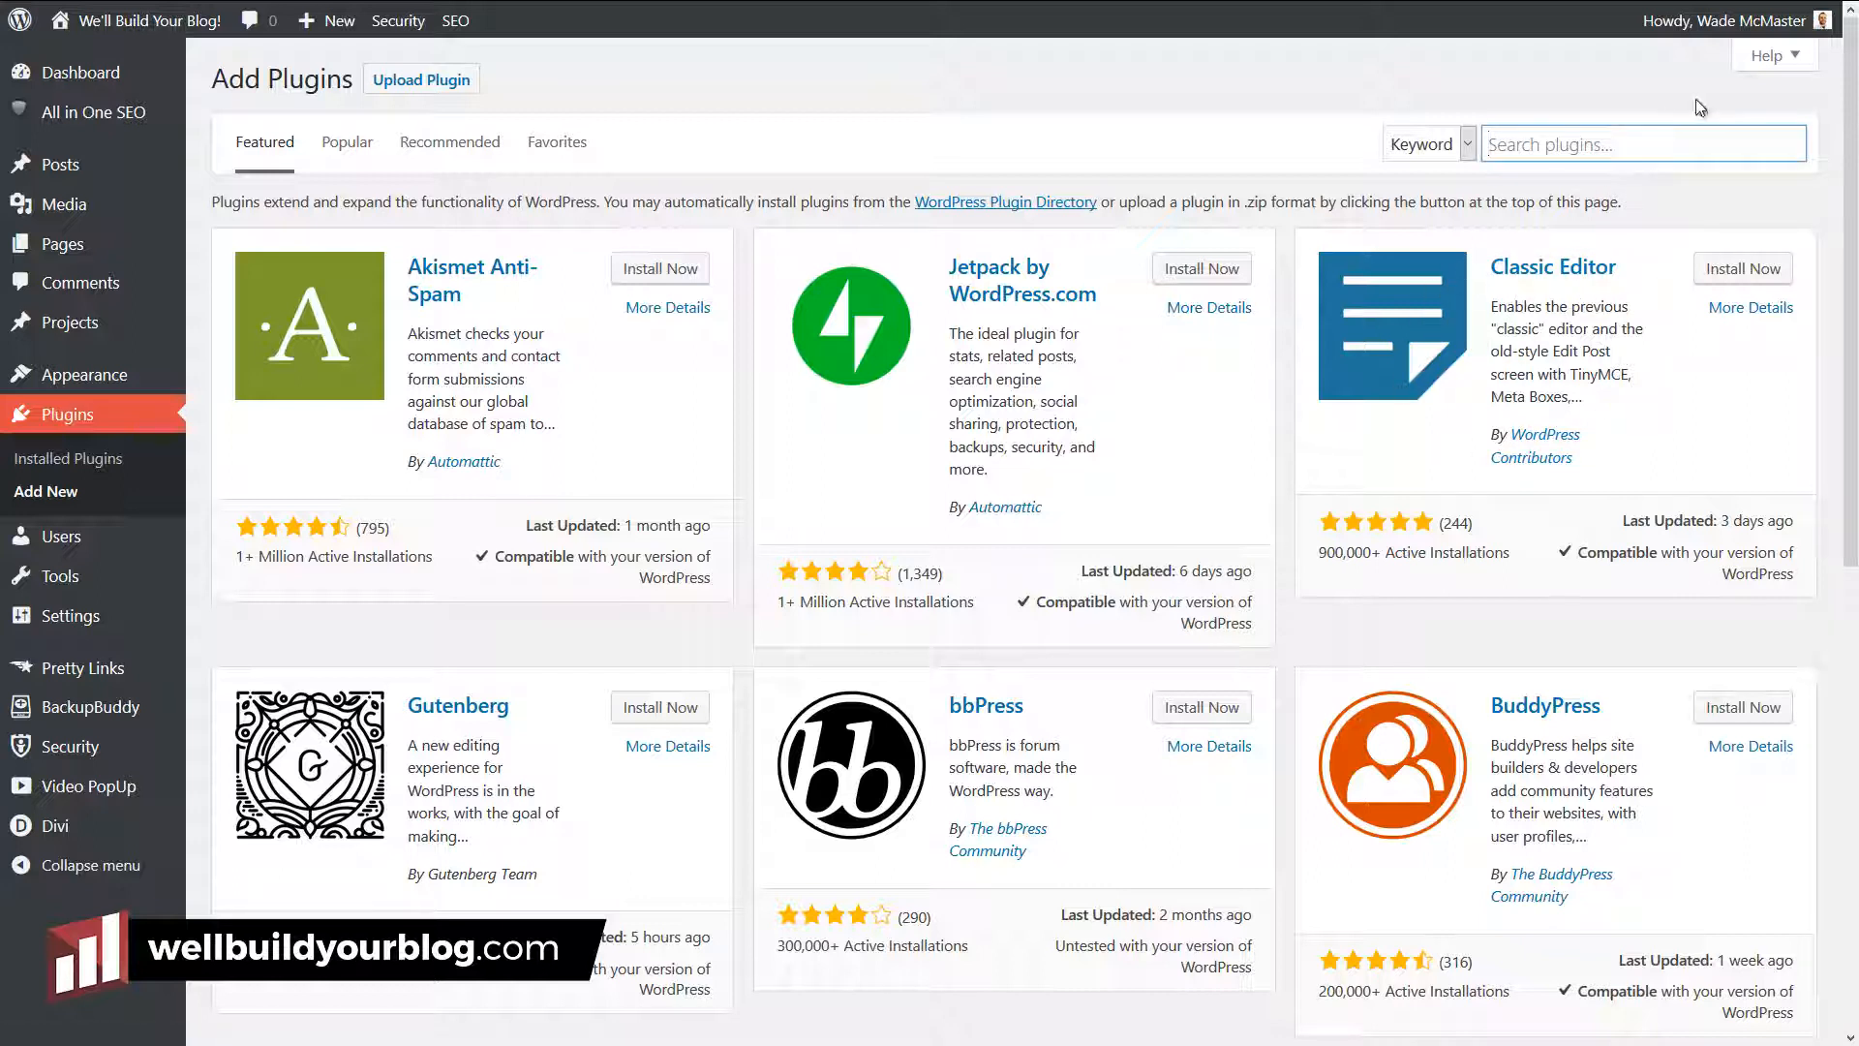
{"action": "type", "text": "classic editor"}
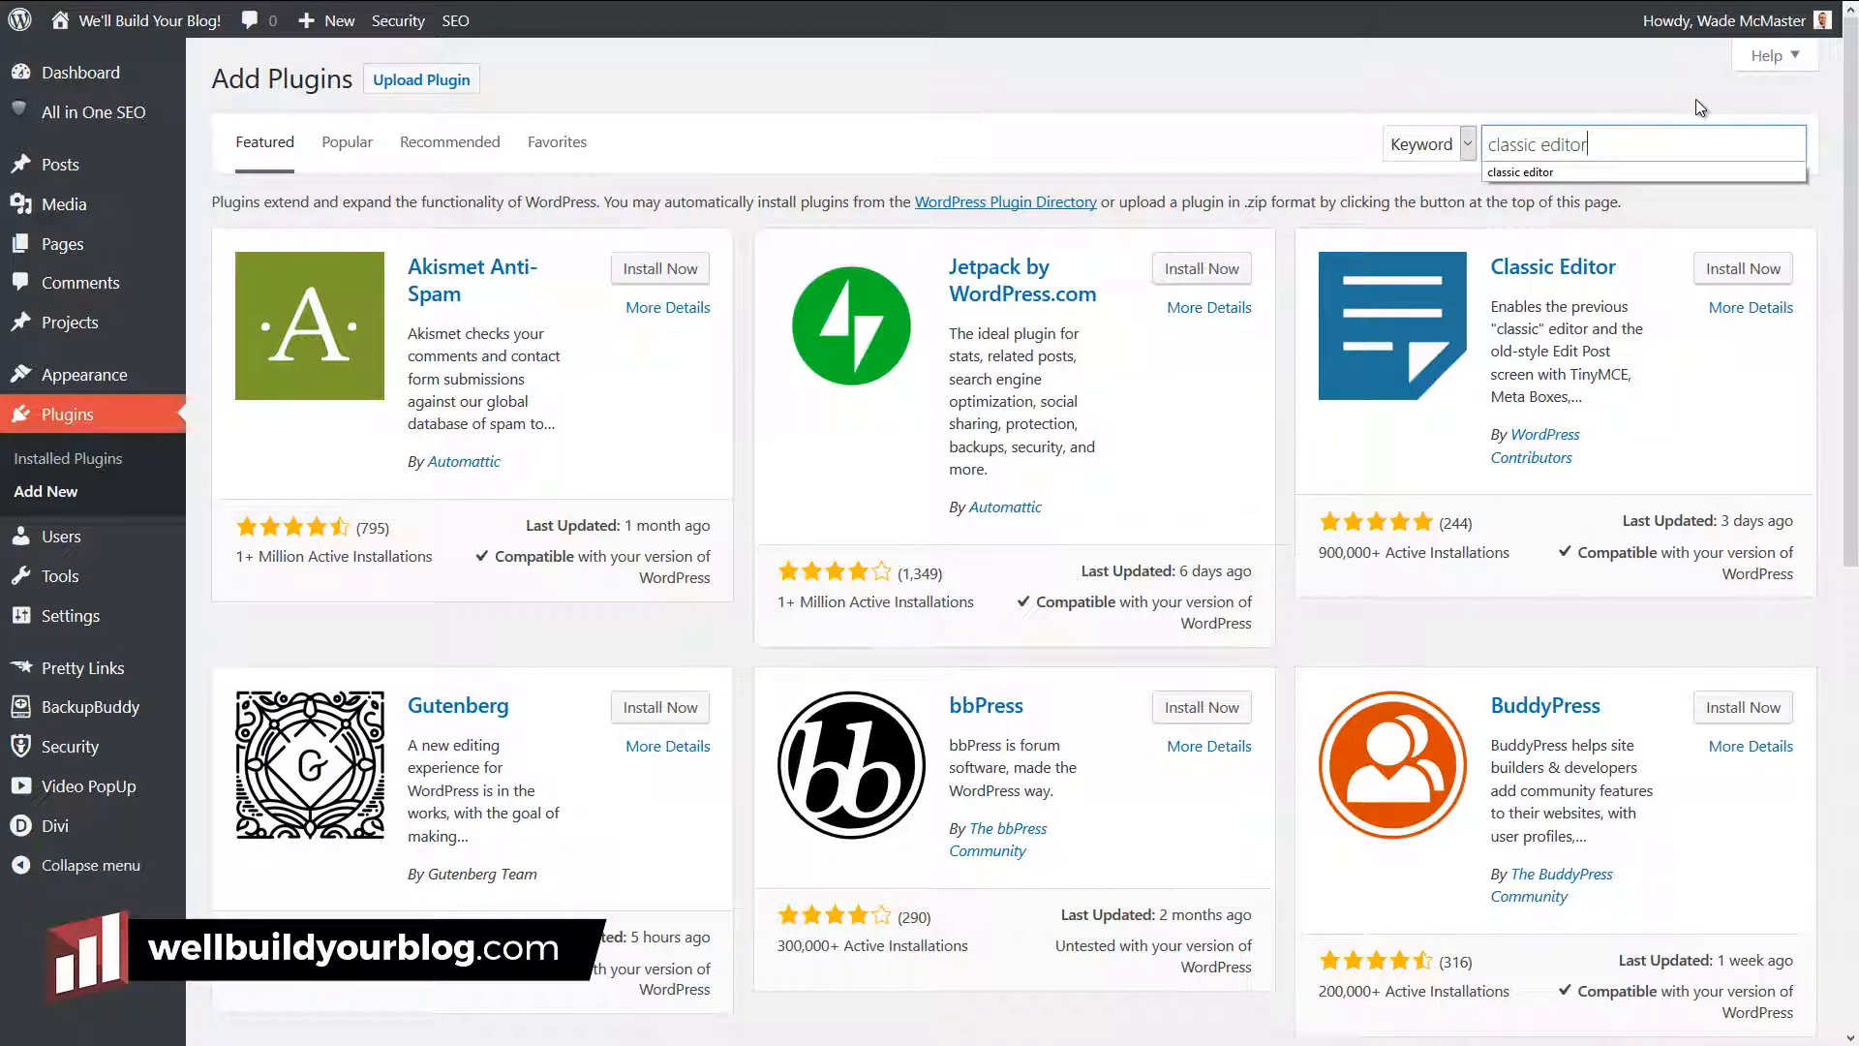
{"action": "key", "text": "Enter"}
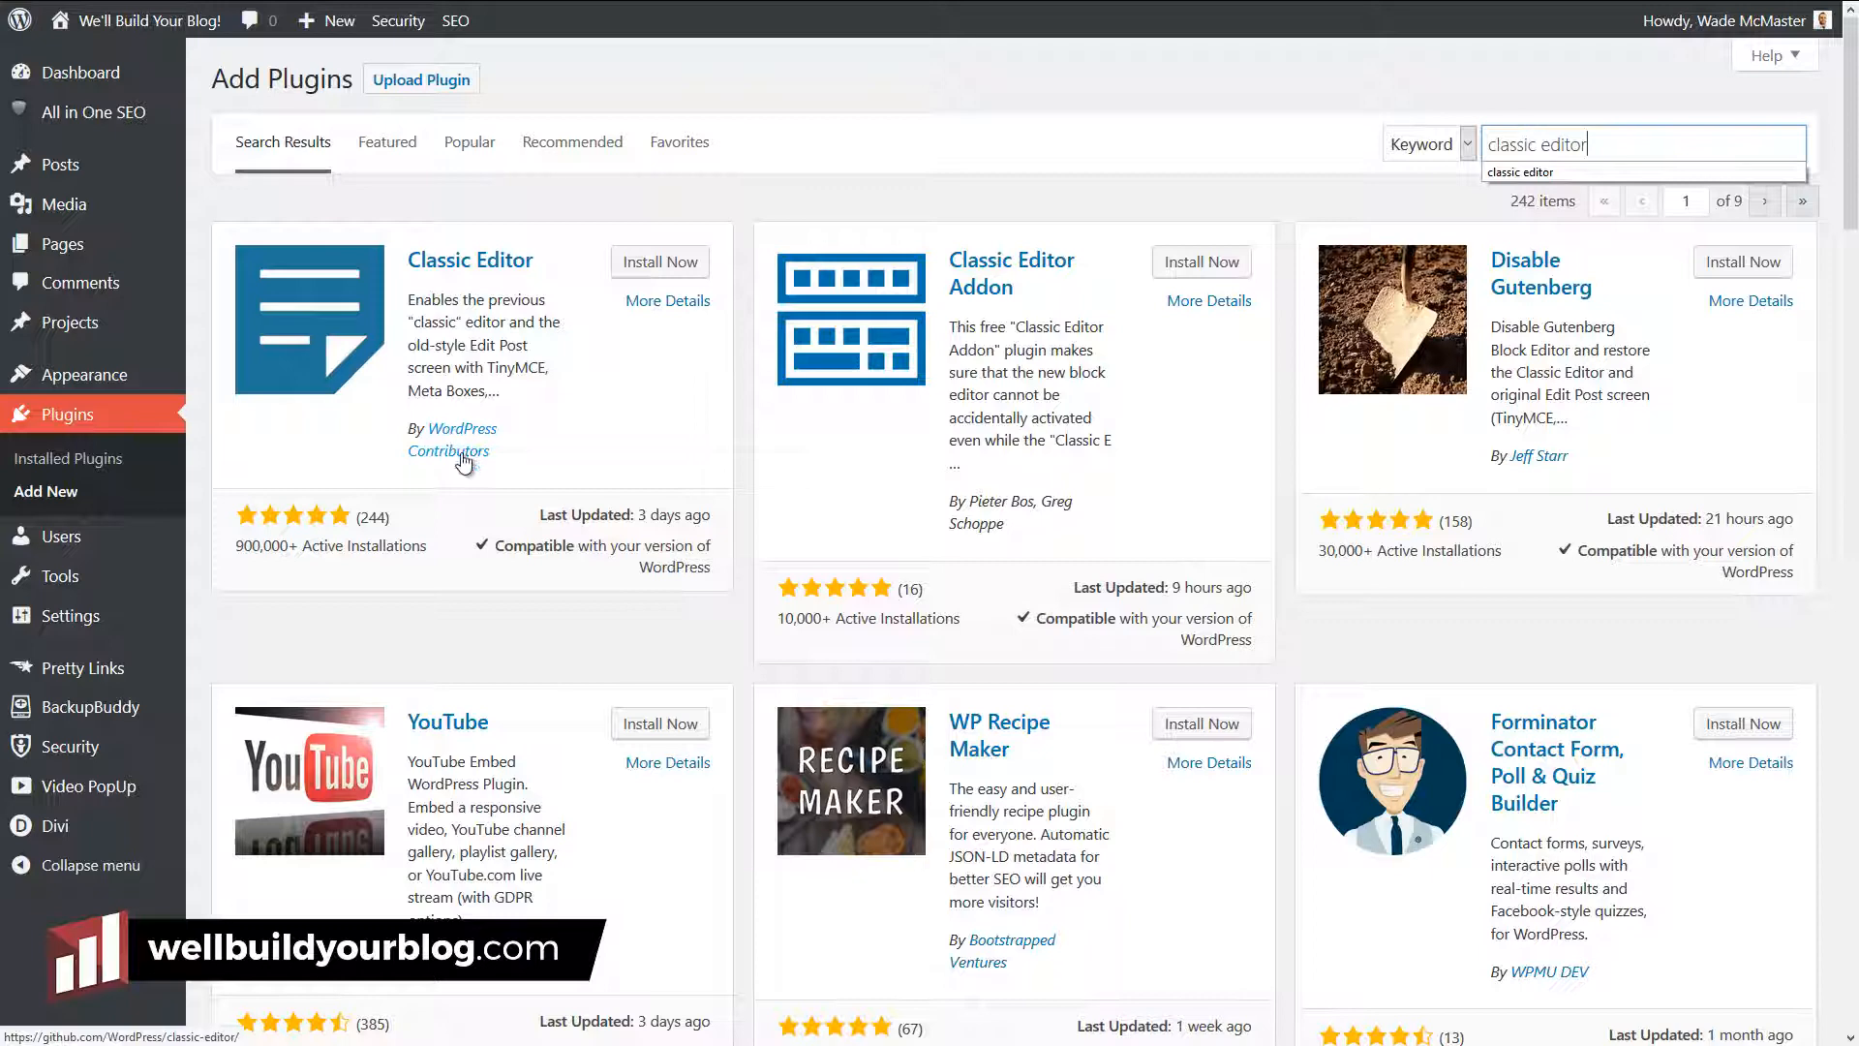
{"action": "left_click", "coordinate": [659, 261]}
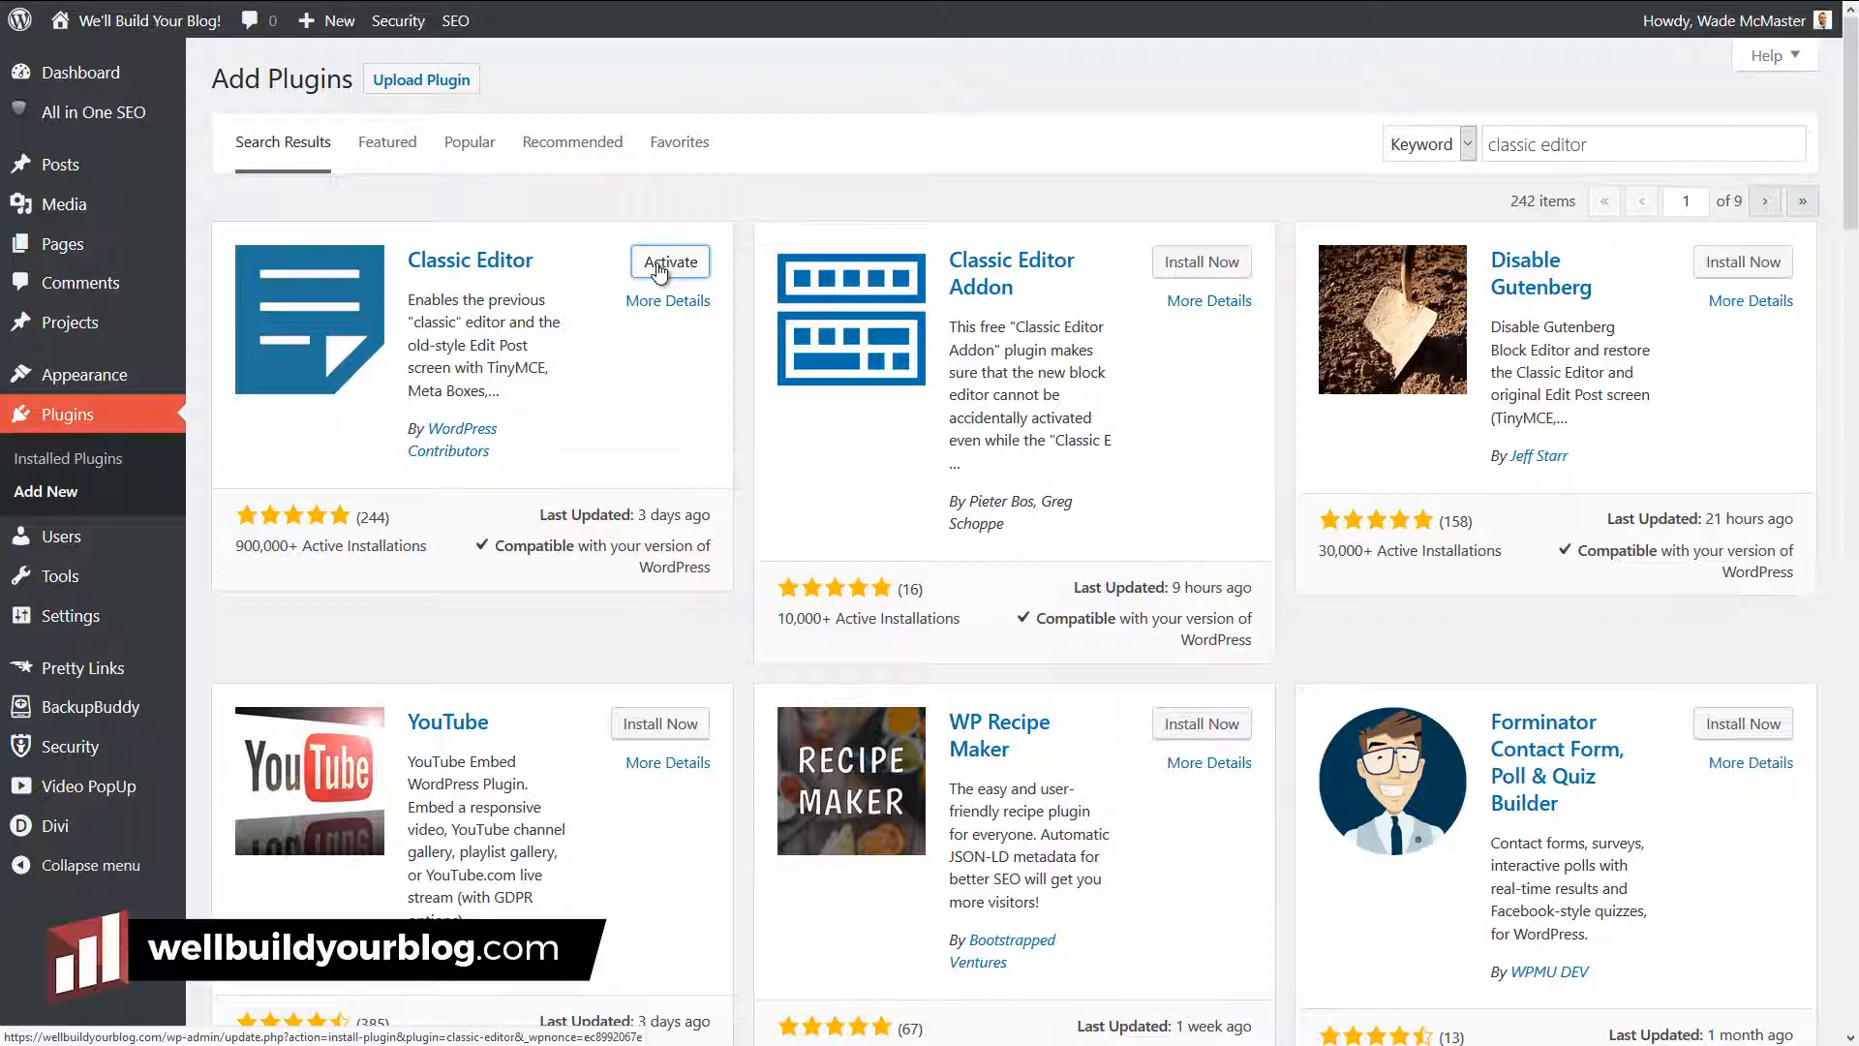
{"action": "left_click", "coordinate": [668, 261]}
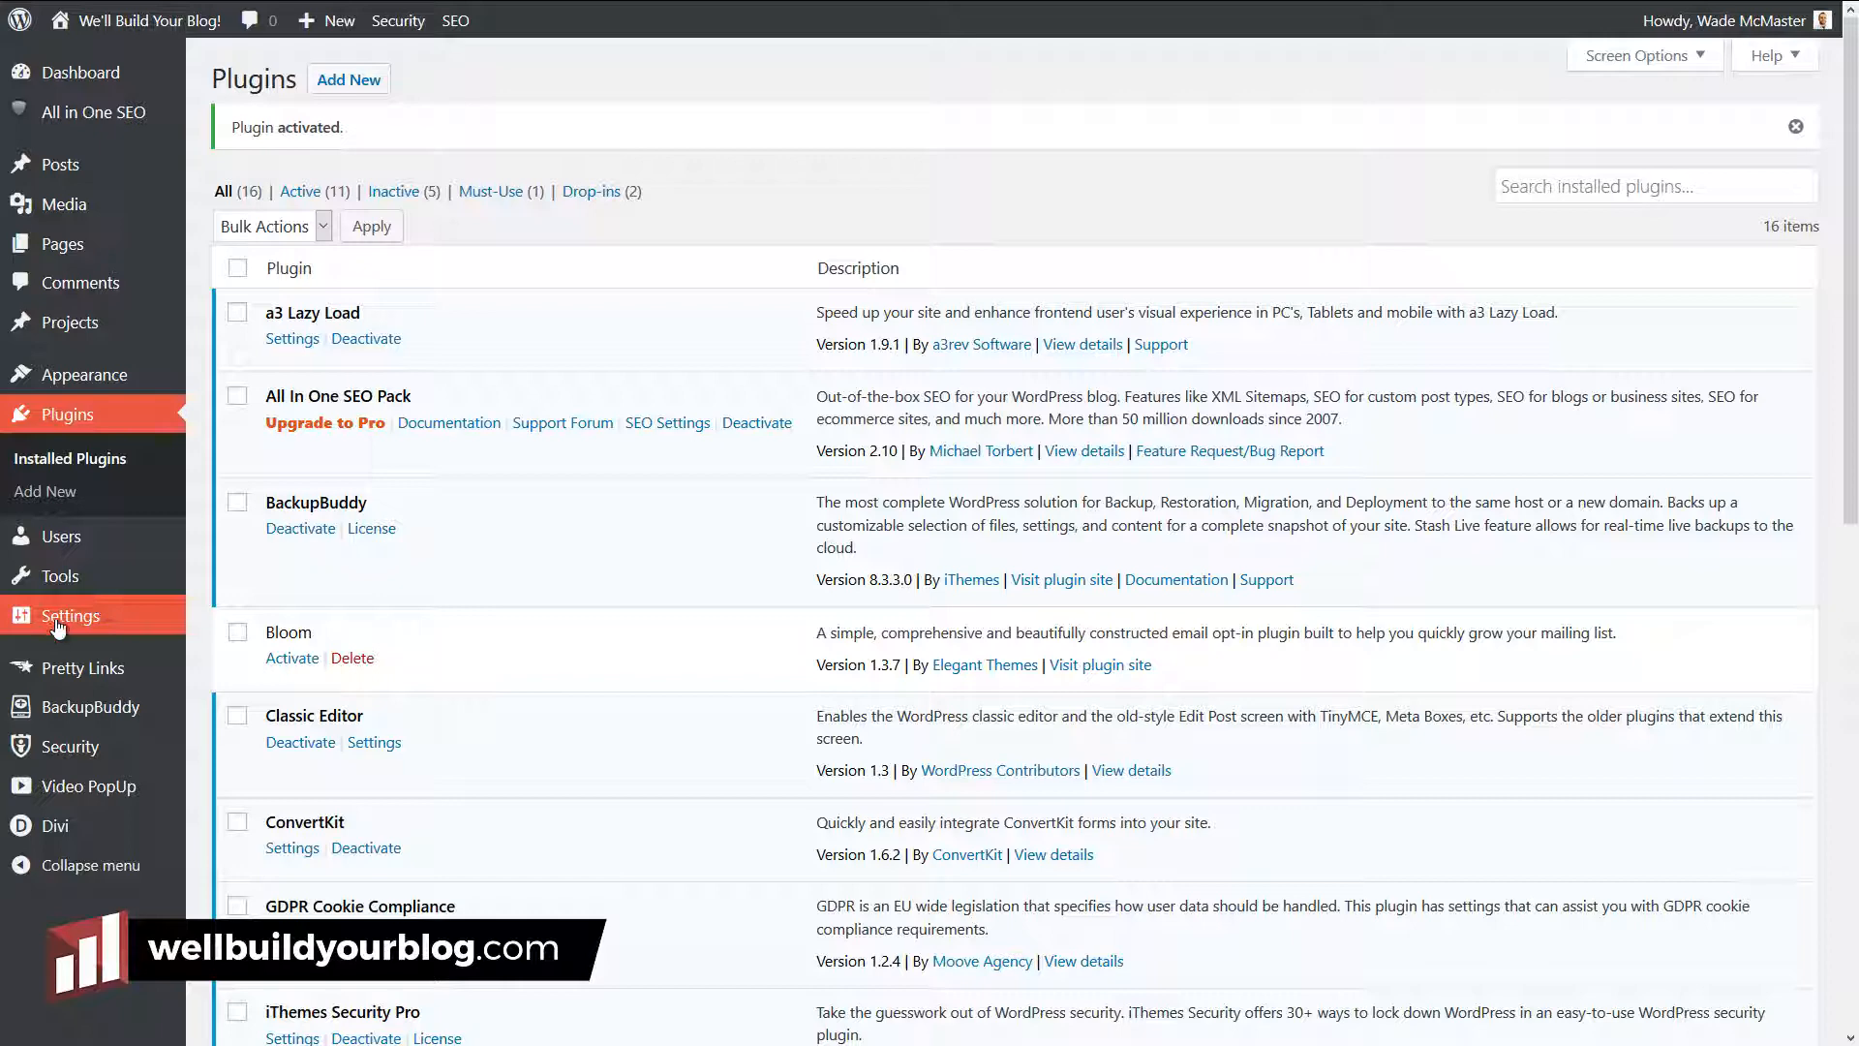
{"action": "mouse_move", "coordinate": [69, 616]}
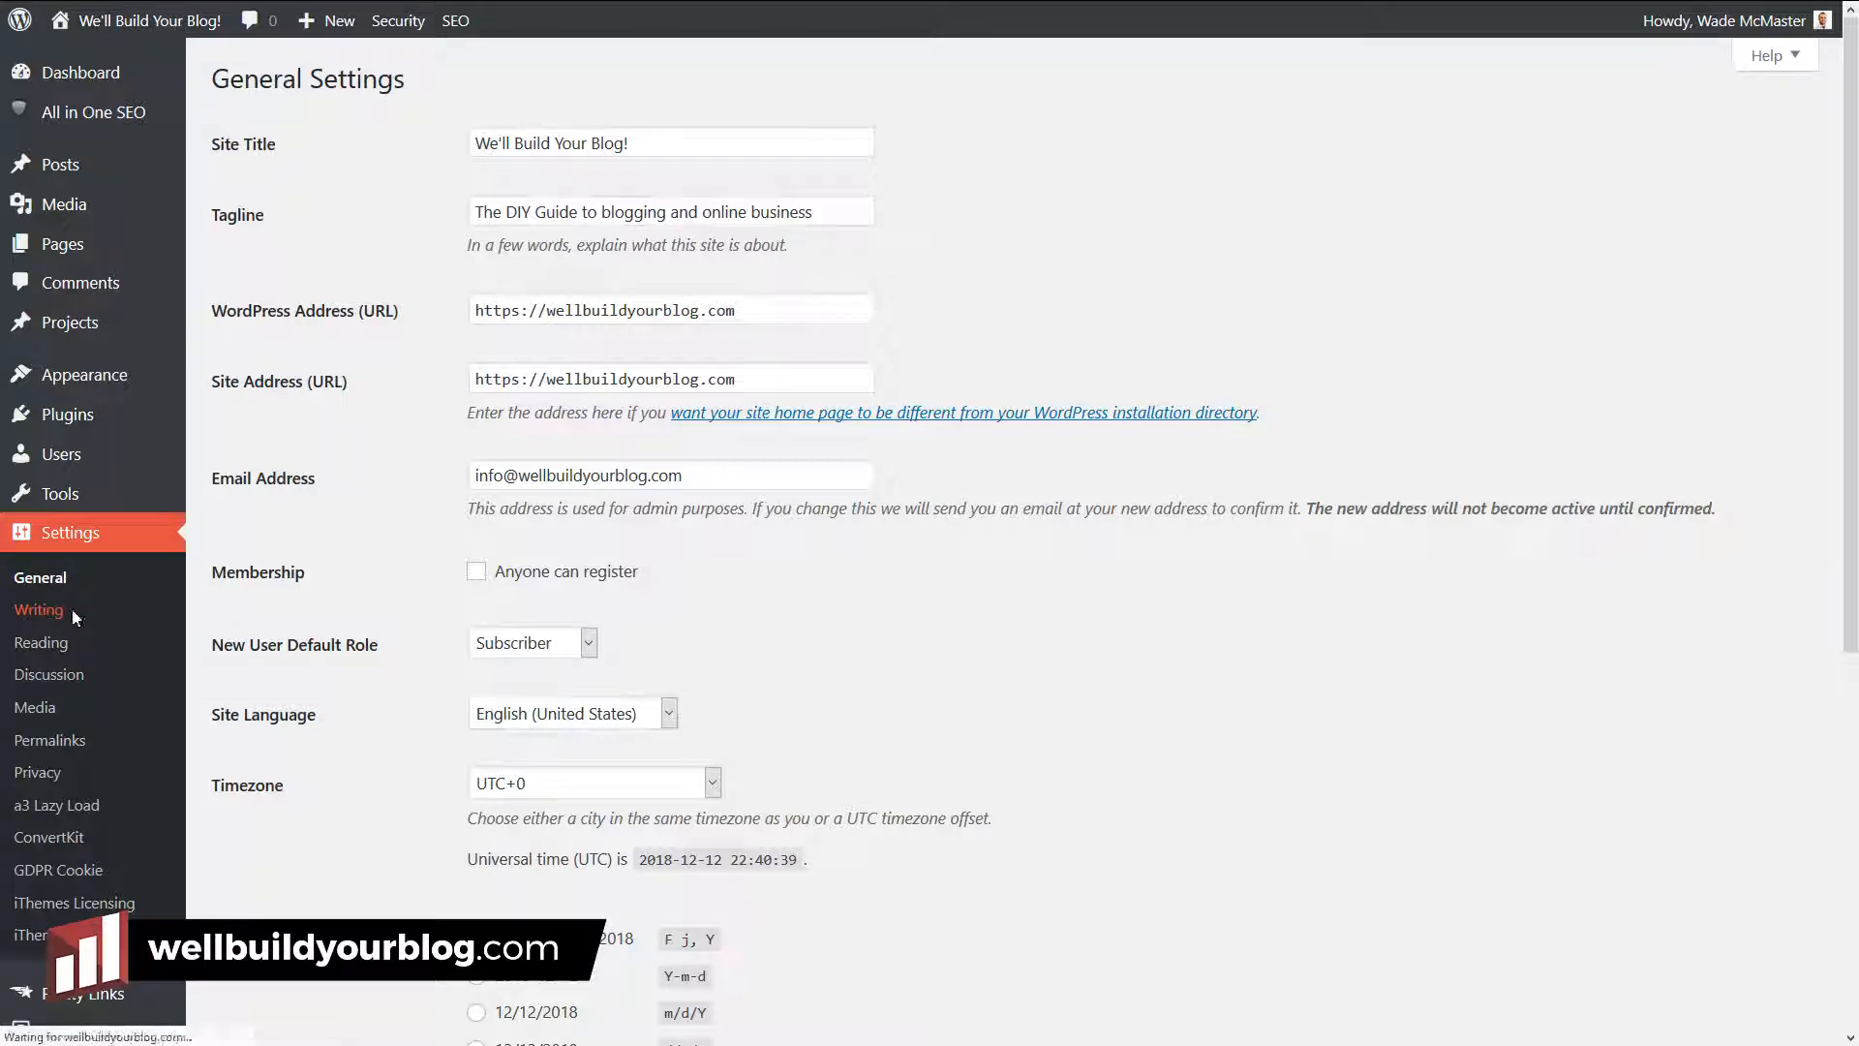
Step: In Writing settings, make Classic Editor the default for all users, allow editor switching, and save
{"action": "left_click", "coordinate": [39, 610]}
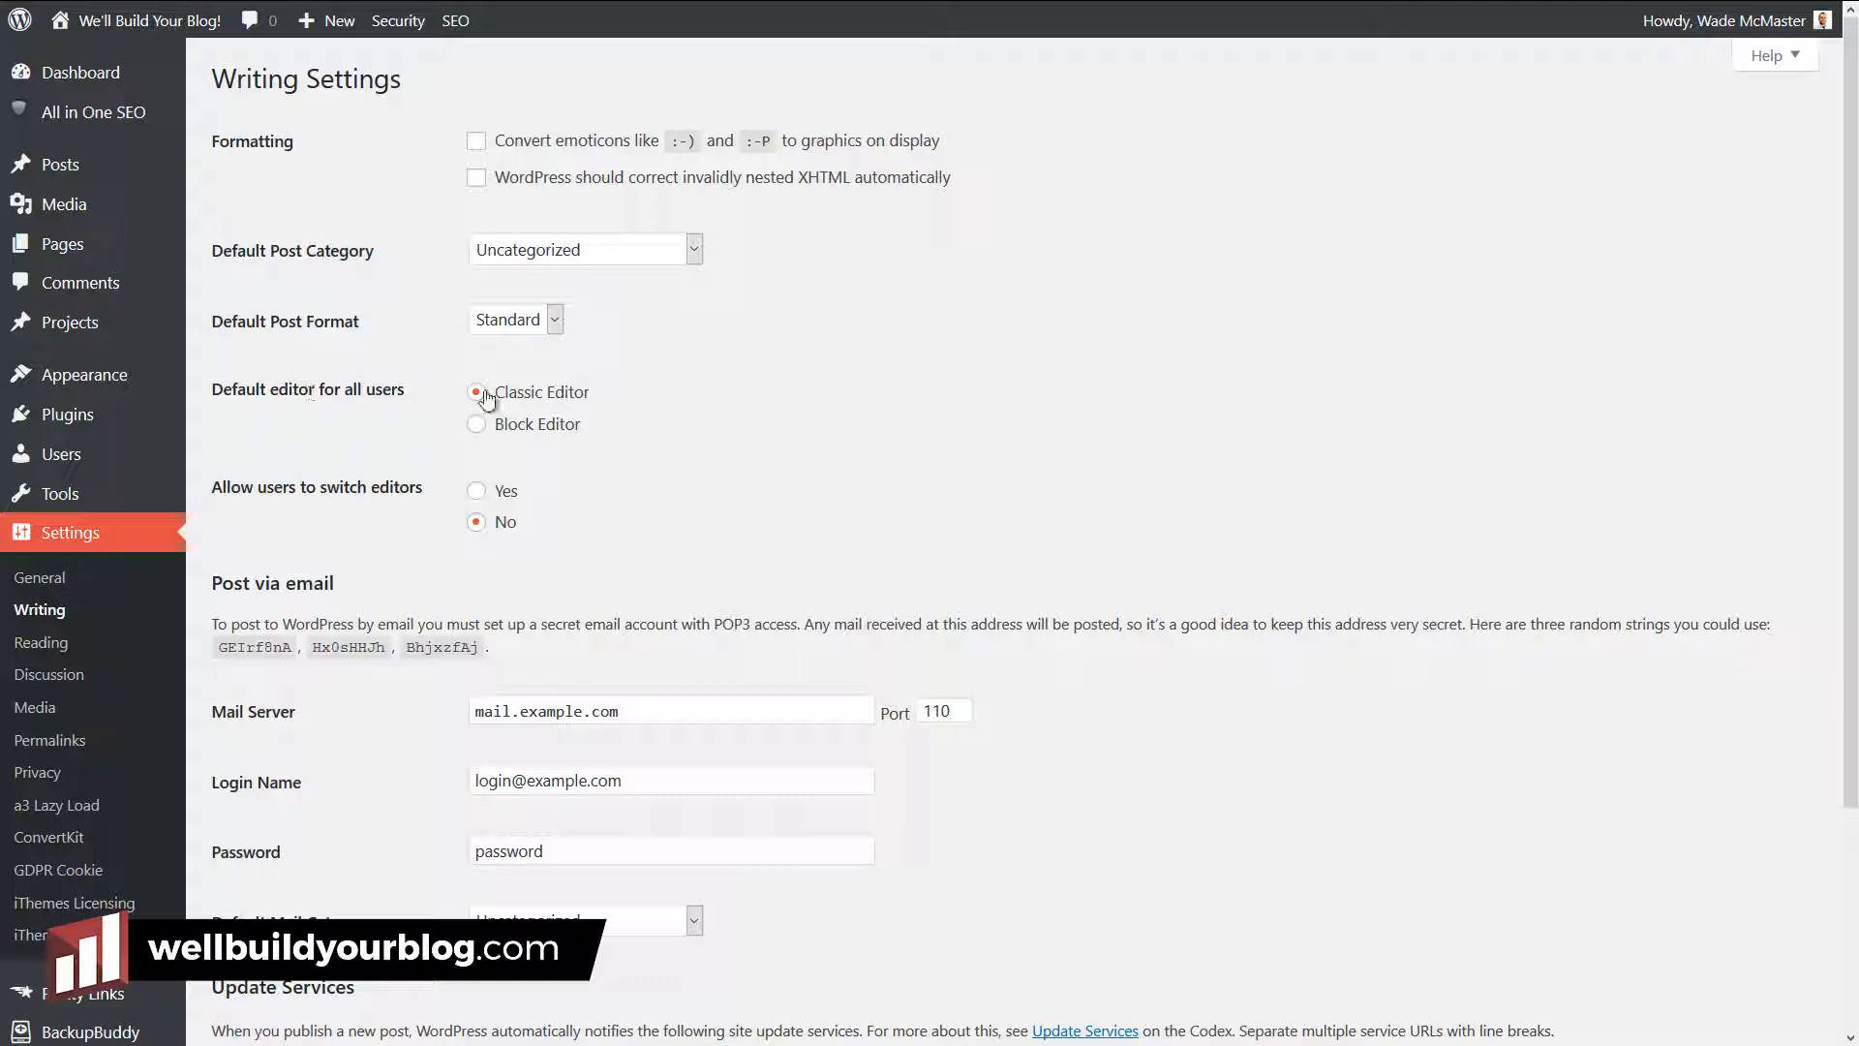
{"action": "left_click", "coordinate": [476, 391]}
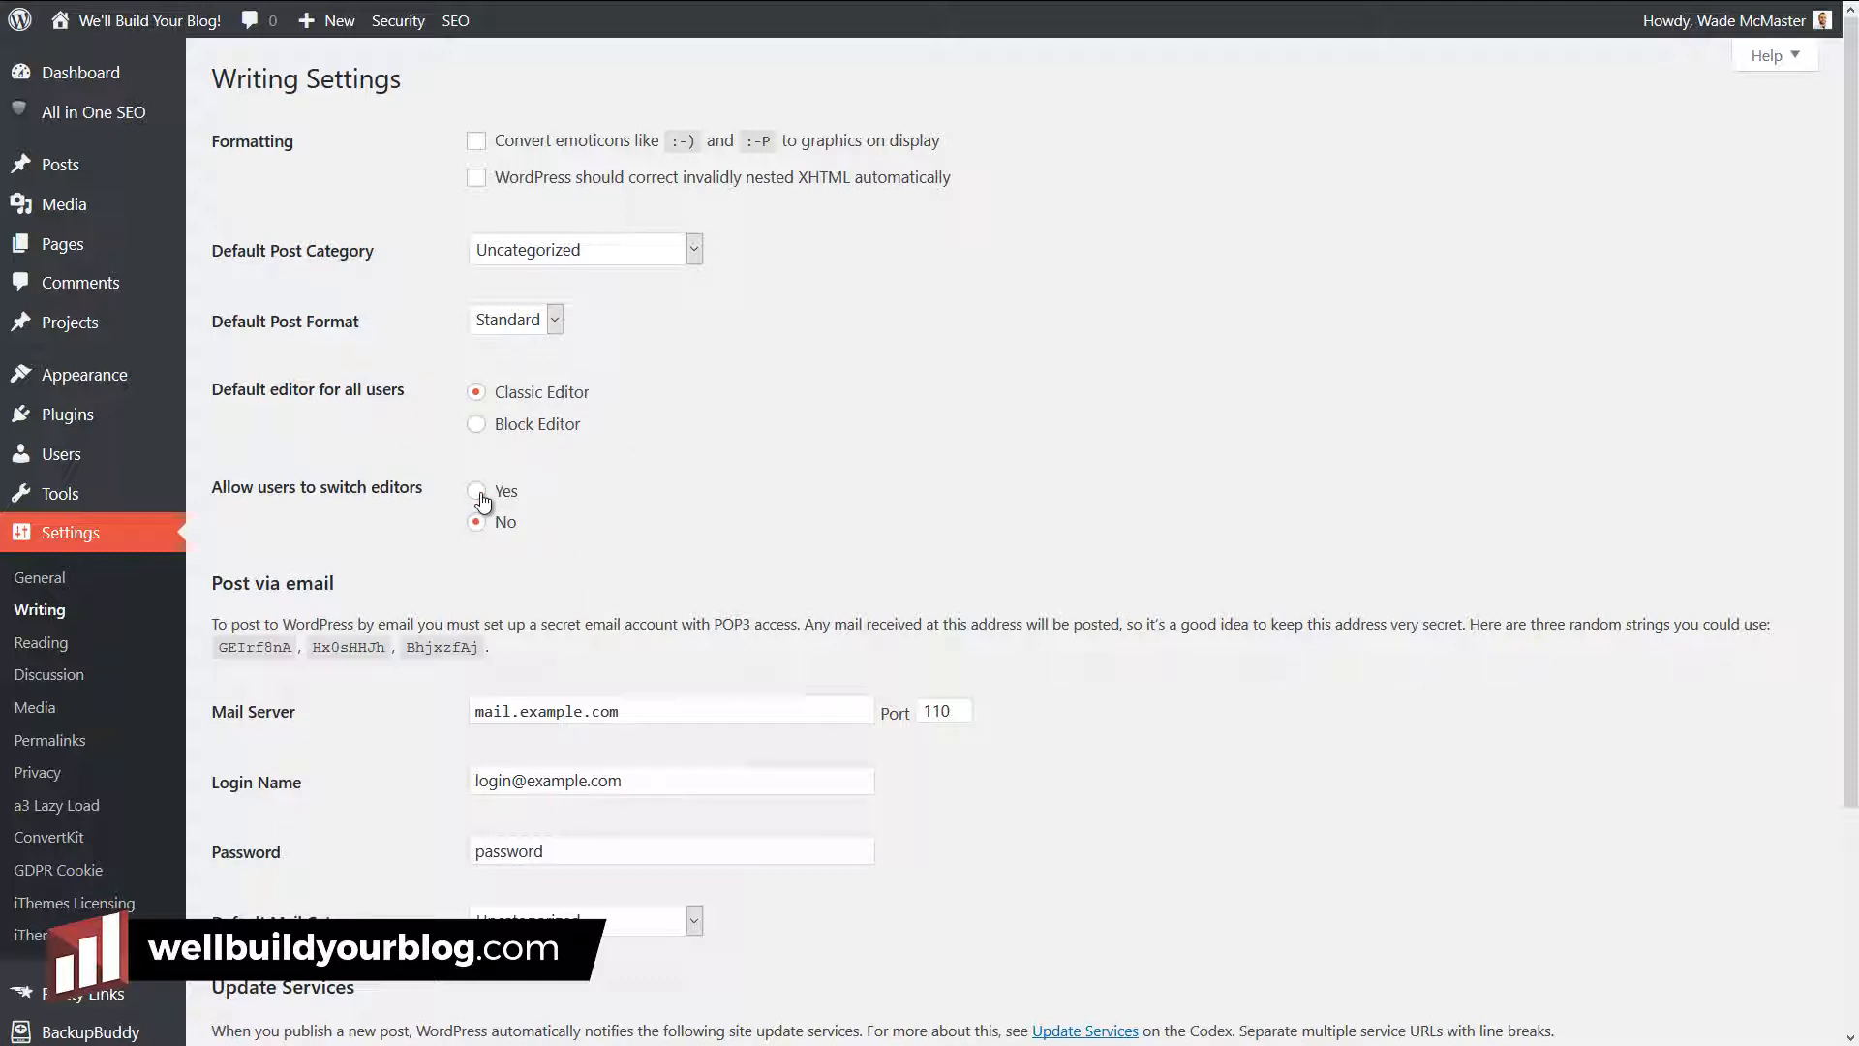
{"action": "left_click", "coordinate": [476, 490]}
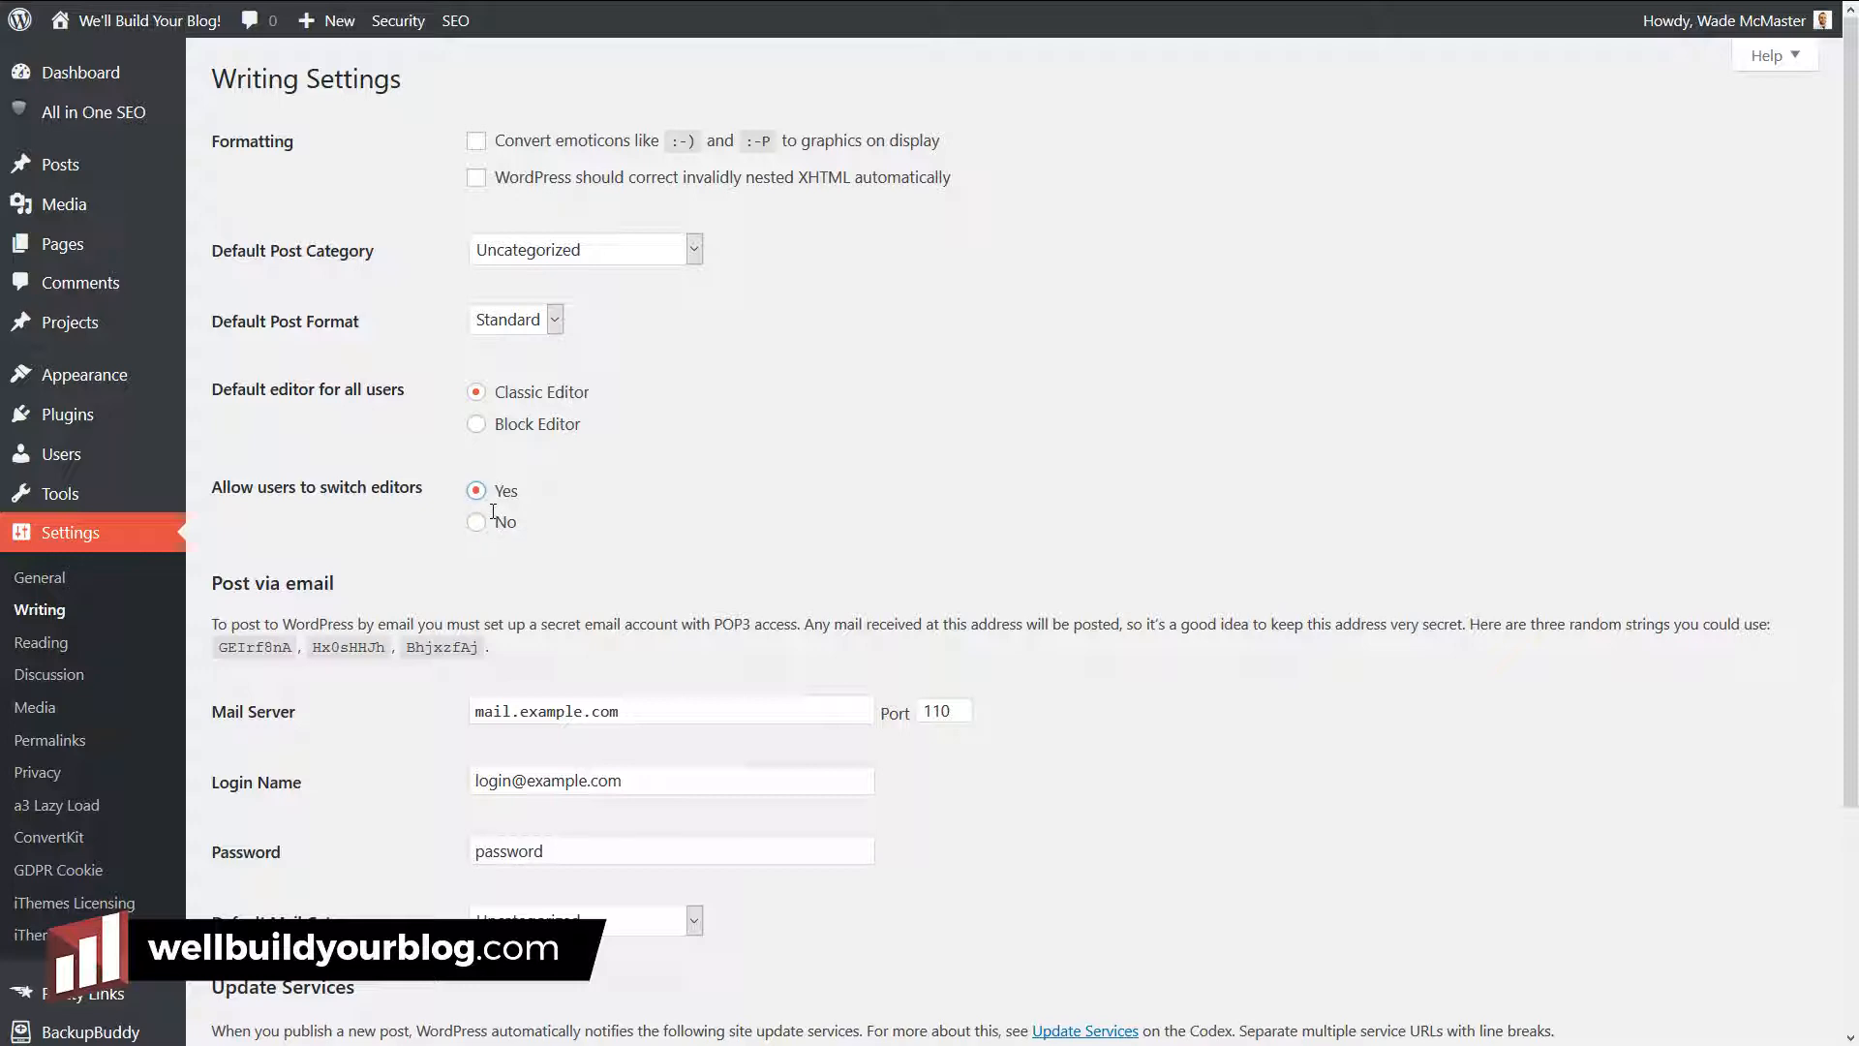
{"action": "scroll", "scroll_direction": "down", "scroll_amount": 3}
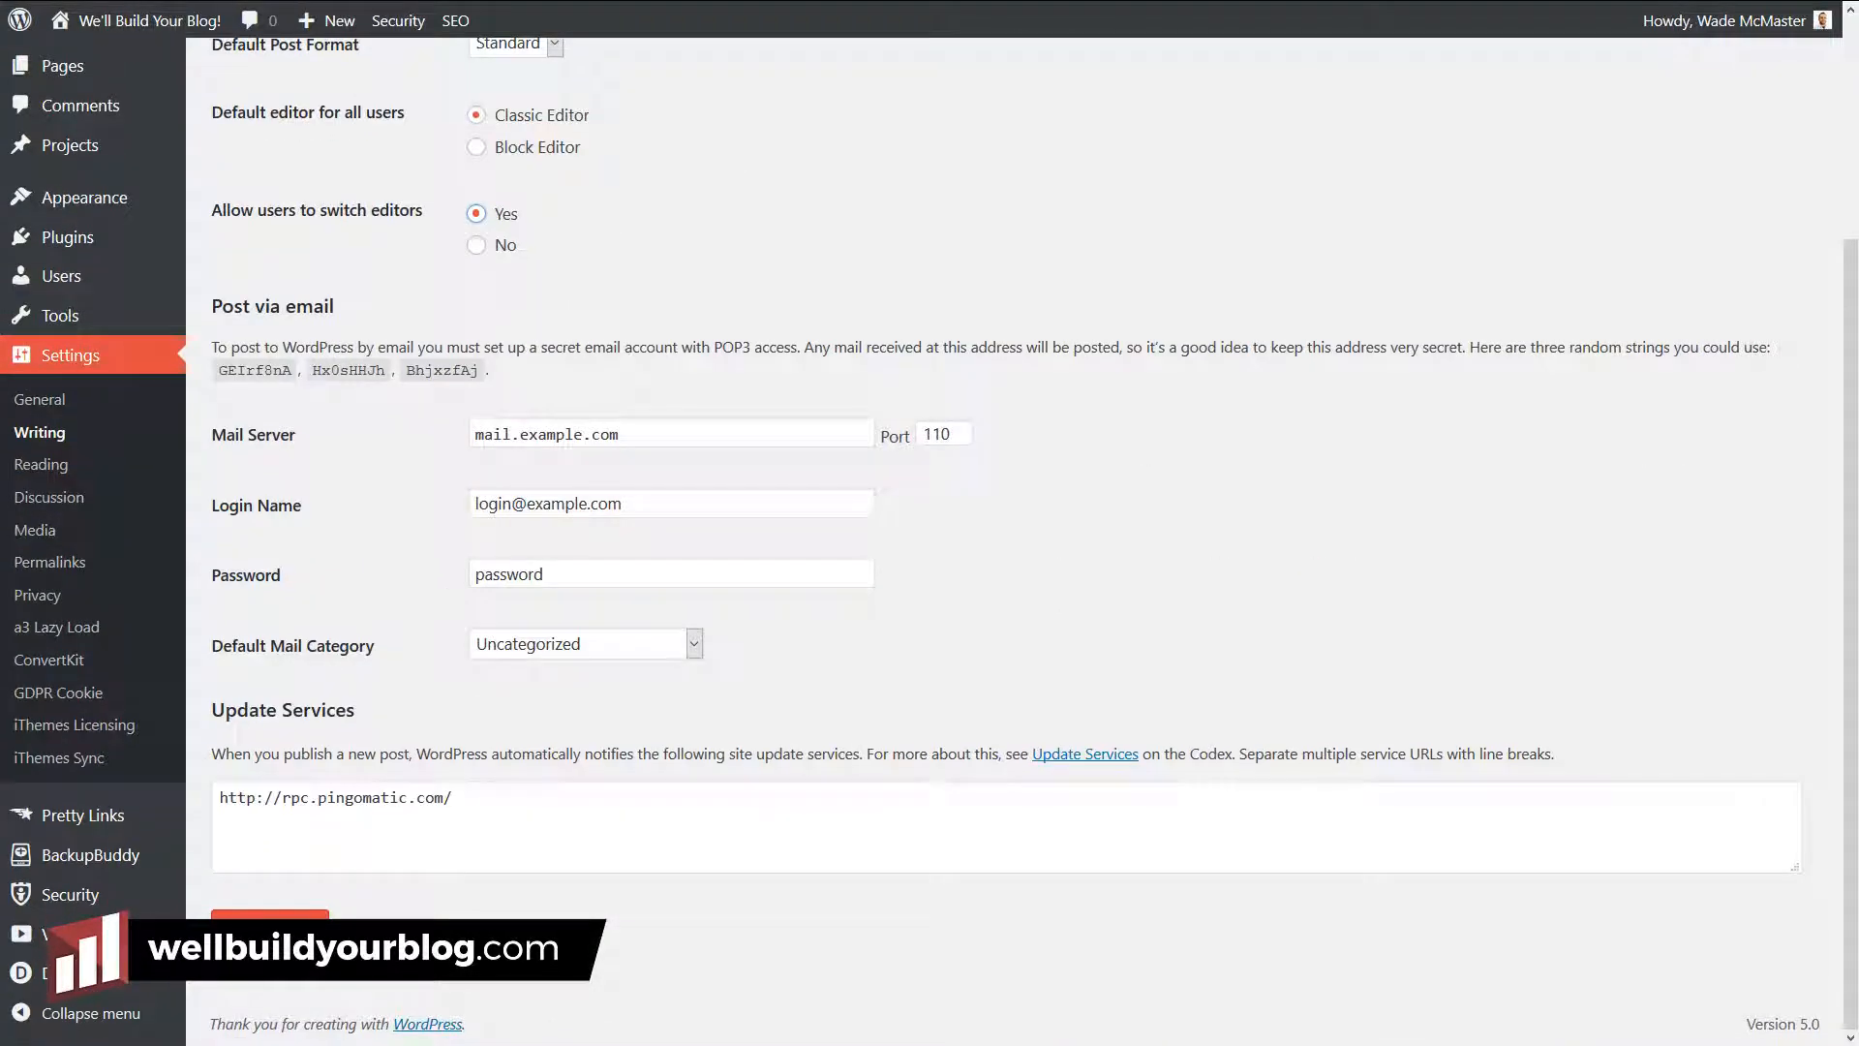
{"action": "left_click", "coordinate": [269, 918]}
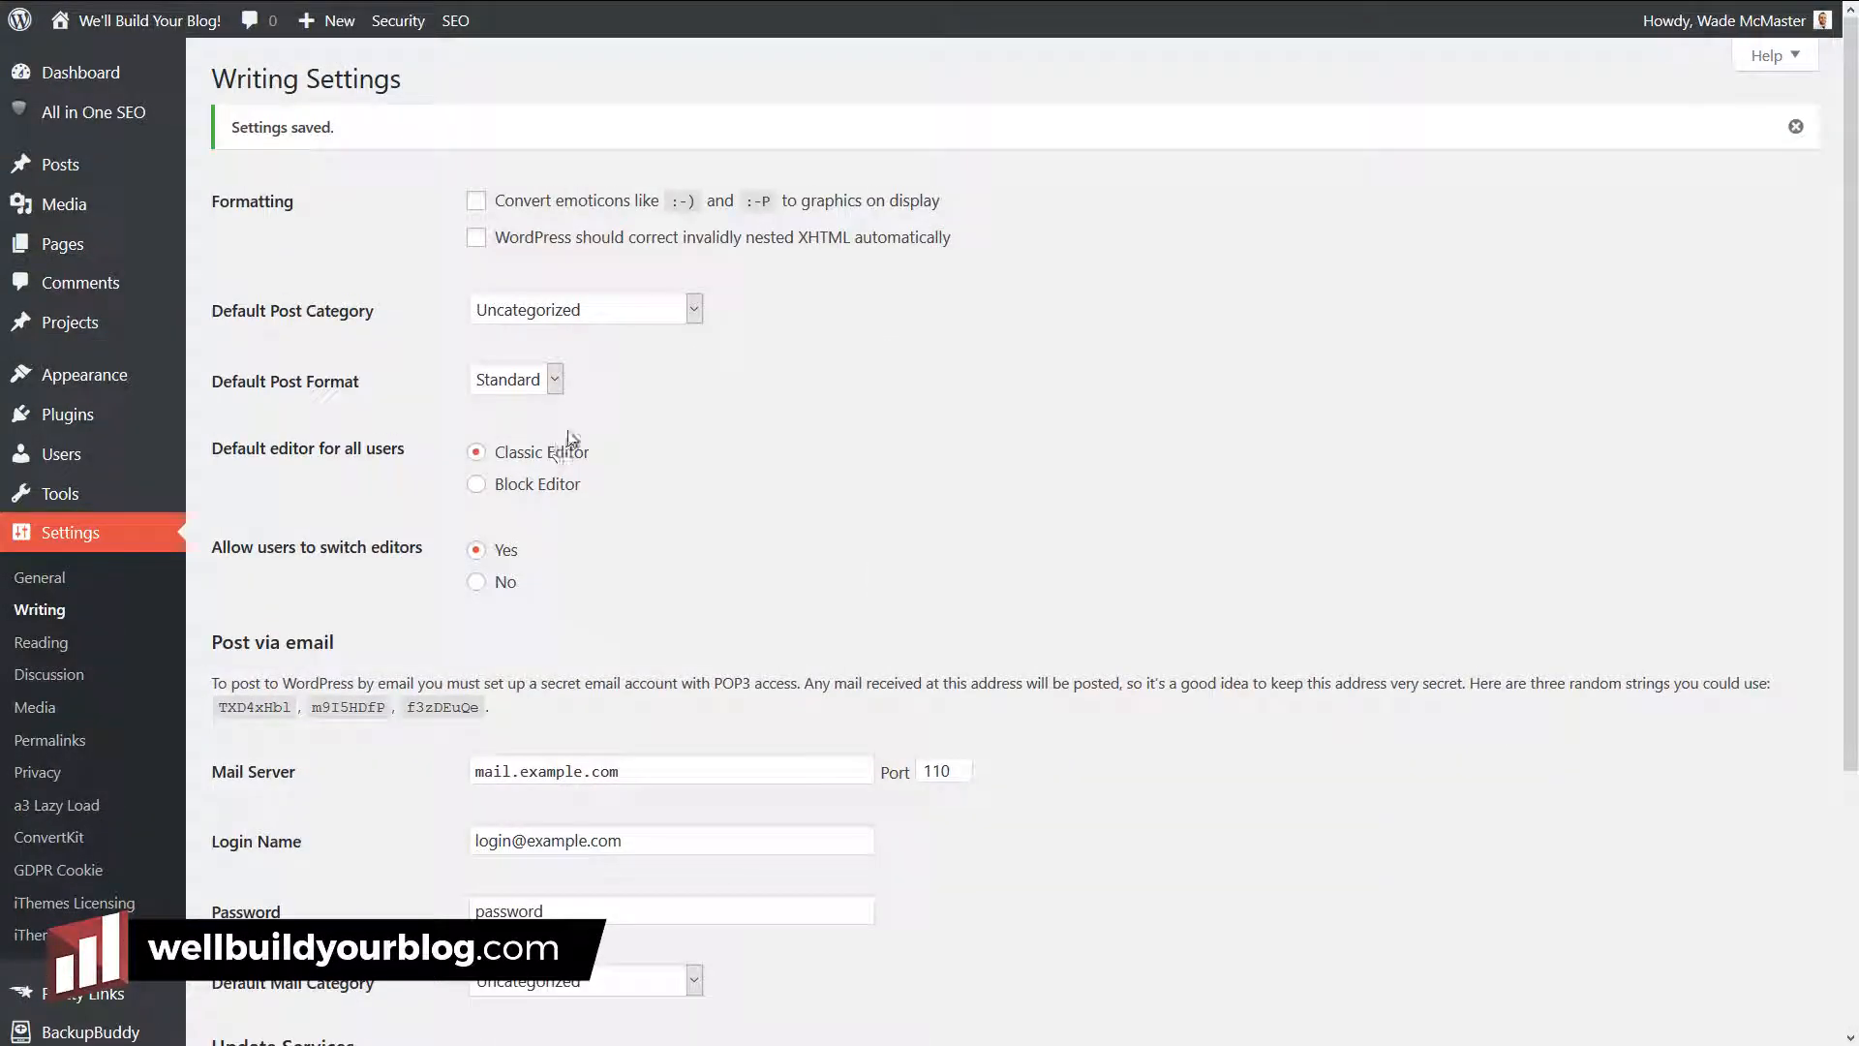
{"action": "mouse_move", "coordinate": [569, 556]}
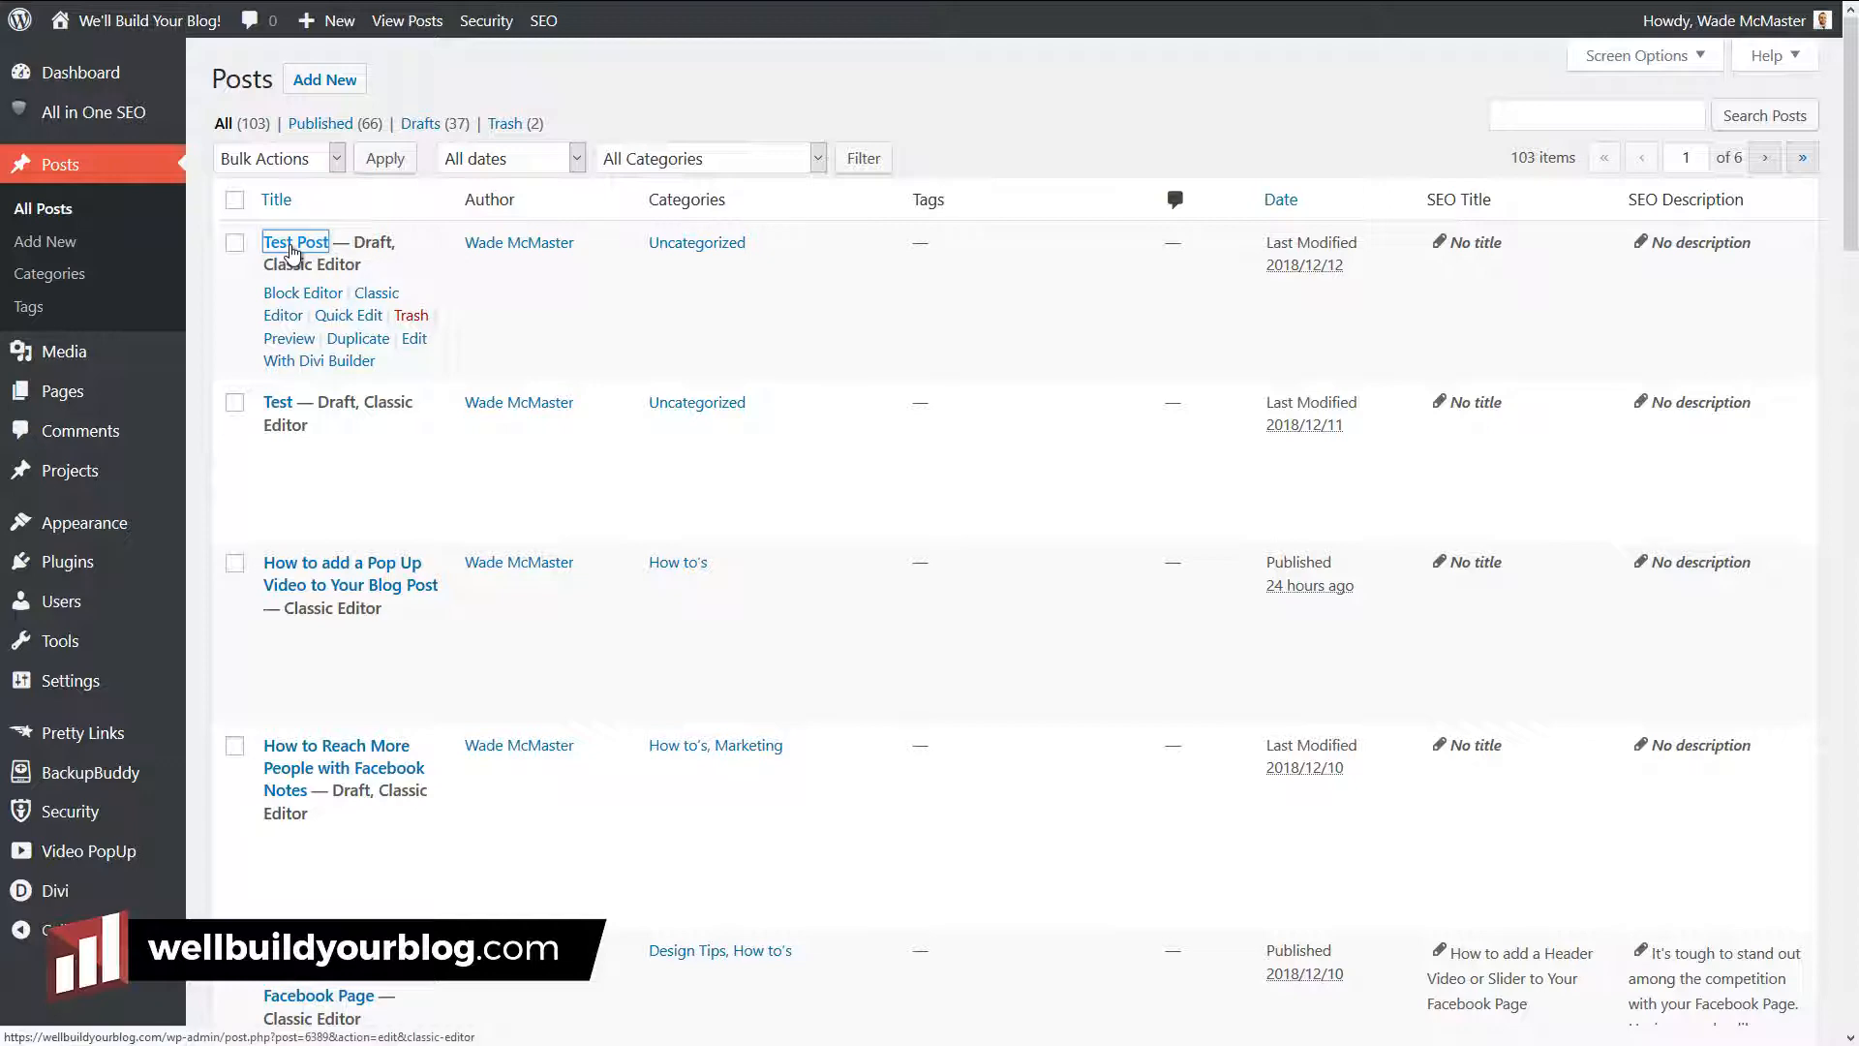
Step: Open Test Post from the posts list in the classic editor and review the edit screen
{"action": "left_click", "coordinate": [294, 242]}
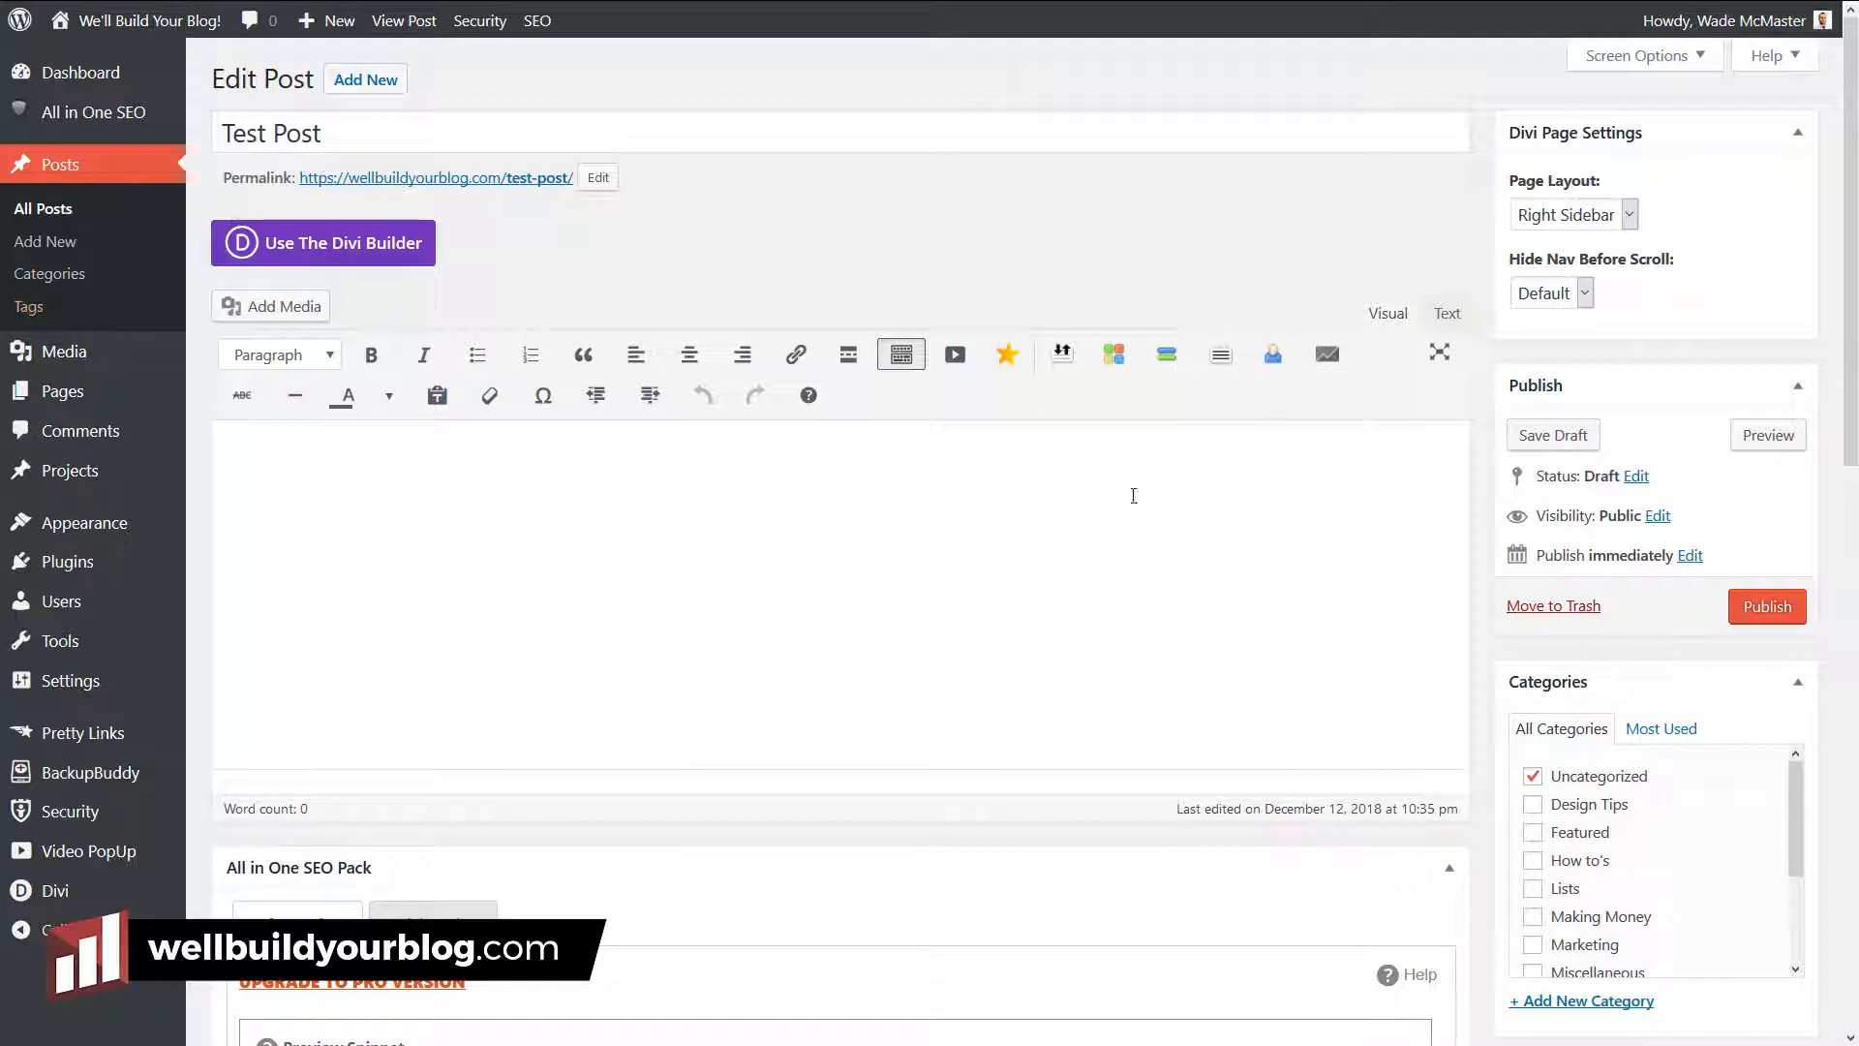
{"action": "left_click", "coordinate": [337, 20]}
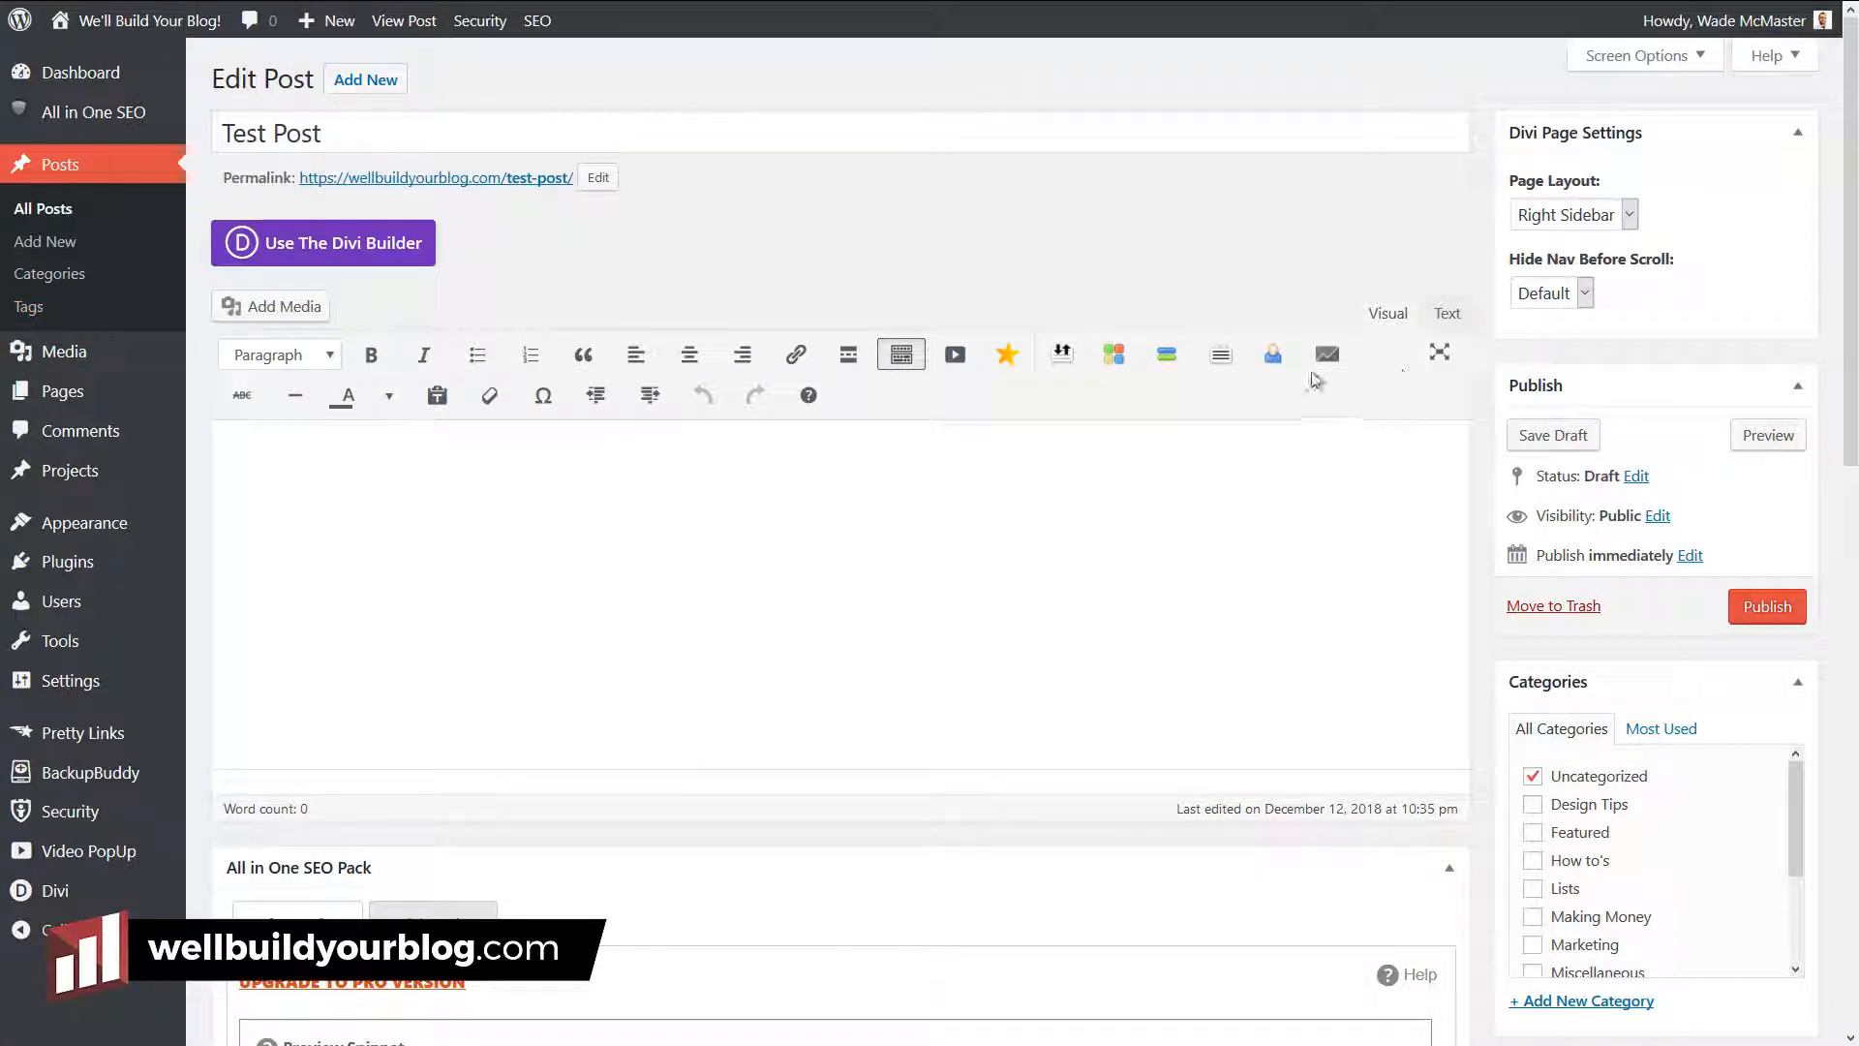
{"action": "mouse_move", "coordinate": [1754, 267]}
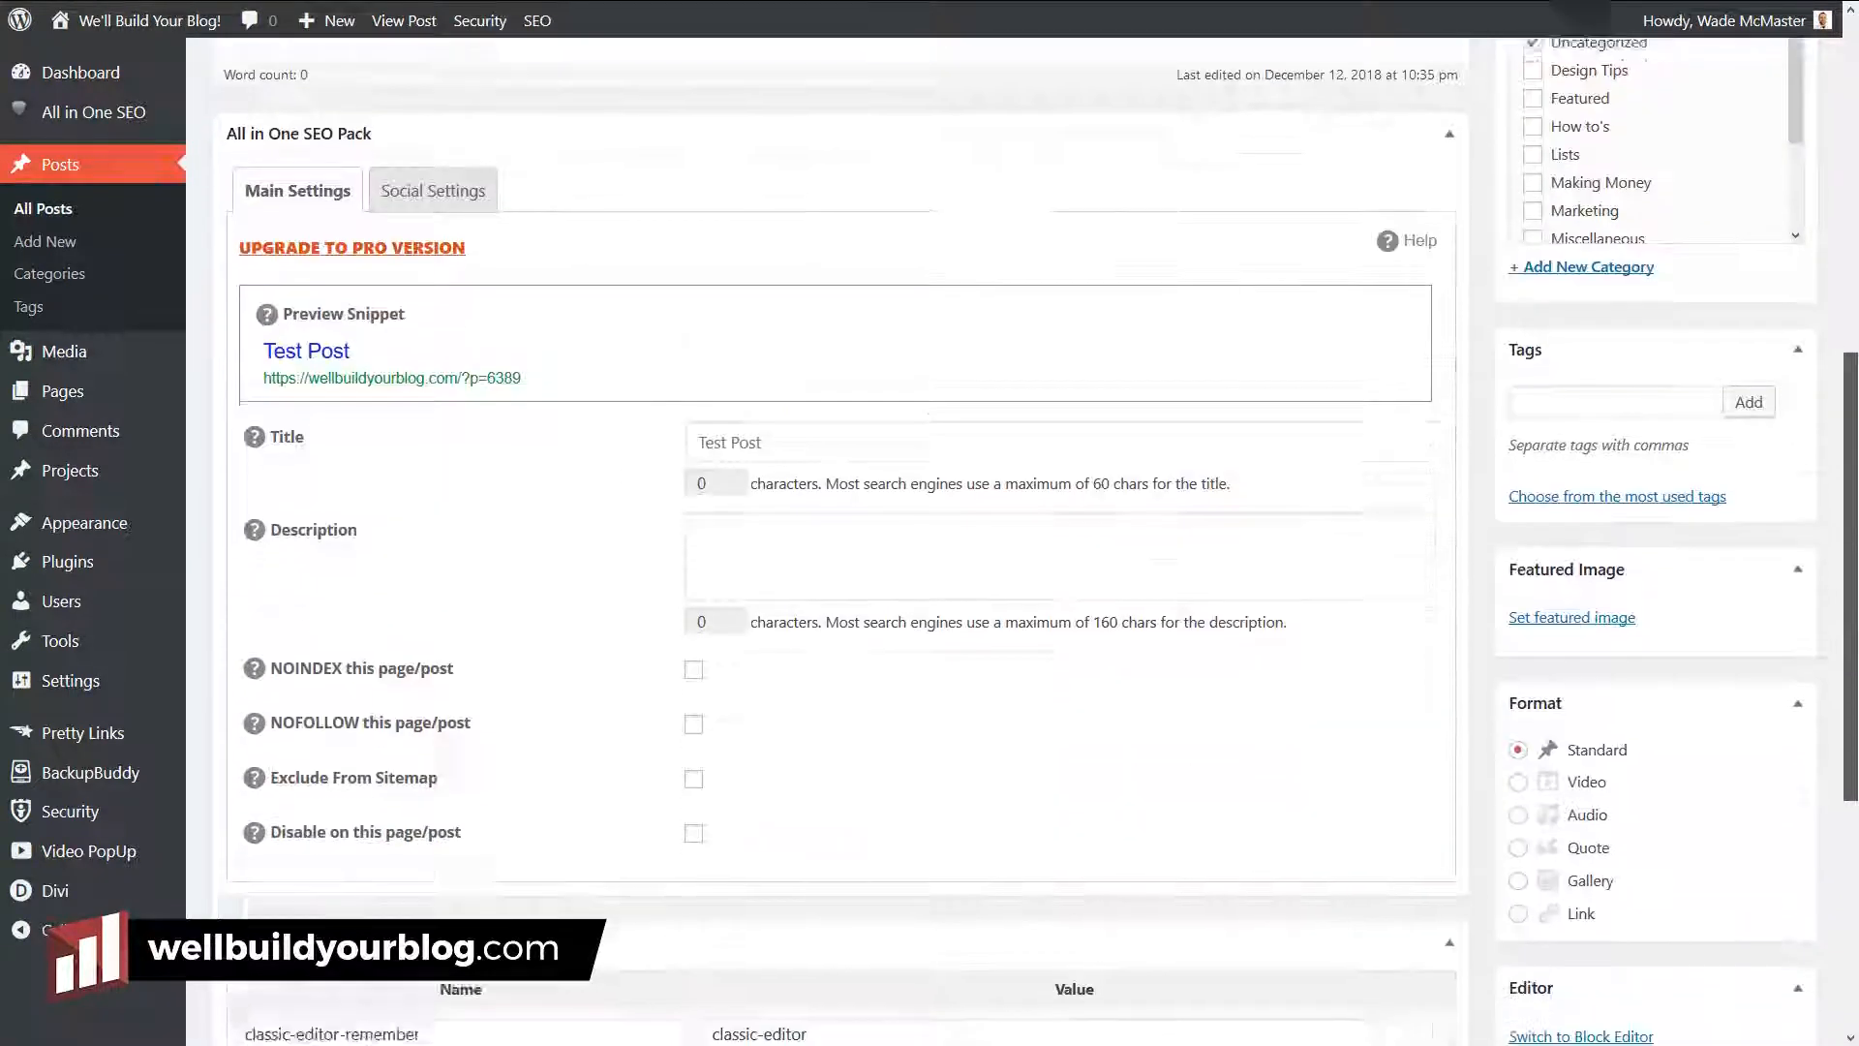
{"action": "scroll", "scroll_direction": "down", "scroll_amount": 3}
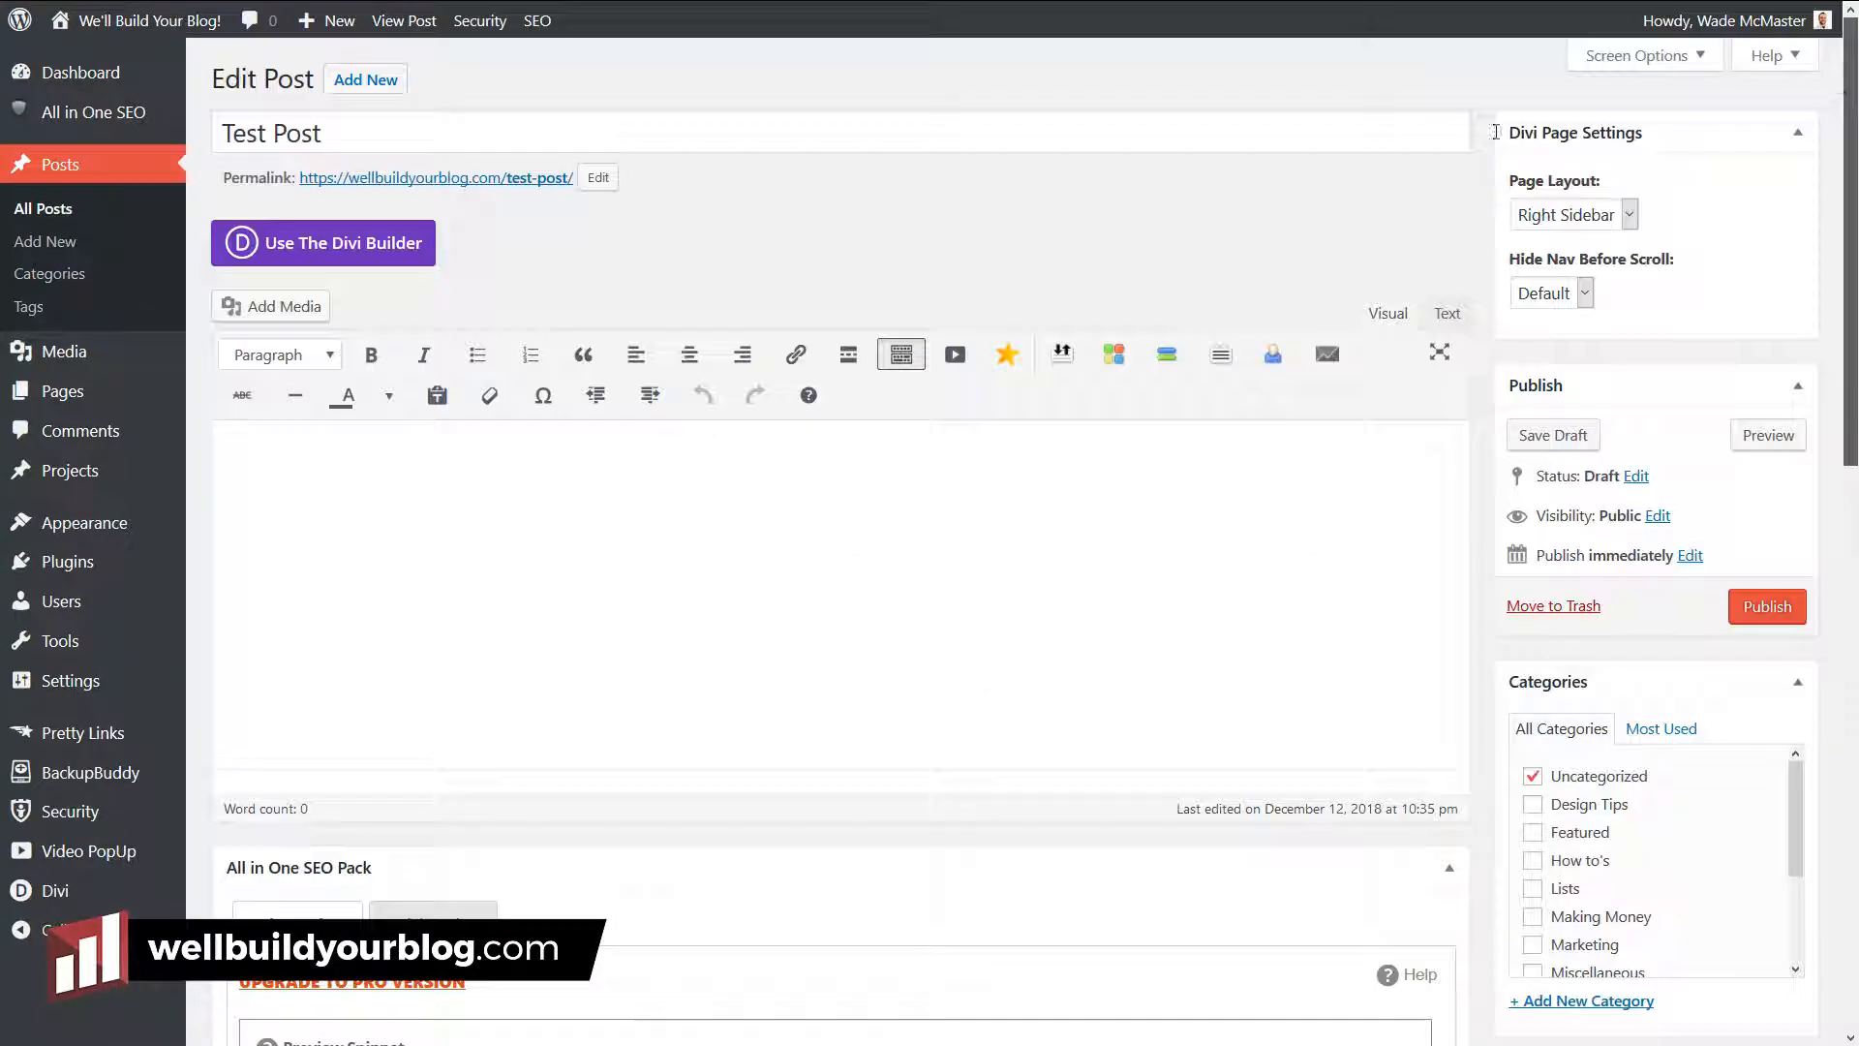
{"action": "mouse_move", "coordinate": [1238, 304]}
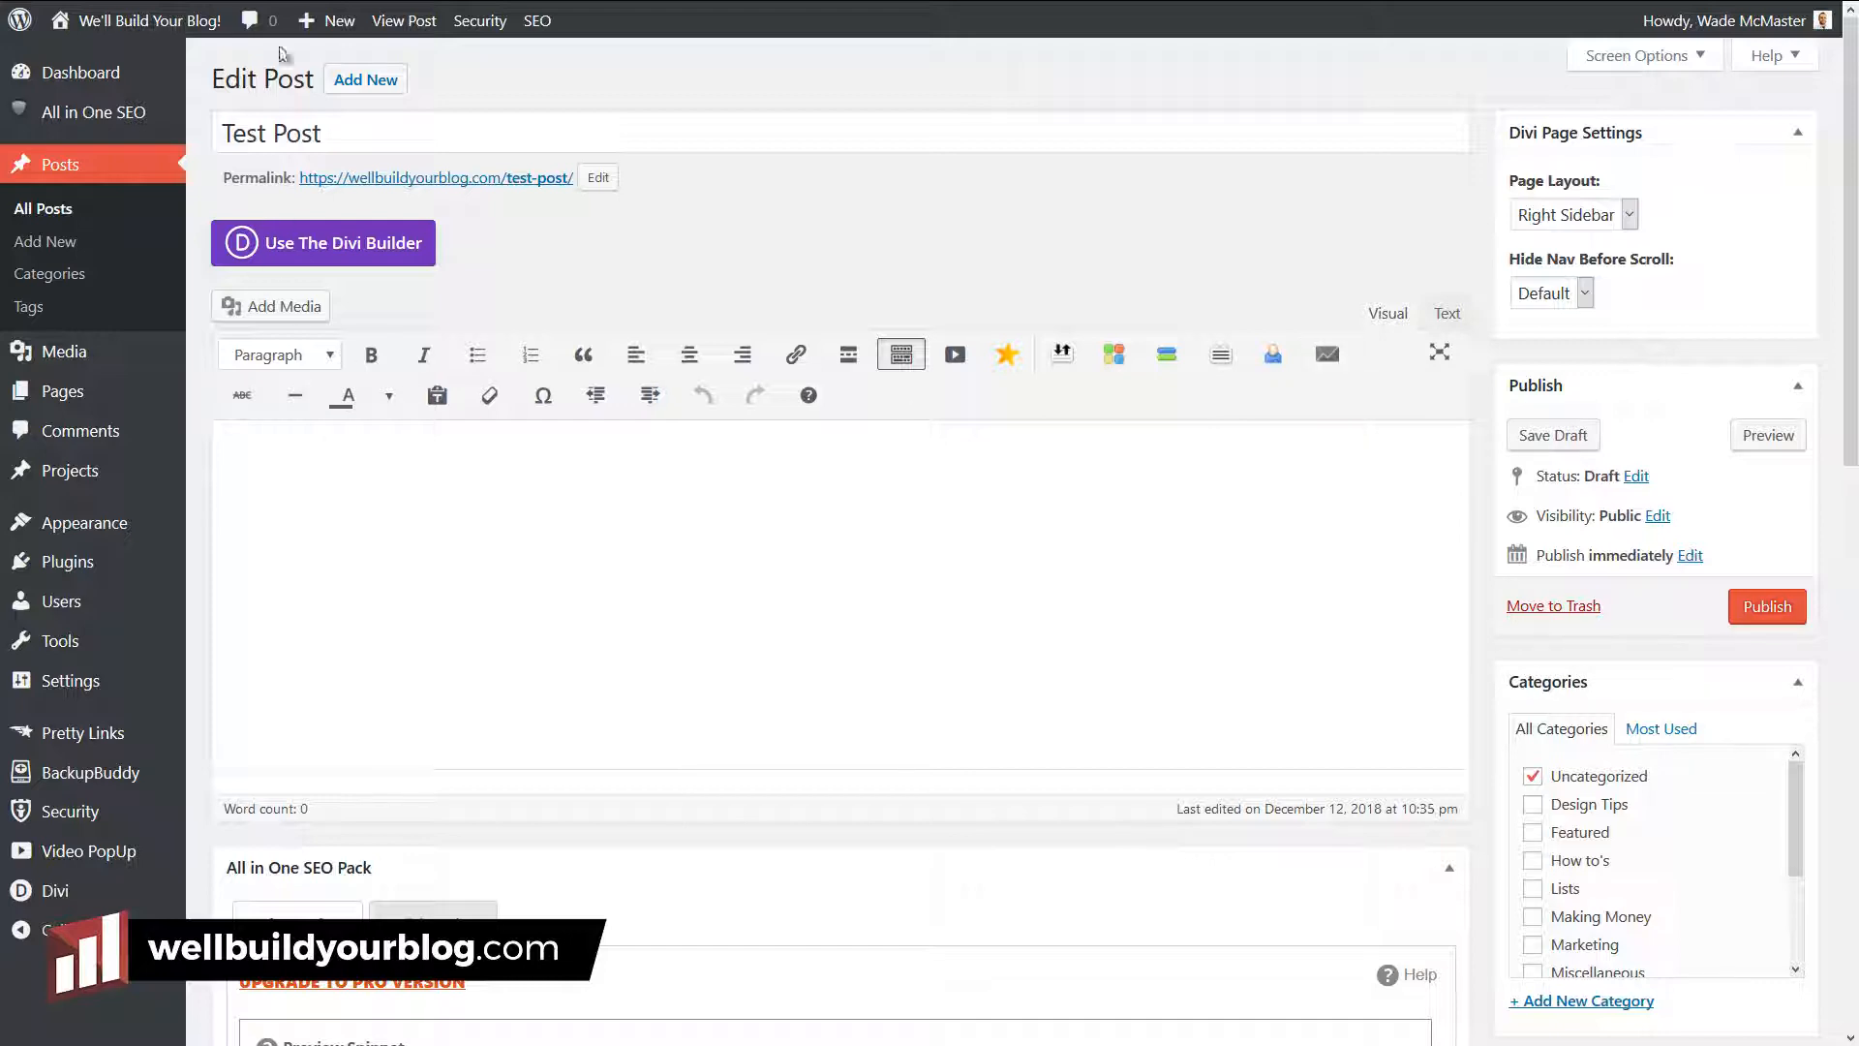
{"action": "scroll", "scroll_direction": "down", "scroll_amount": 3}
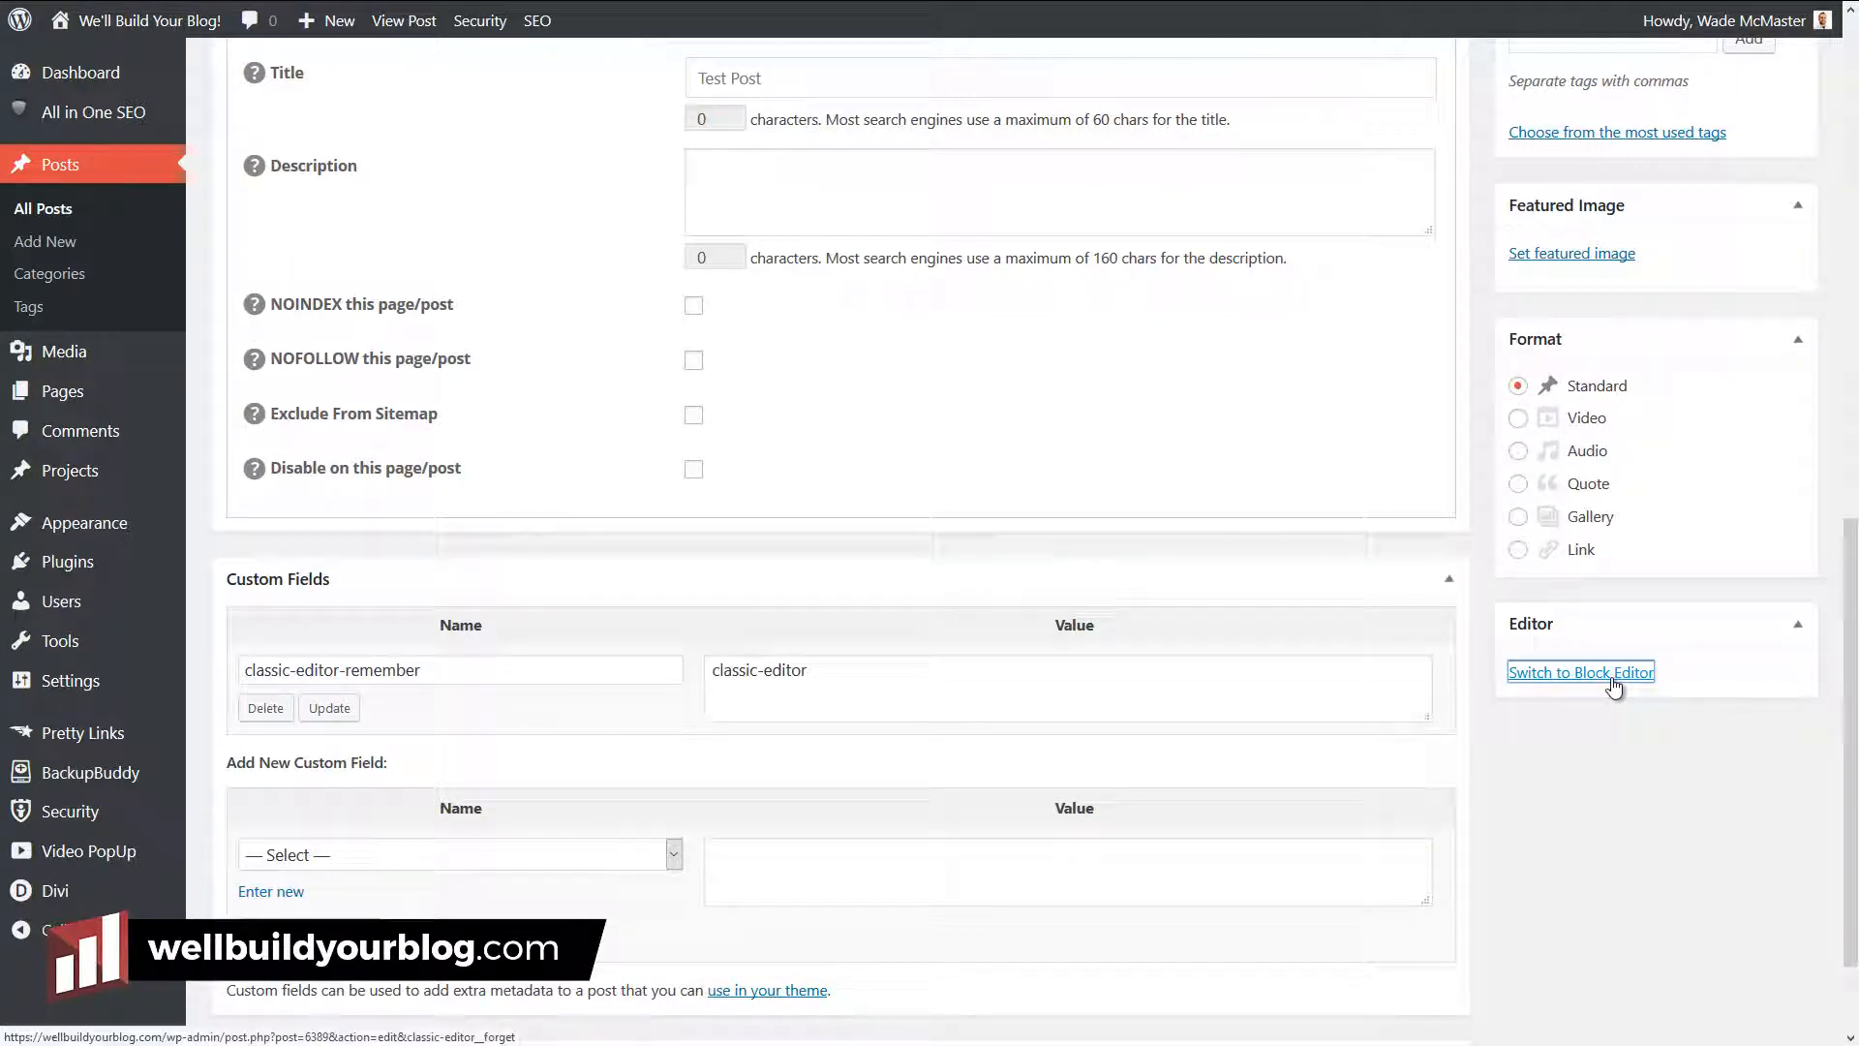
Step: Switch Test Post to the block editor, add text, view the 'yes.' paragraph's colour options and Document settings
{"action": "left_click", "coordinate": [1580, 672]}
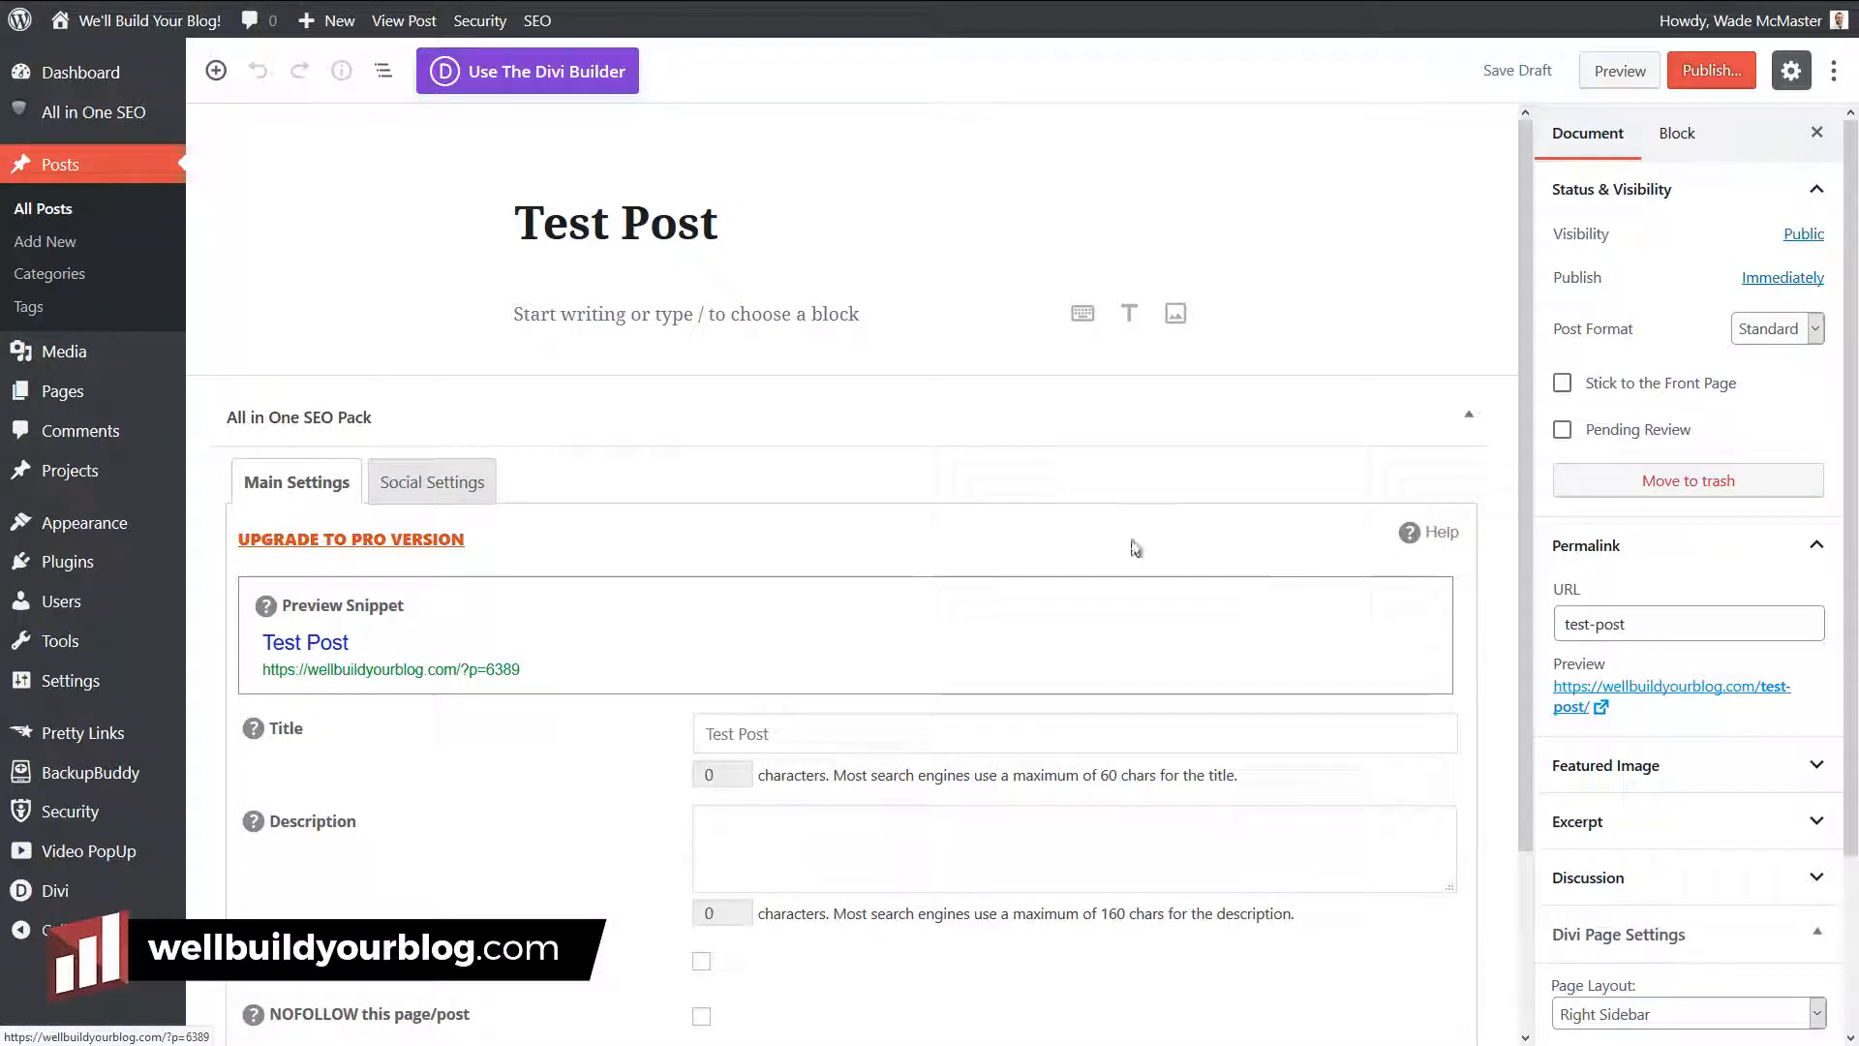
{"action": "type", "text": "type"}
{"action": "type", "text": "yes."}
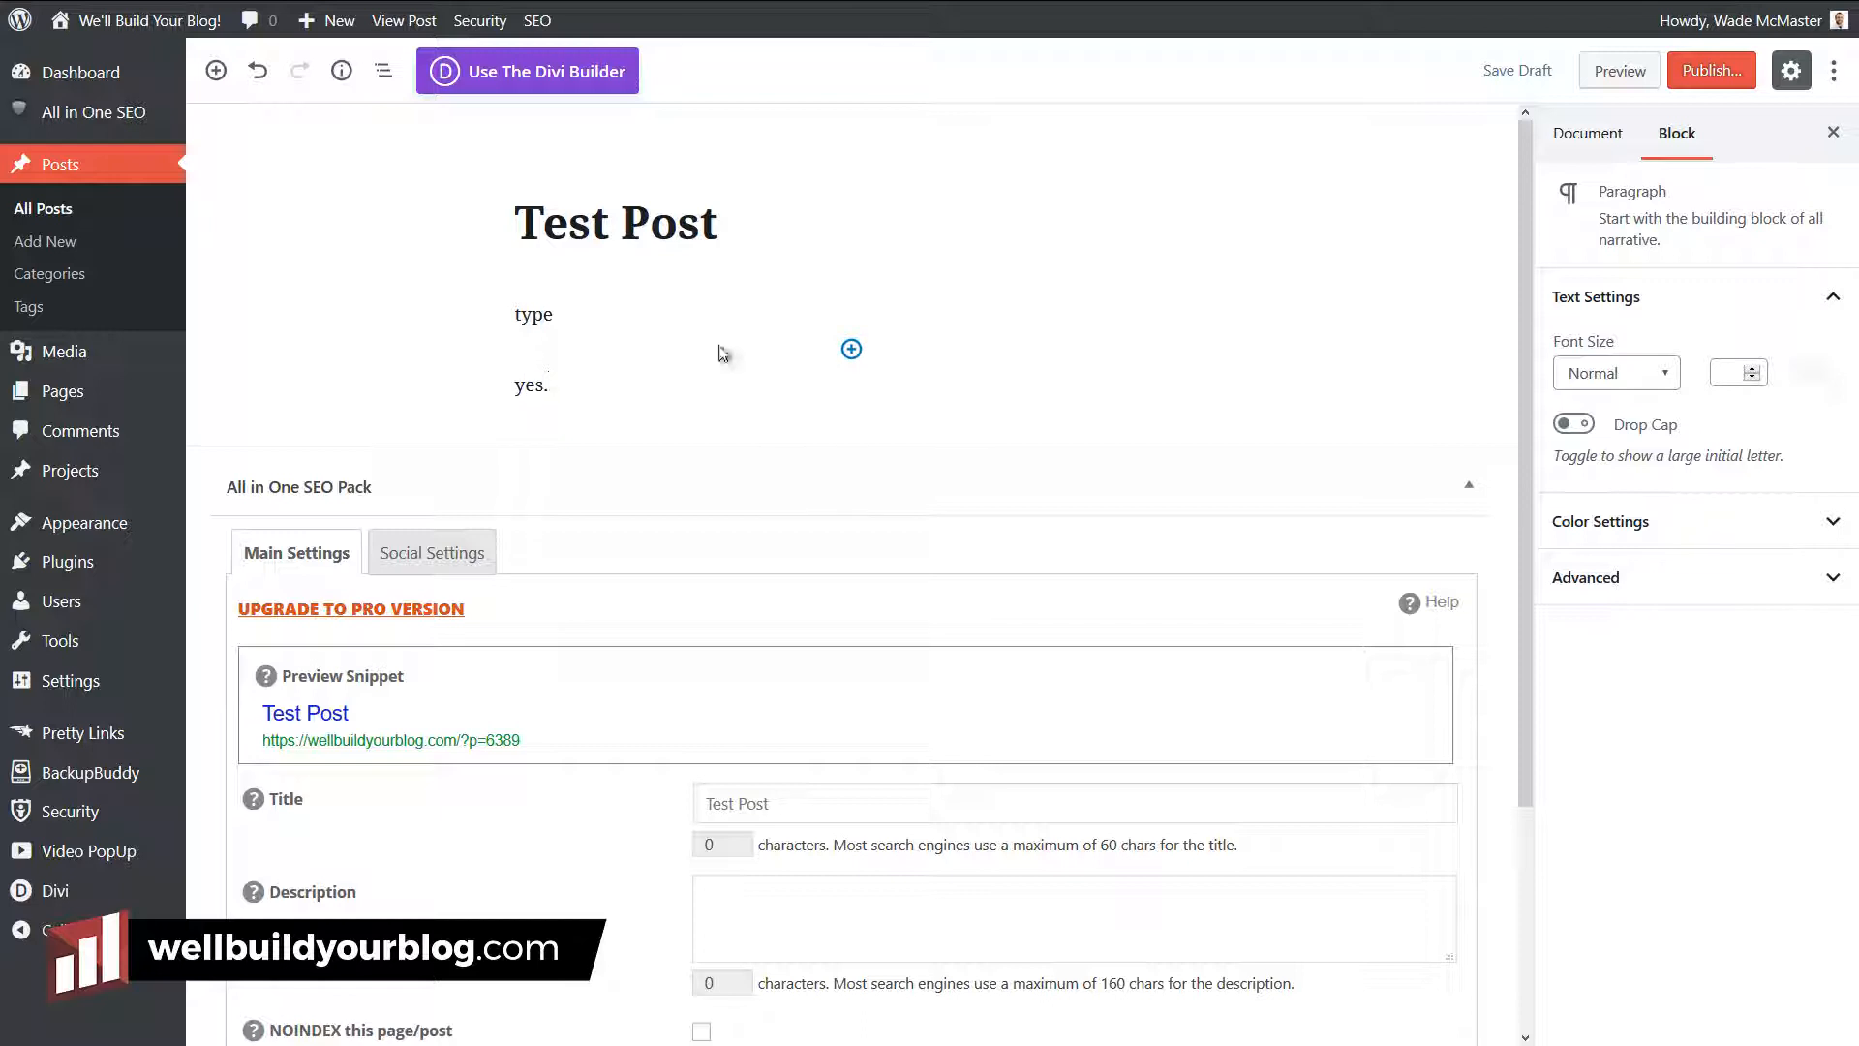
{"action": "left_click", "coordinate": [530, 383]}
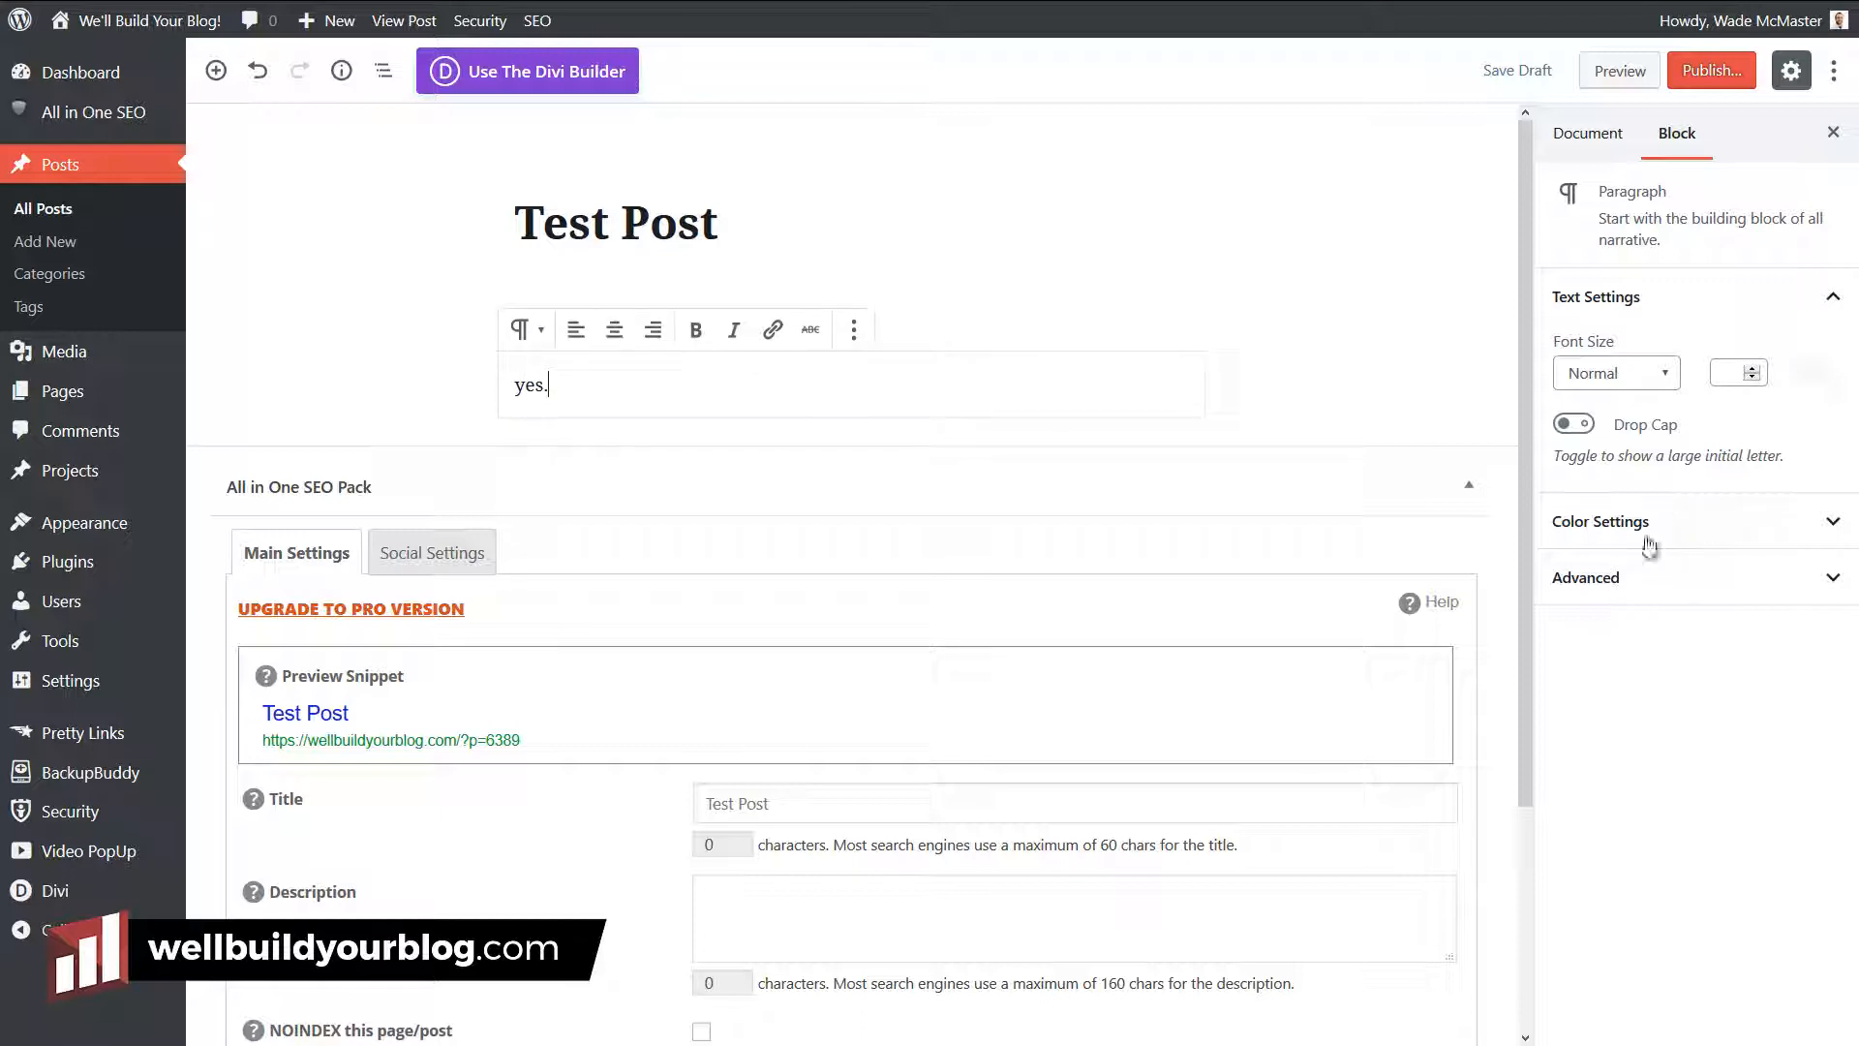
{"action": "left_click", "coordinate": [1599, 521]}
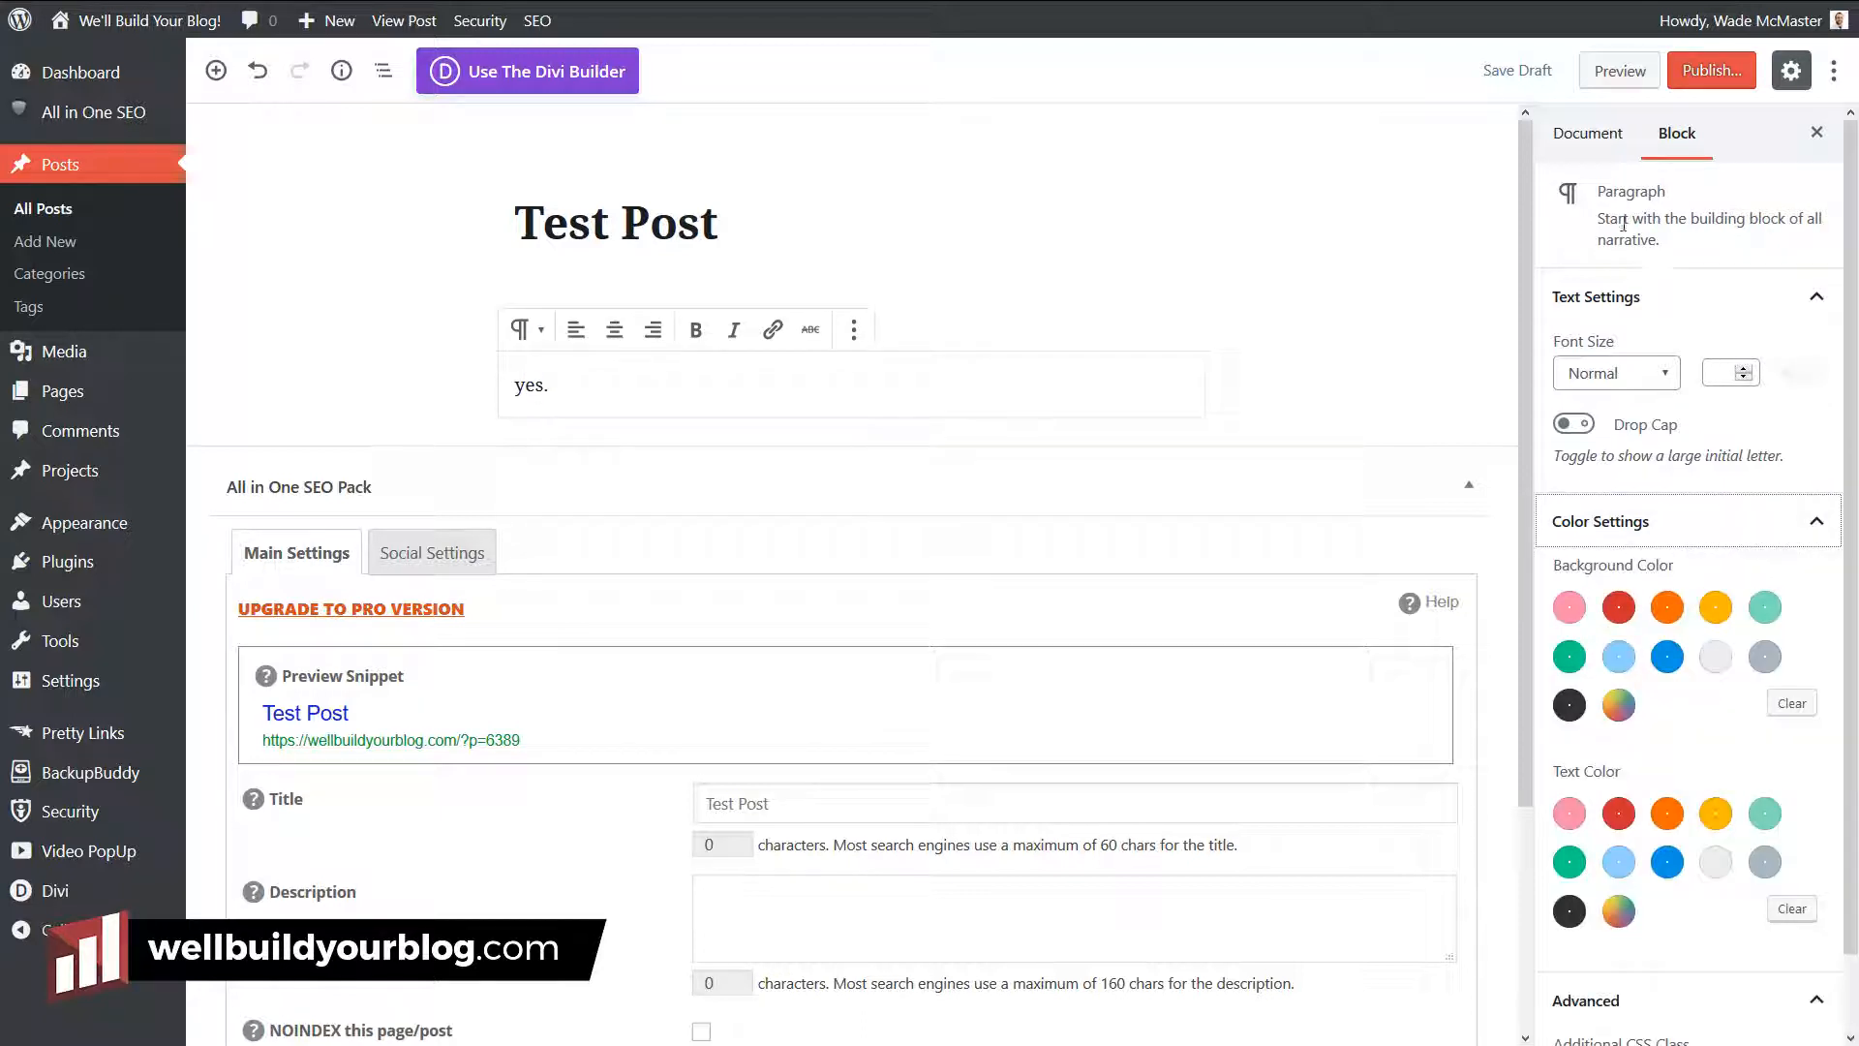
{"action": "left_click", "coordinate": [1586, 134]}
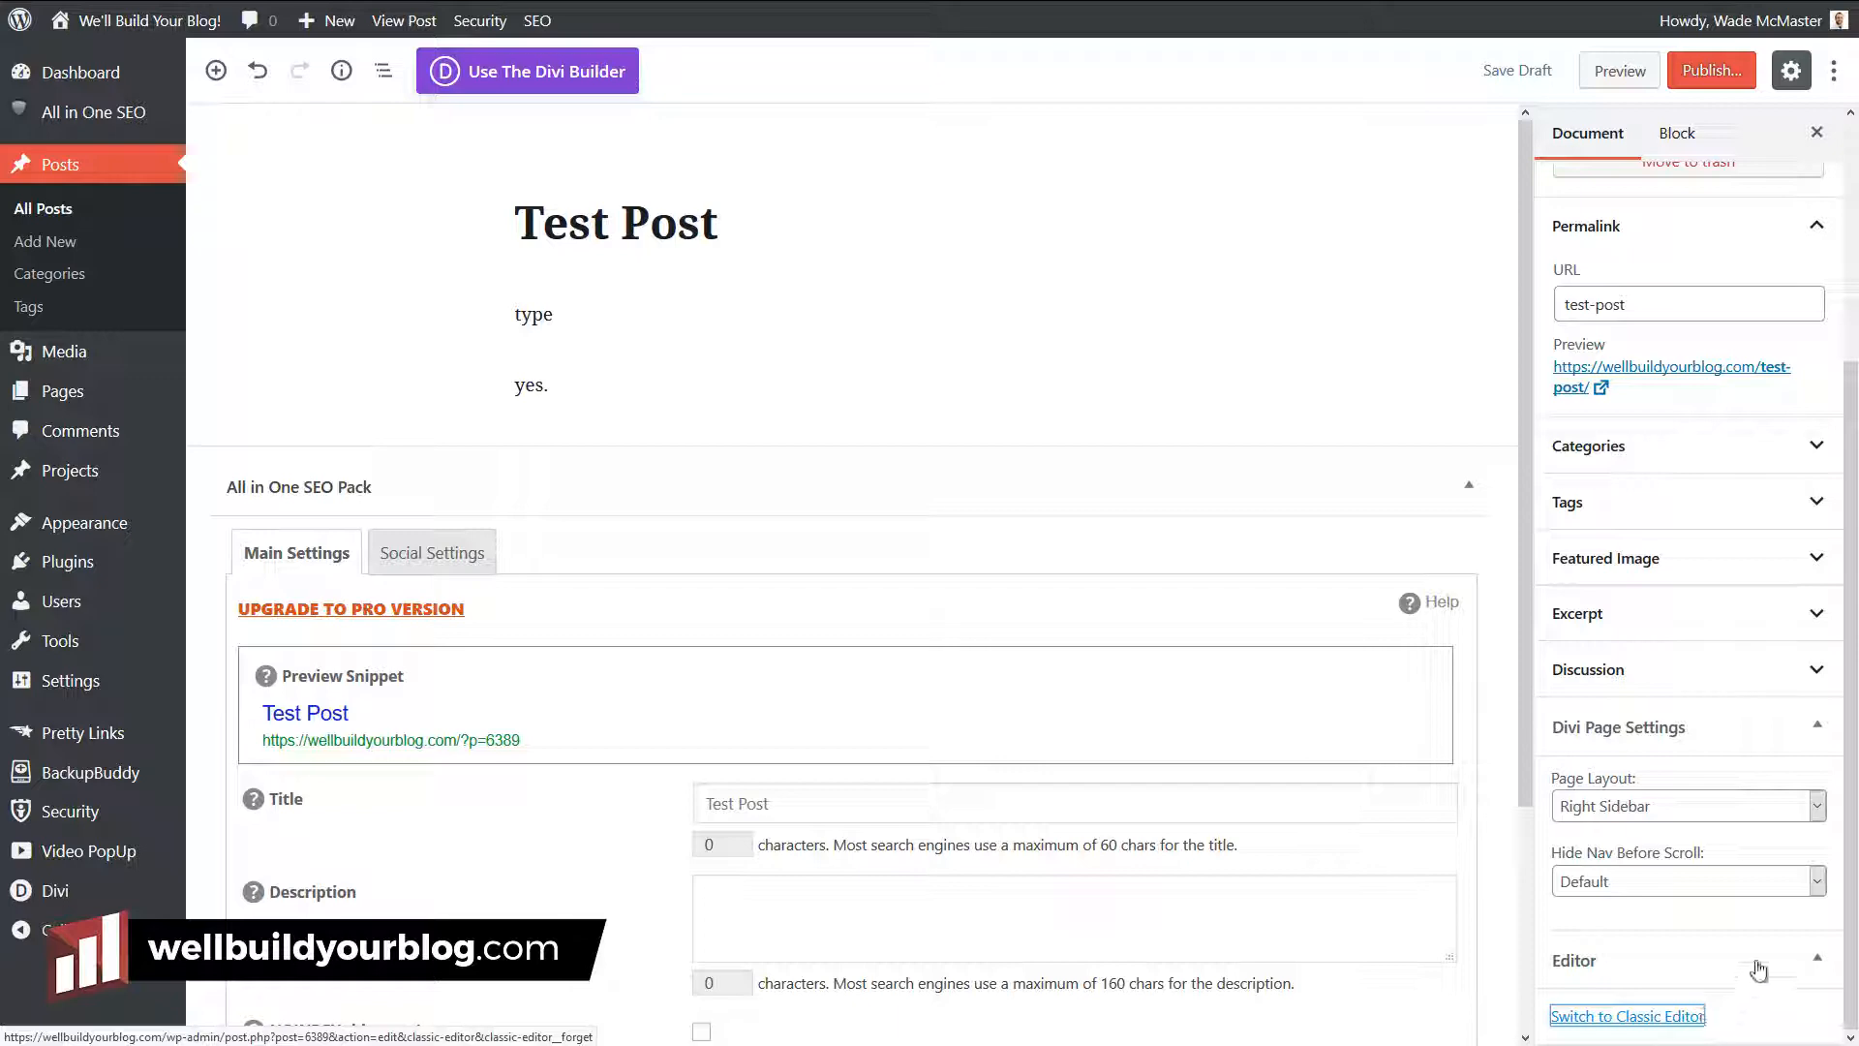
Step: Switch Test Post back to the classic editor from the Document sidebar's Editor panel
{"action": "left_click", "coordinate": [1627, 1016]}
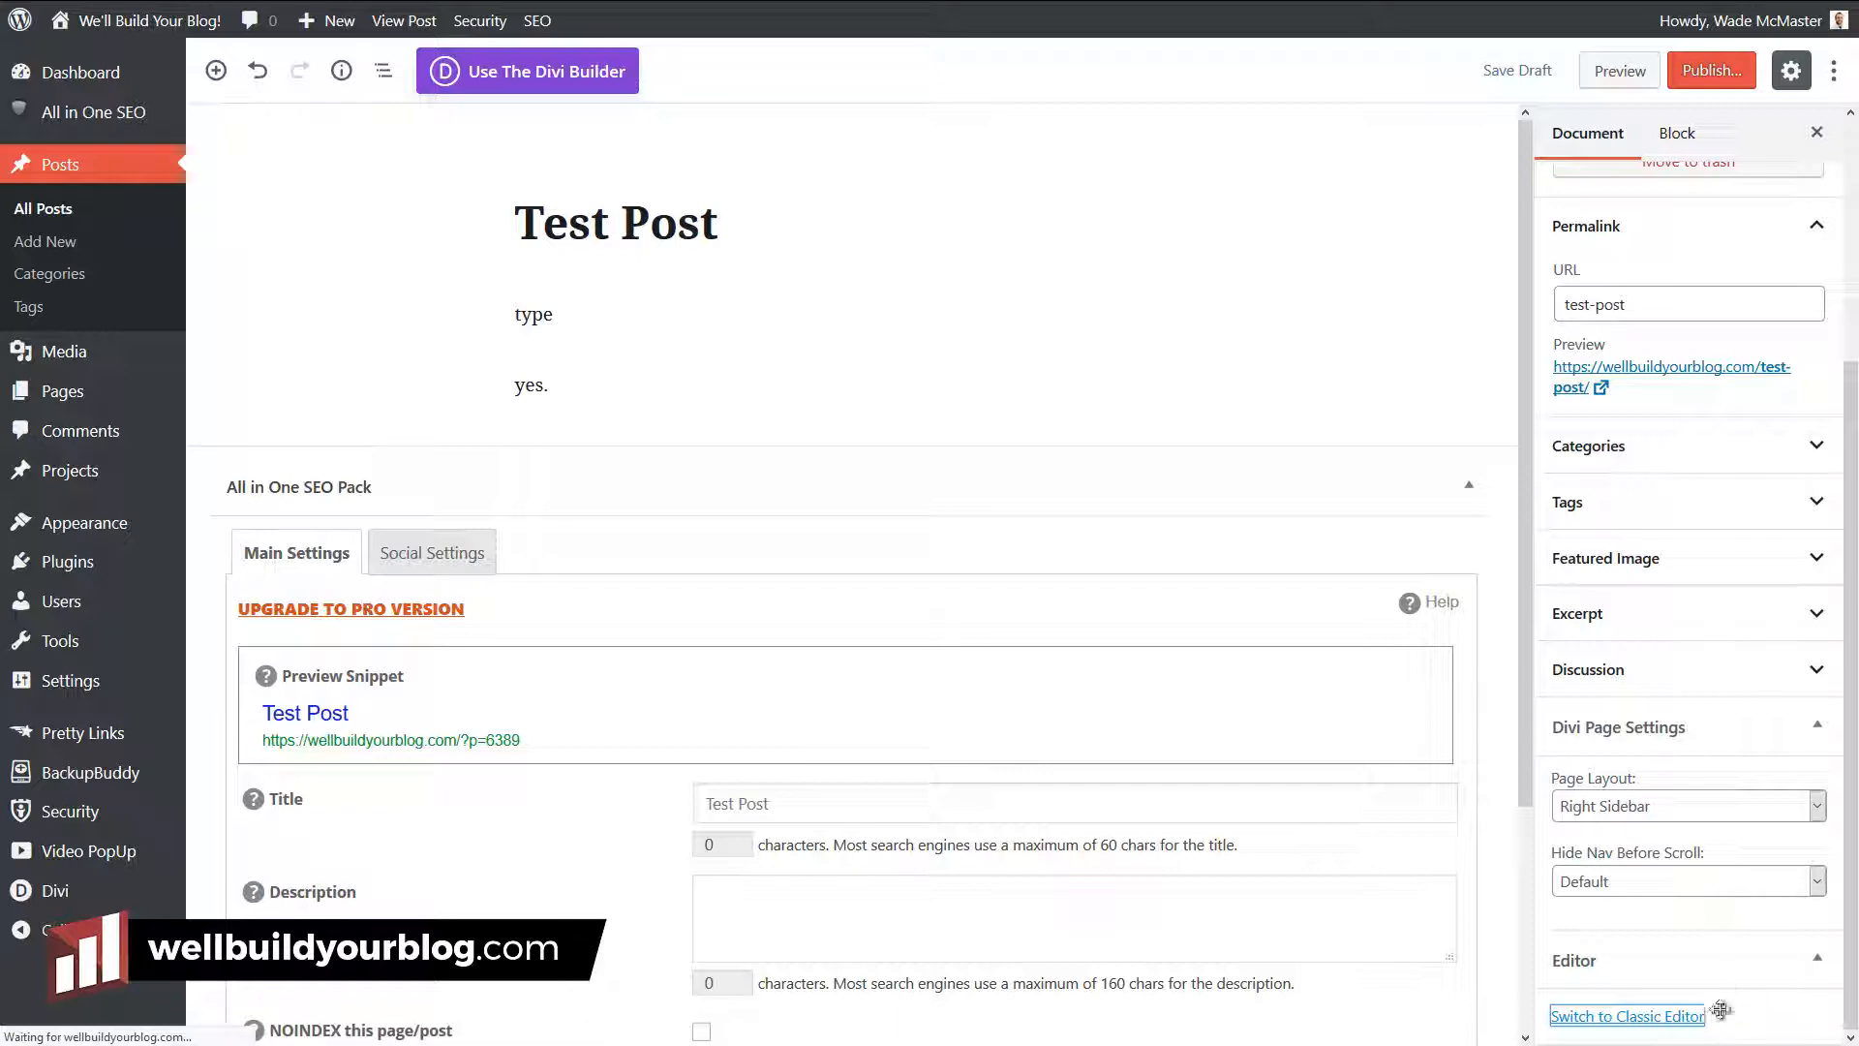
{"action": "left_click", "coordinate": [1628, 1016]}
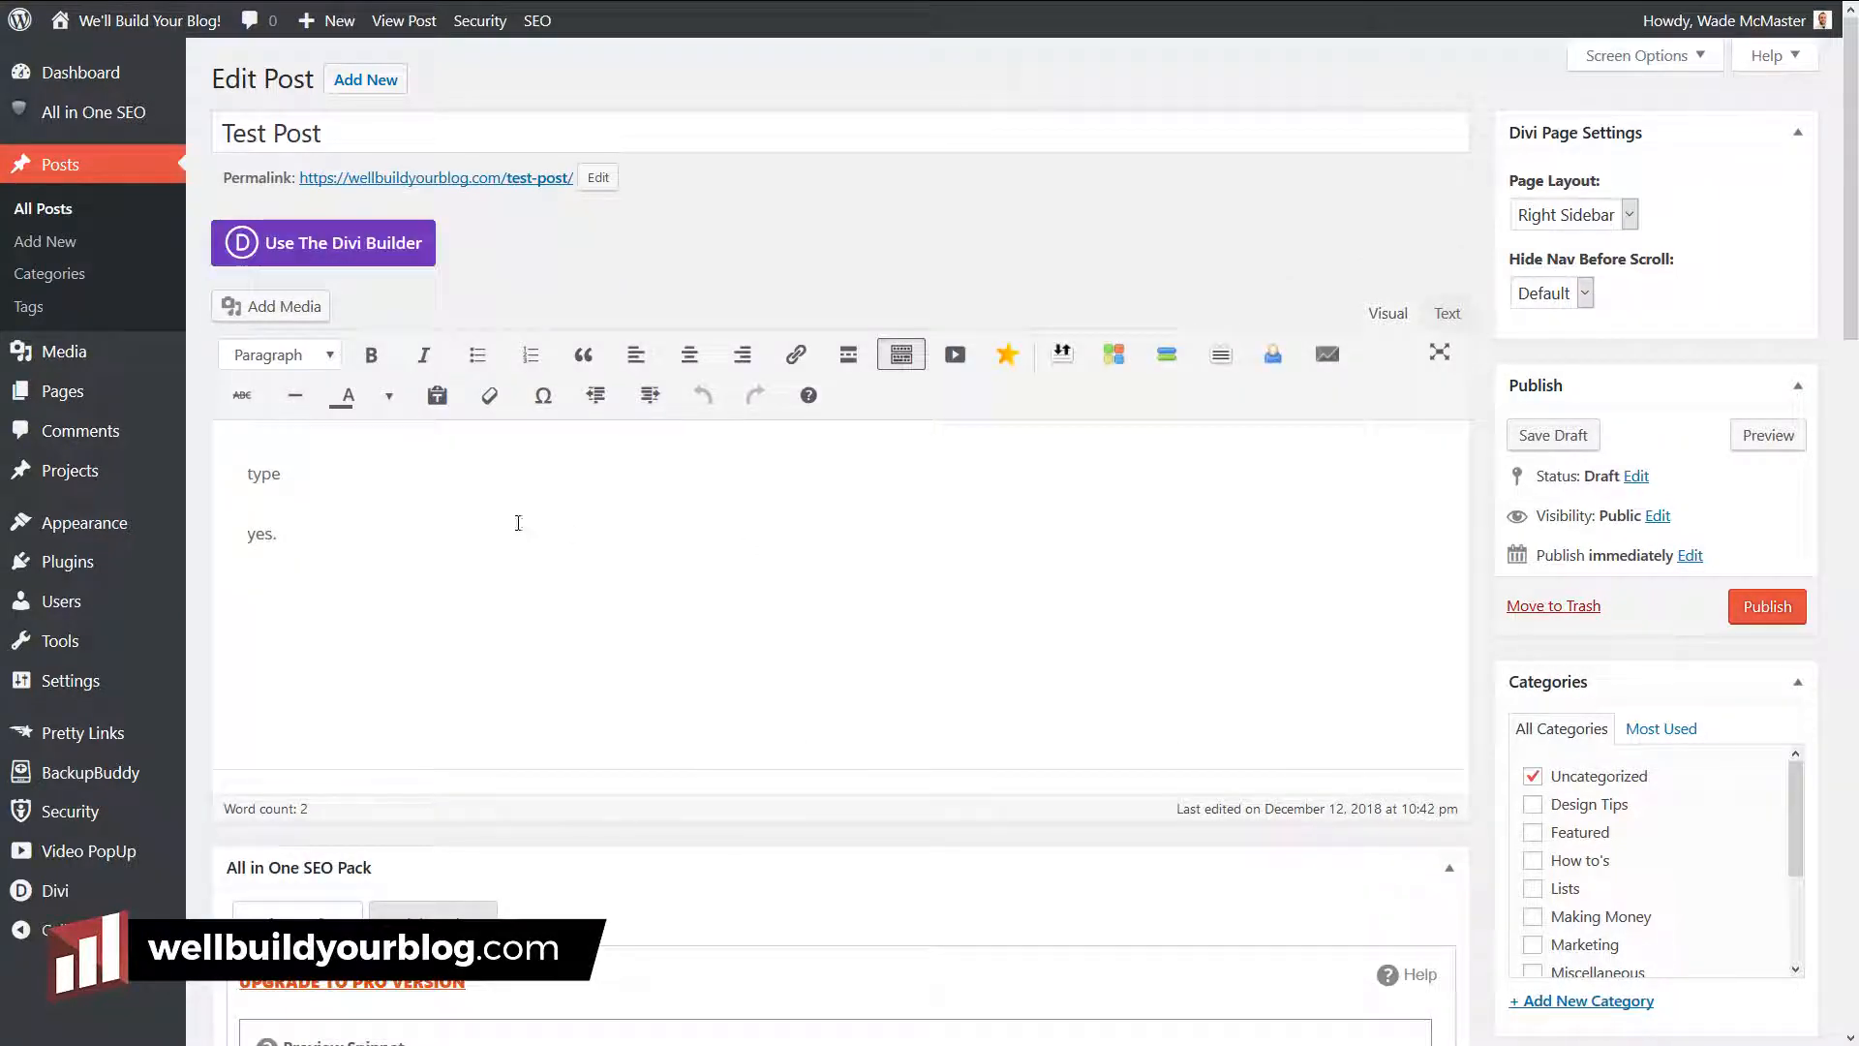
{"action": "mouse_move", "coordinate": [304, 525]}
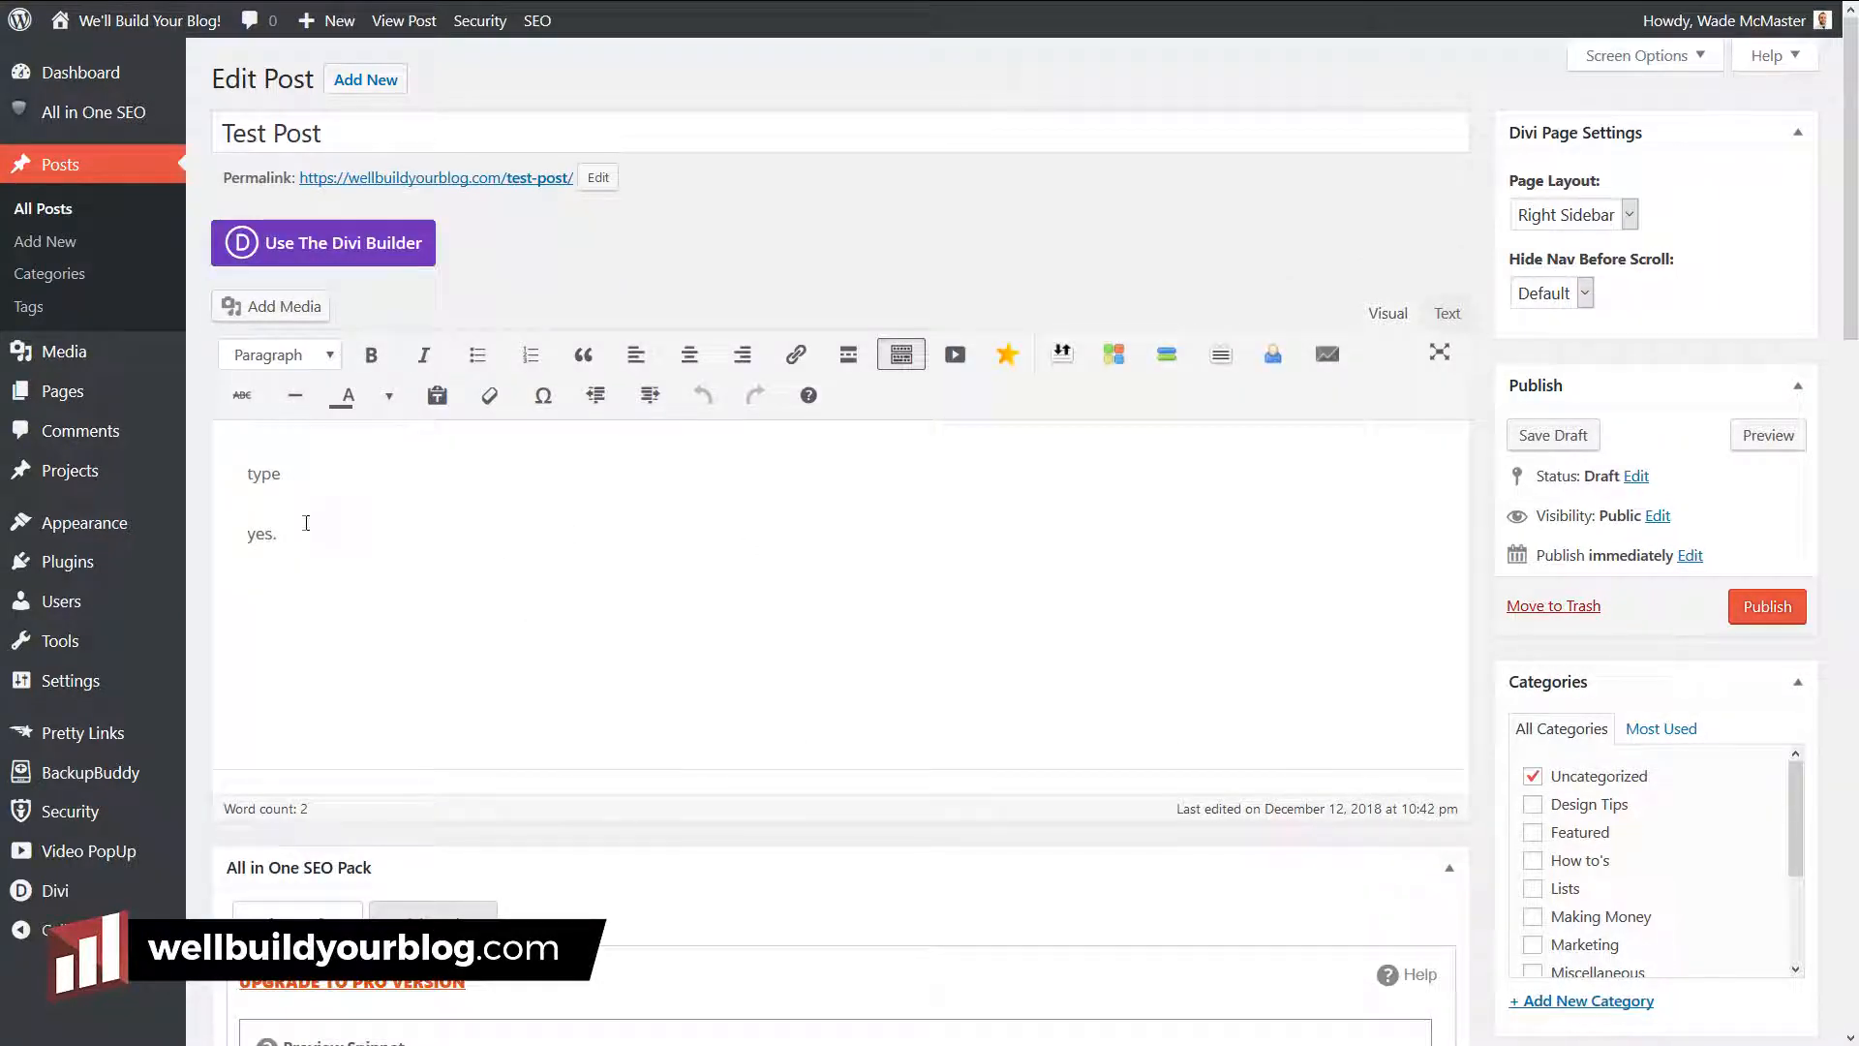
{"action": "mouse_move", "coordinate": [331, 556]}
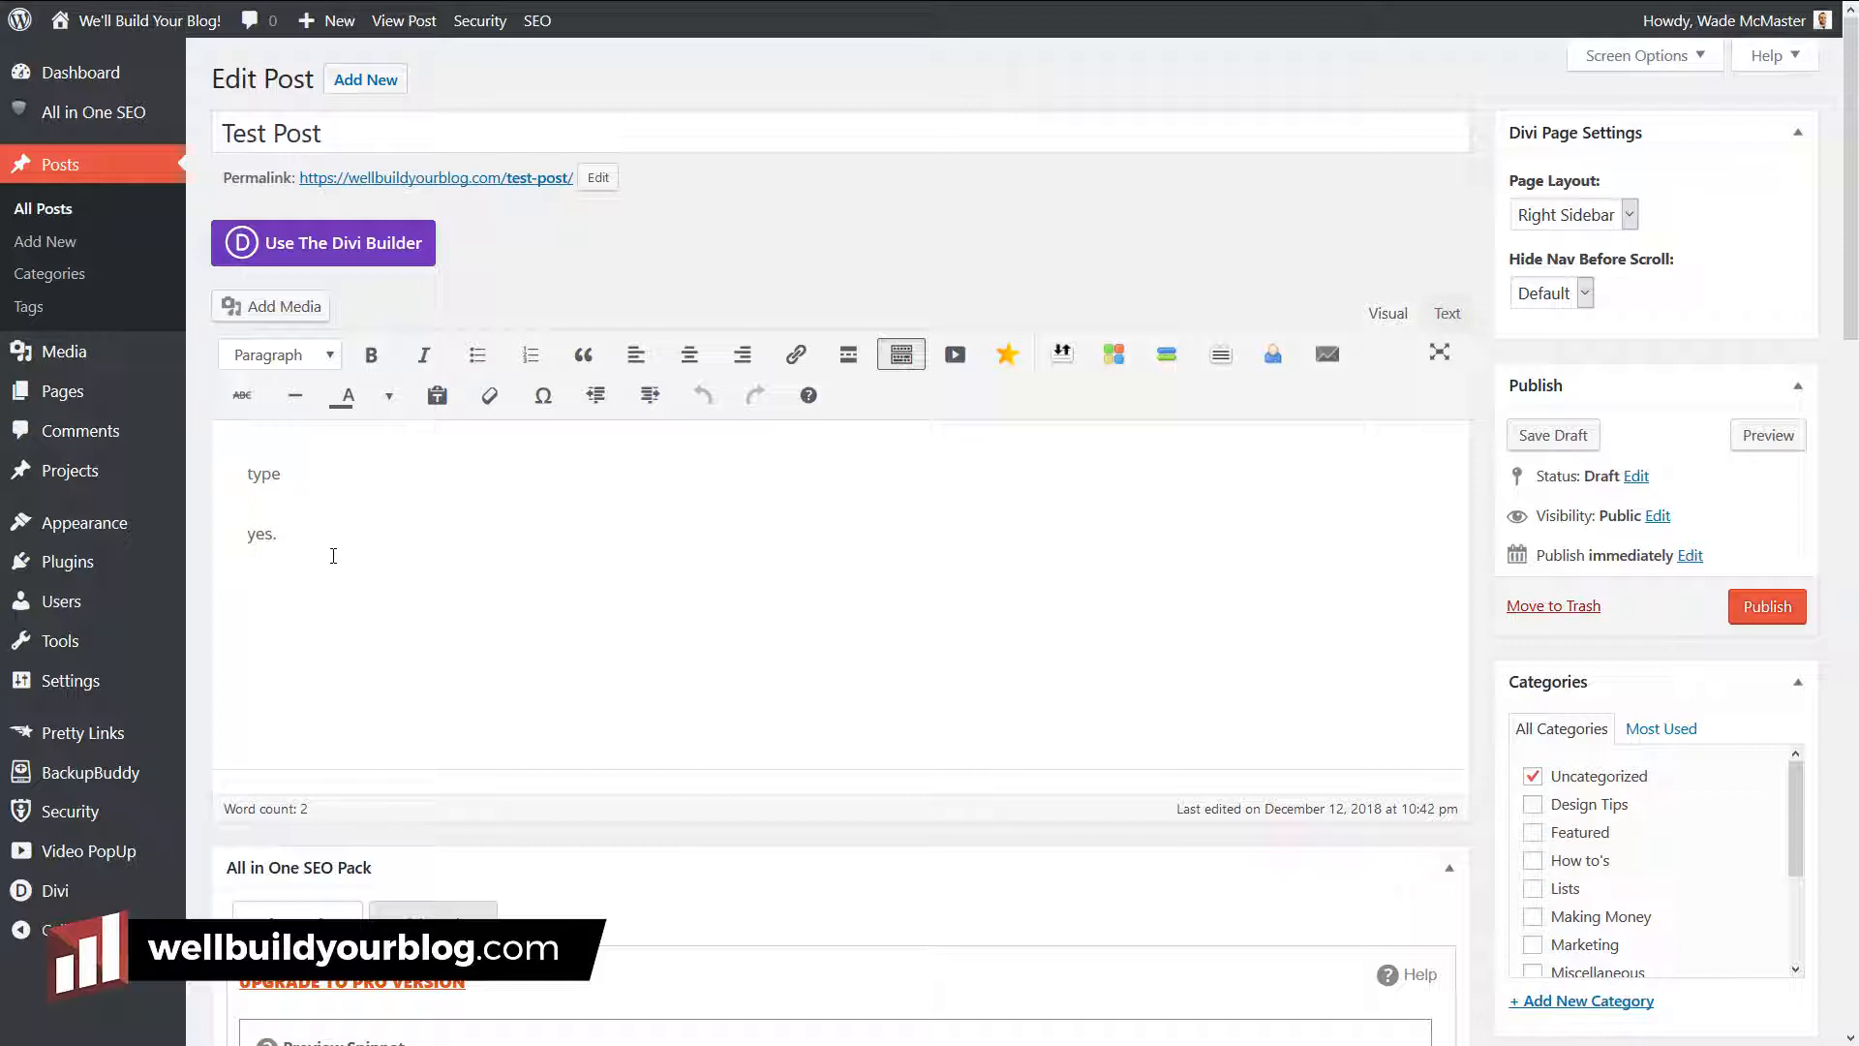
{"action": "mouse_move", "coordinate": [679, 711]}
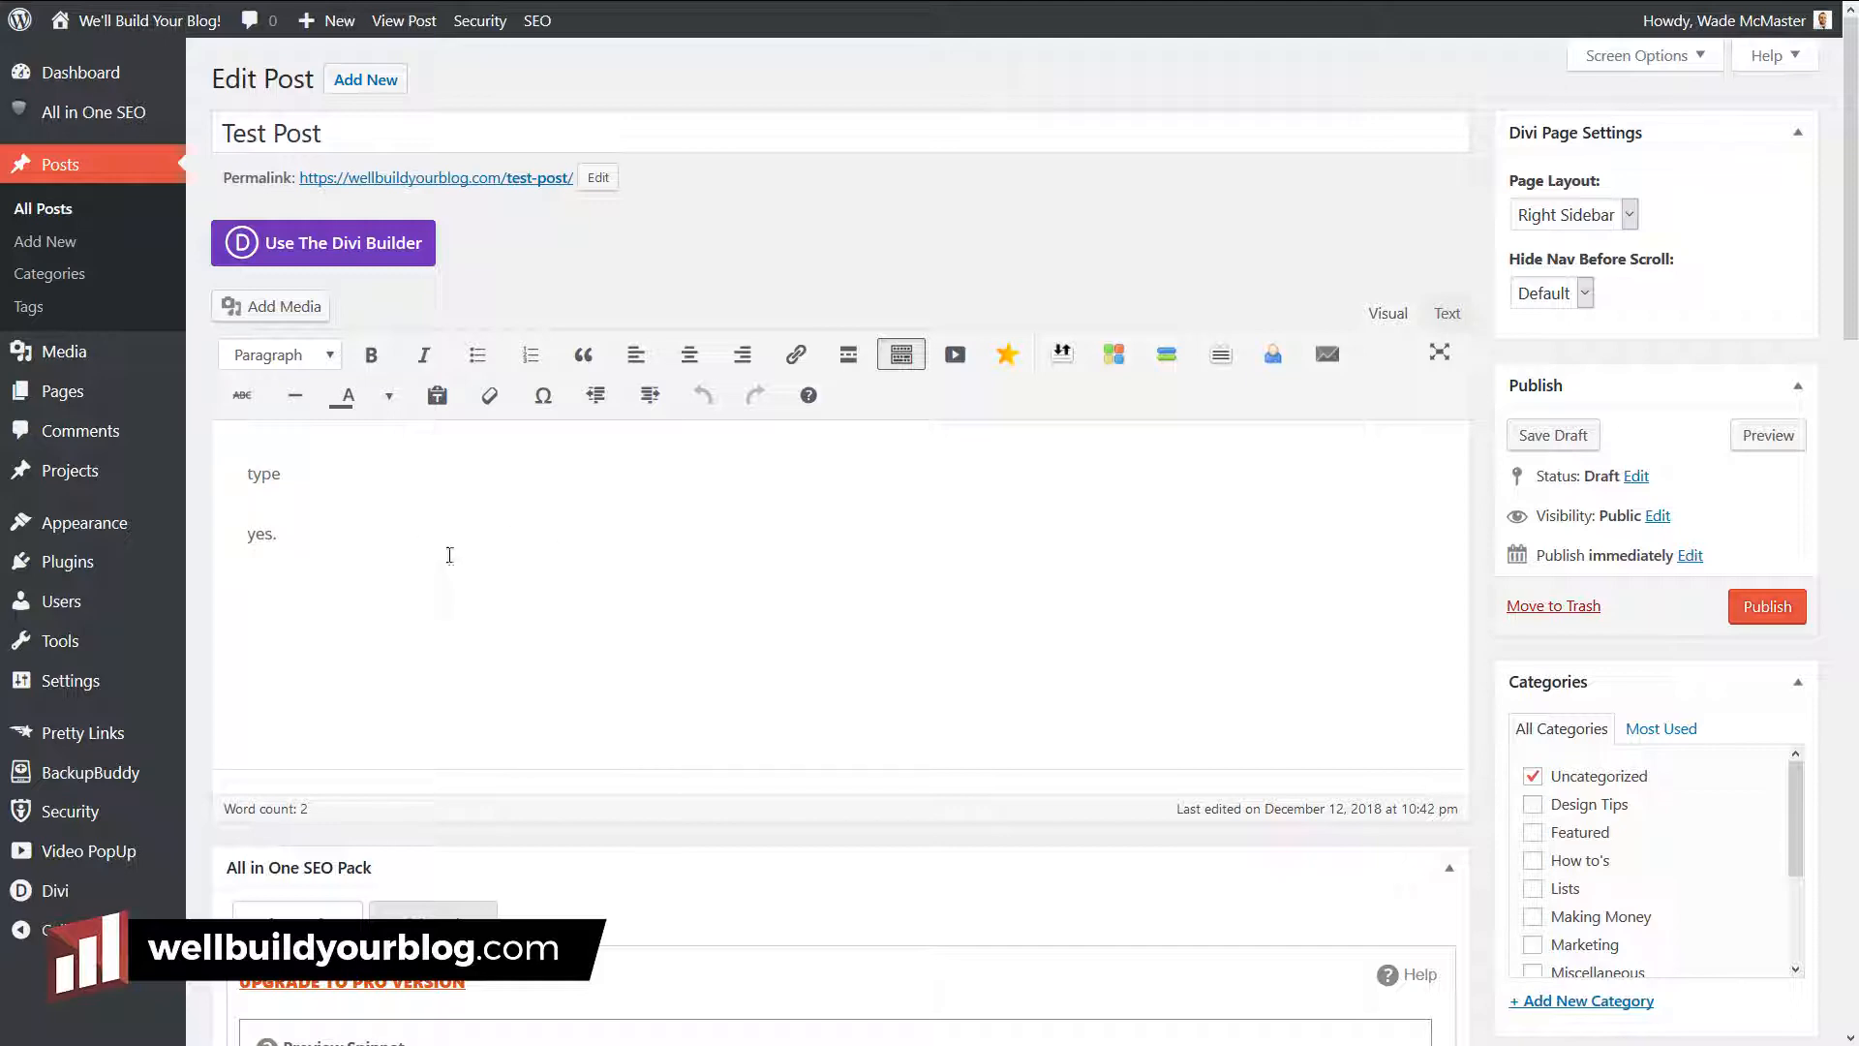
{"action": "mouse_move", "coordinate": [616, 616]}
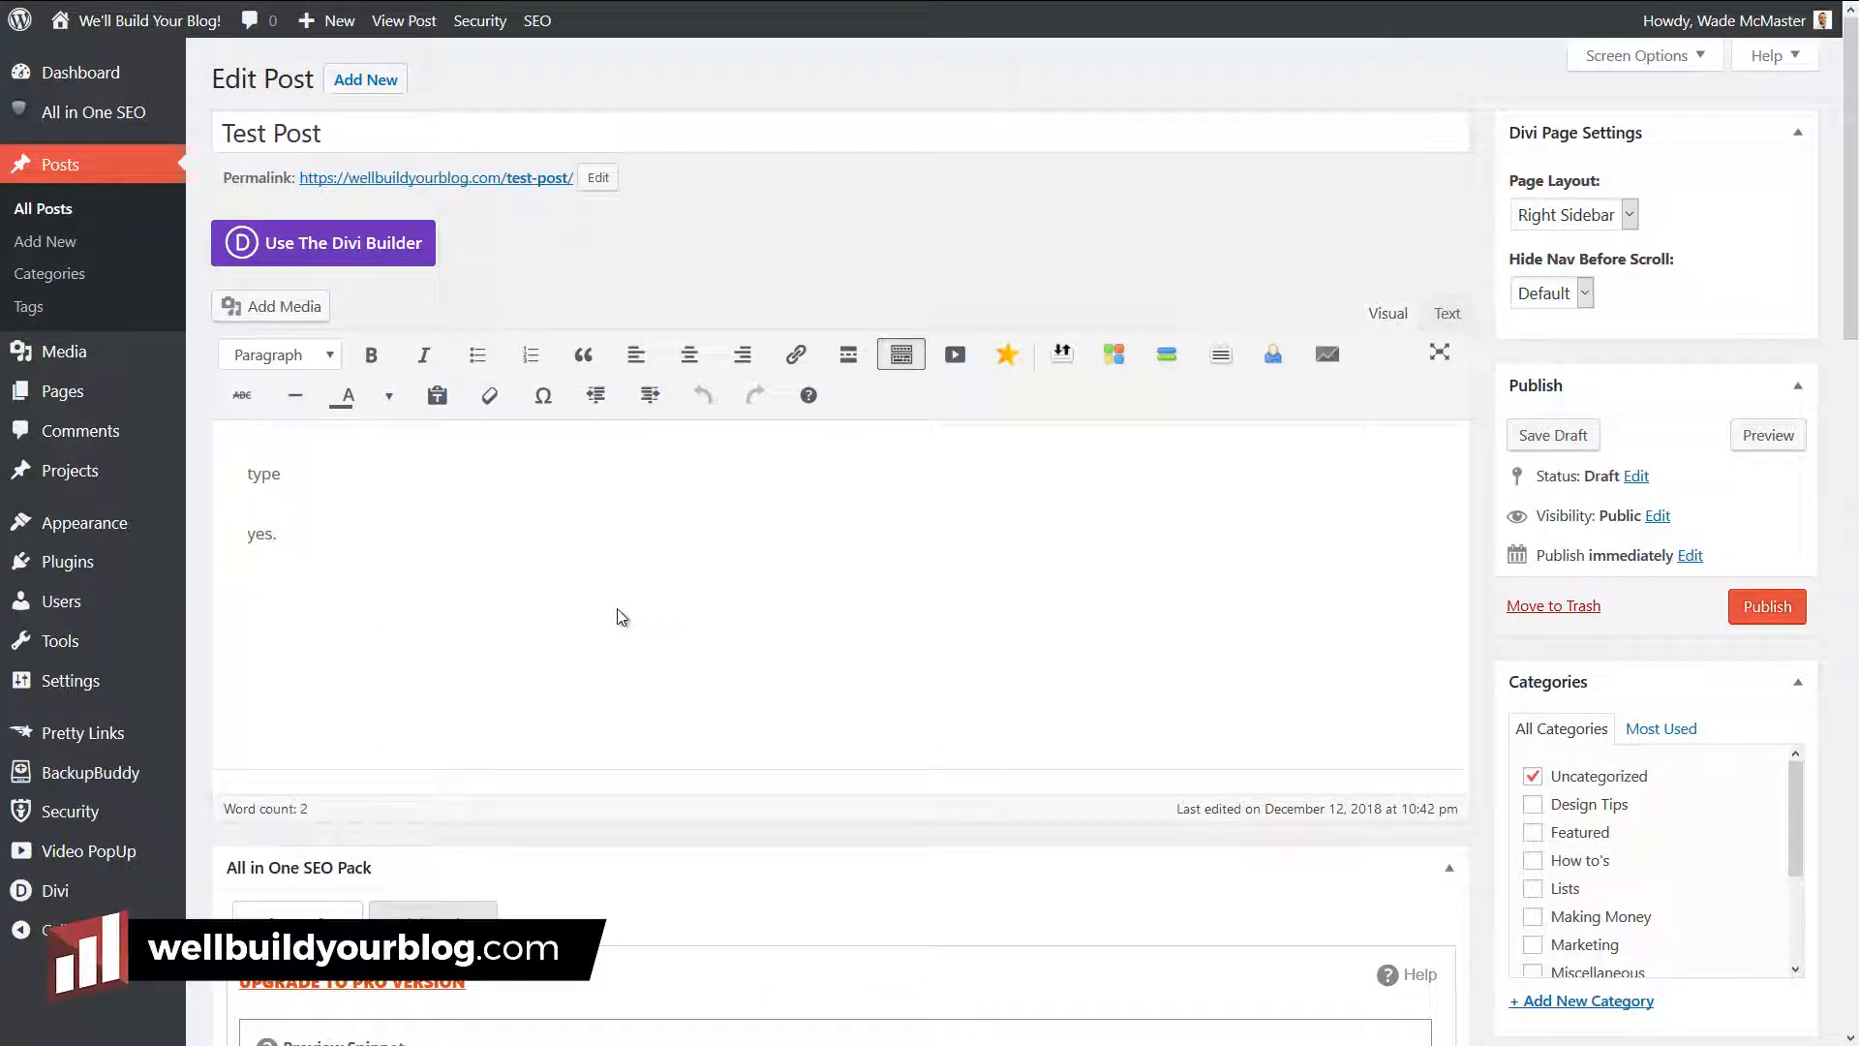